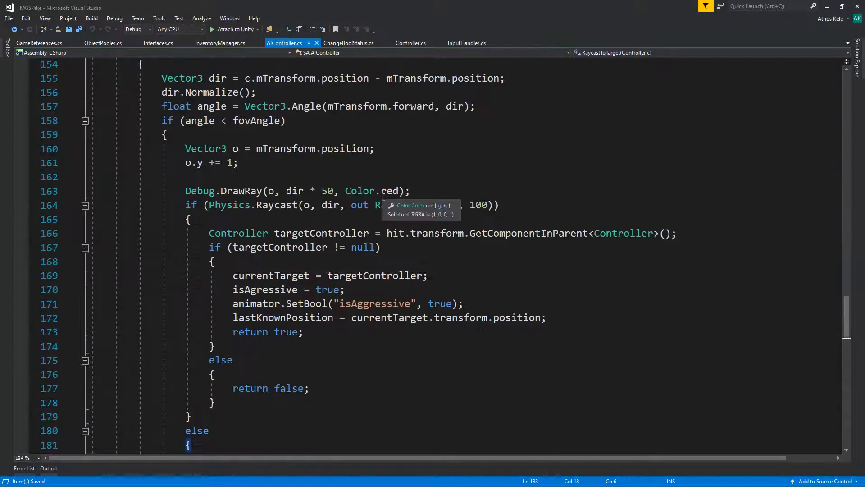
{"action": "mouse_move", "coordinate": [195, 154]}
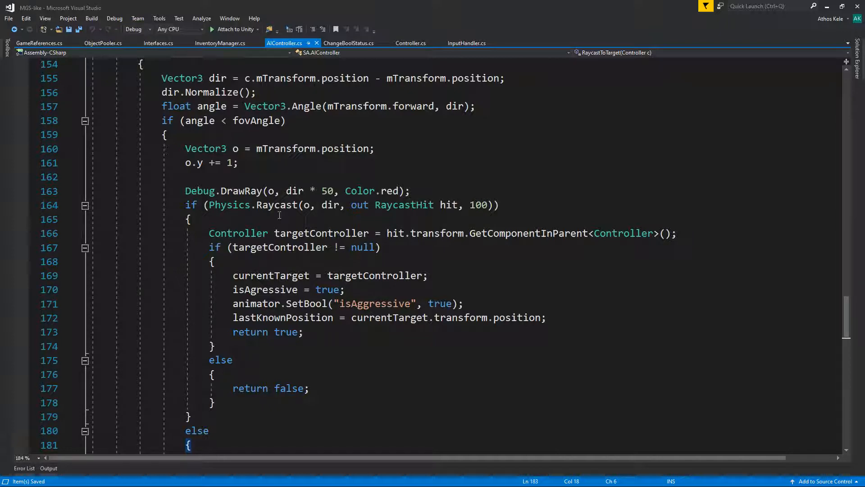
Scroll up through AIController.cs to the HandleAggressiveLogic method to make room above it.
{"action": "scroll", "scroll_direction": "up", "scroll_amount": 3}
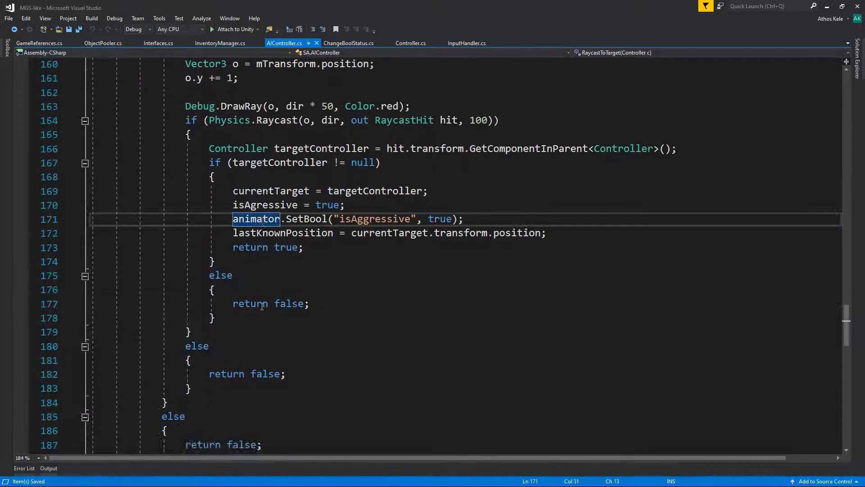
{"action": "scroll", "scroll_direction": "up", "scroll_amount": 3}
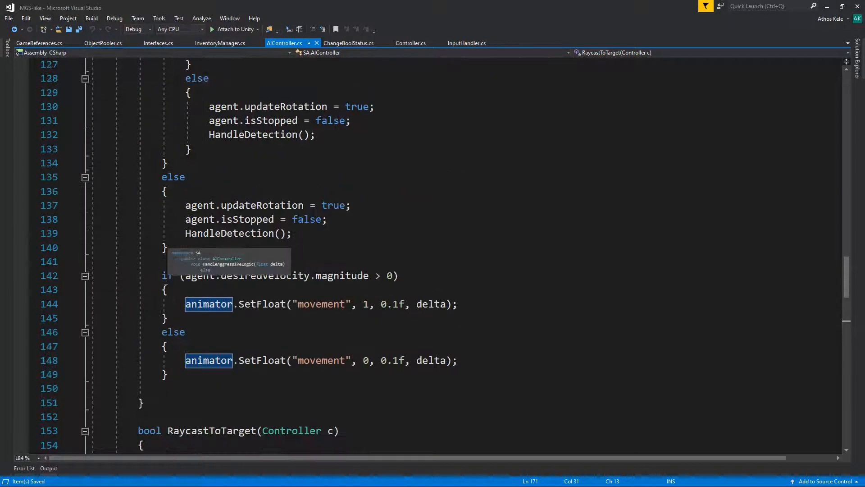
{"action": "scroll", "scroll_direction": "up", "scroll_amount": 3}
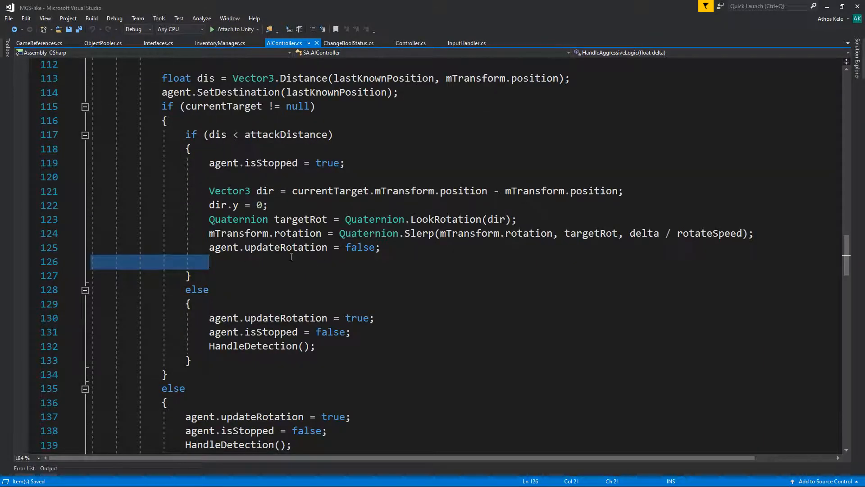
{"action": "scroll", "scroll_direction": "up", "scroll_amount": 3}
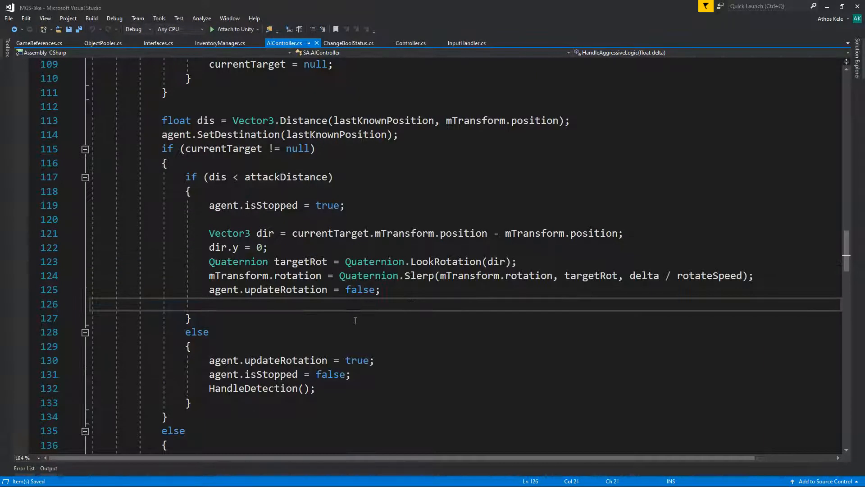
{"action": "scroll", "scroll_direction": "up", "scroll_amount": 3}
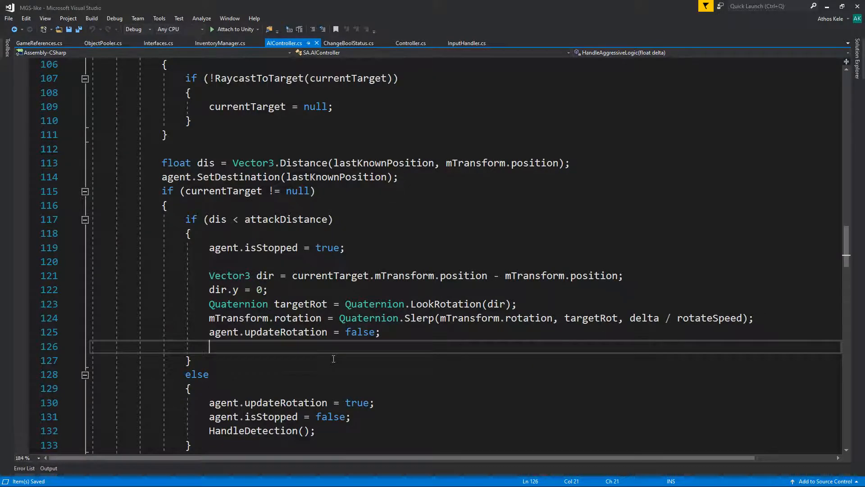
{"action": "scroll", "scroll_direction": "up", "scroll_amount": 3}
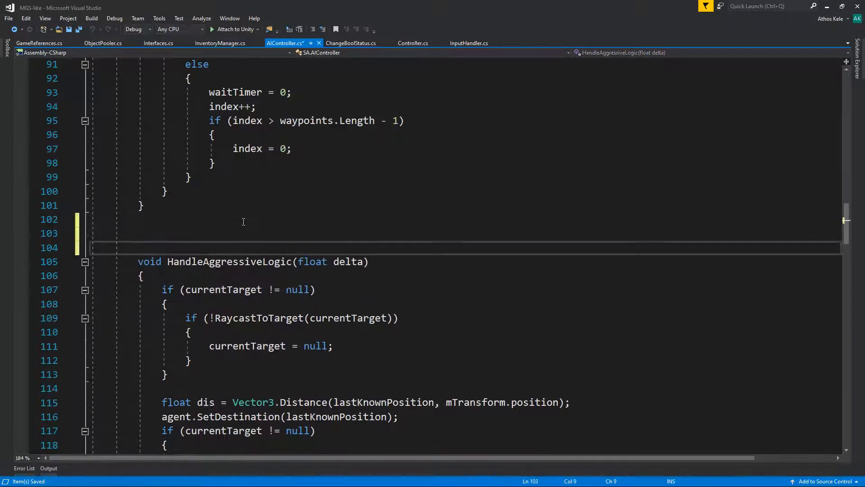
Declare 'public float fireRate = .1f;' and 'float currentFire;' above HandleAggressiveLogic.
{"action": "type", "text": "float f"}
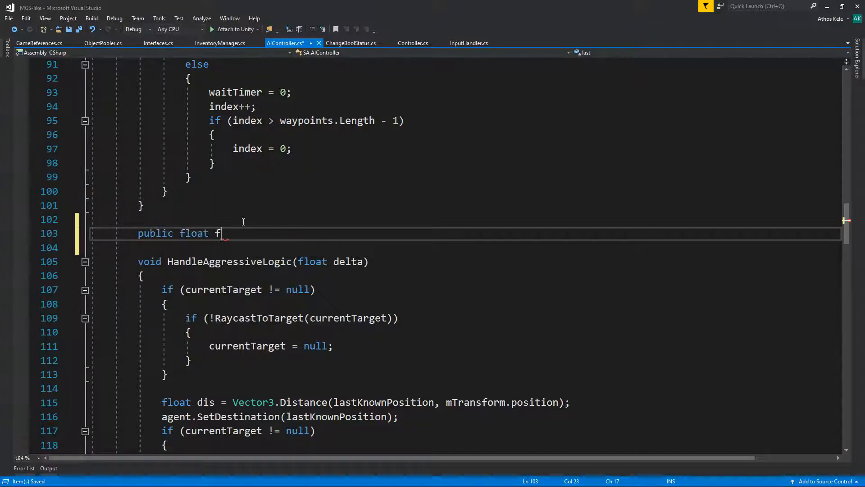
{"action": "type", "text": "ireRate"}
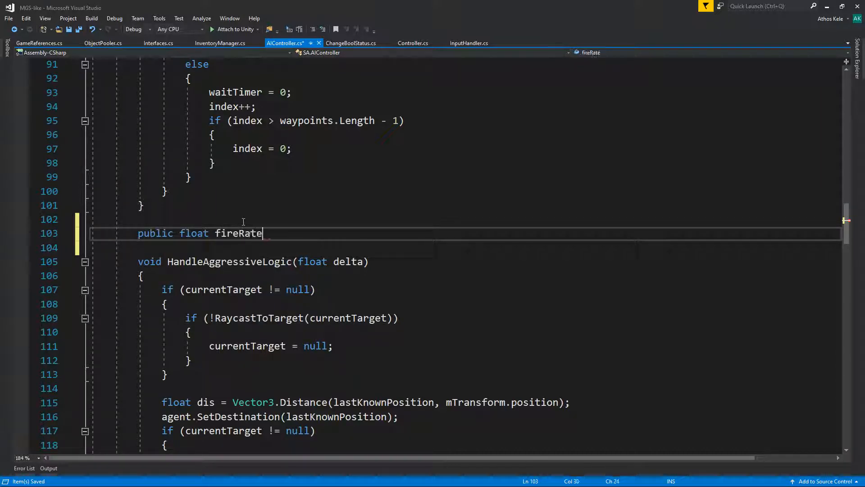
{"action": "type", "text": "= .1f;"}
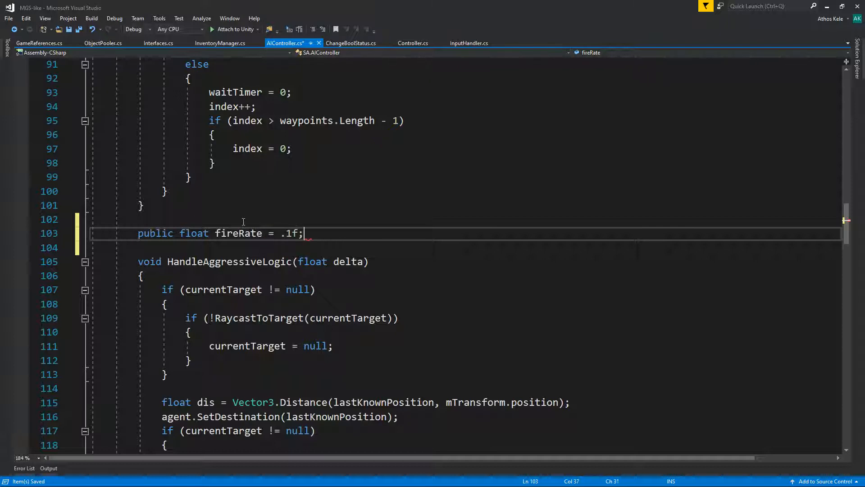
{"action": "type", "text": "public f"}
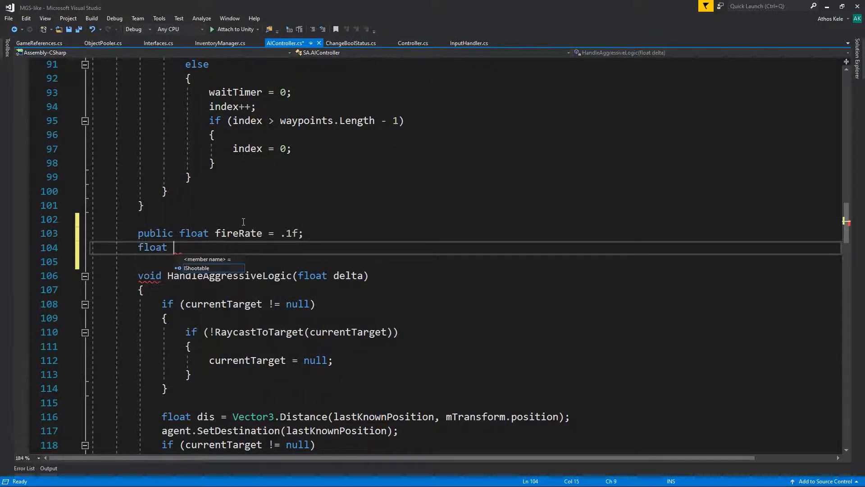
{"action": "type", "text": "currentFire;"}
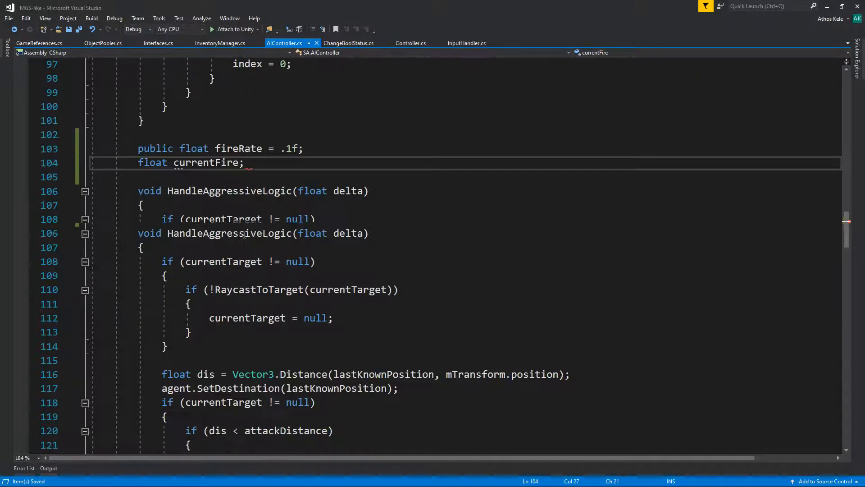
{"action": "scroll", "scroll_direction": "down", "scroll_amount": 3}
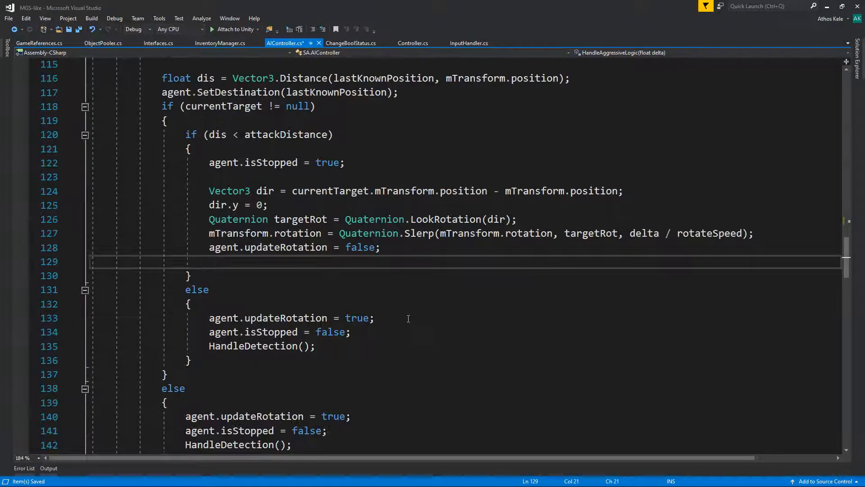
In the attack branch write if (currentFire < 0) with an else that does currentFire -= delta.
{"action": "type", "text": "curr"}
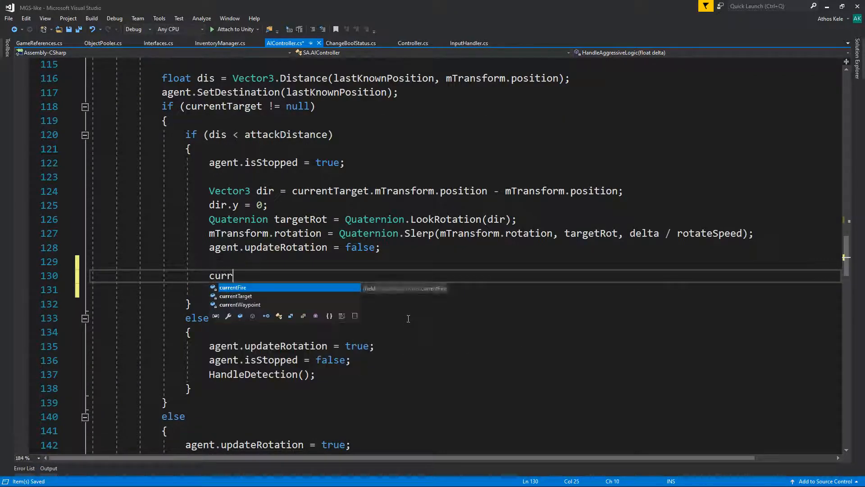
{"action": "key", "text": "Escape"}
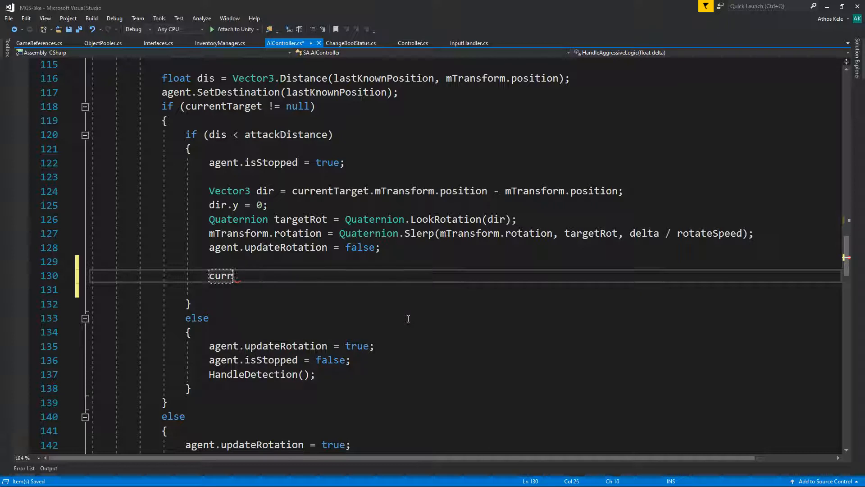
{"action": "type", "text": "if(cur"}
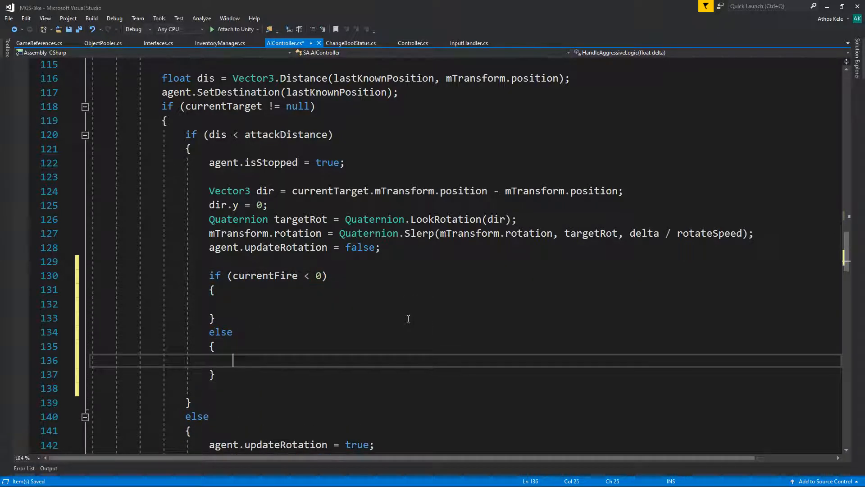
{"action": "type", "text": "currentFire"}
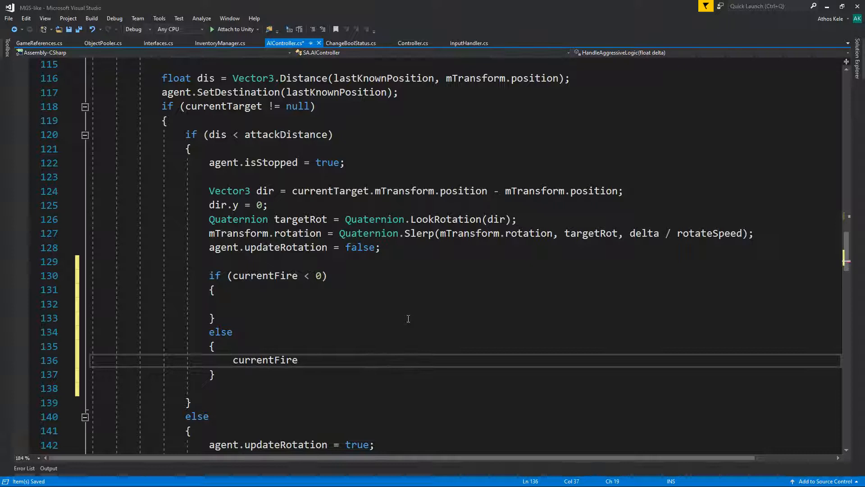
{"action": "type", "text": "-= delta"}
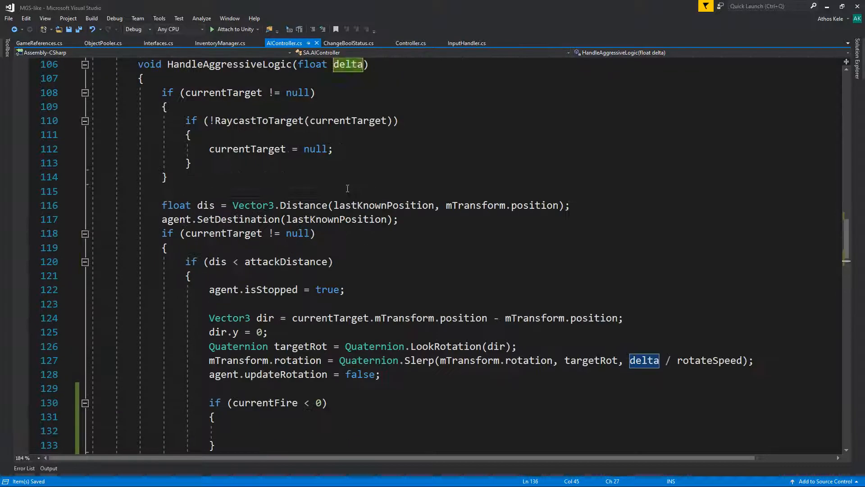
Fill the if block so it resets currentFire = fireRate.
{"action": "scroll", "scroll_direction": "down", "scroll_amount": 3}
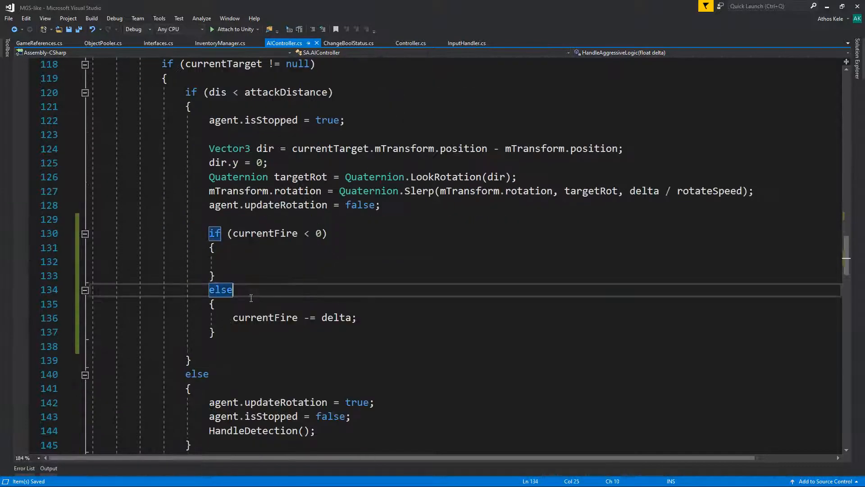
{"action": "left_click", "coordinate": [211, 247]}
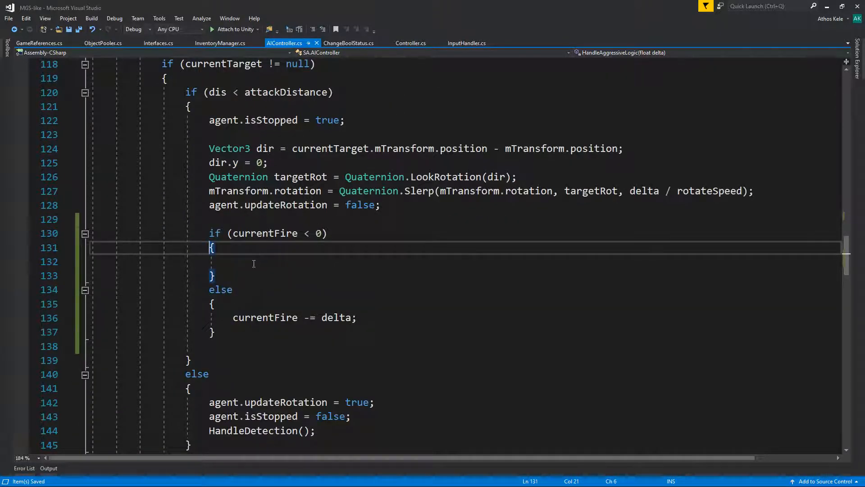
{"action": "scroll", "scroll_direction": "up", "scroll_amount": 3}
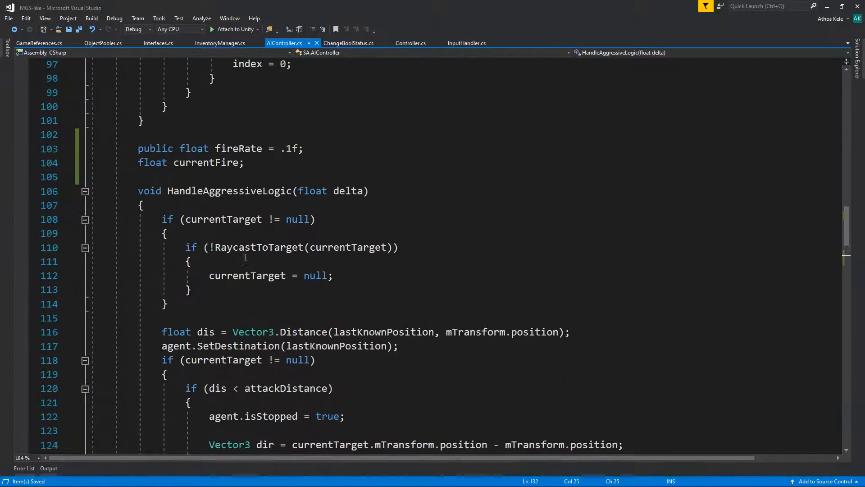
{"action": "left_click", "coordinate": [85, 191]}
{"action": "type", "text": "c"}
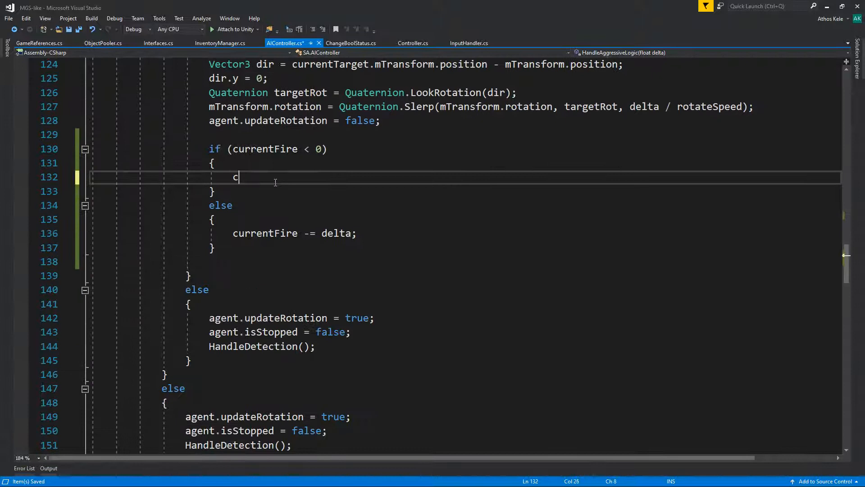
{"action": "type", "text": "urrentFire ="}
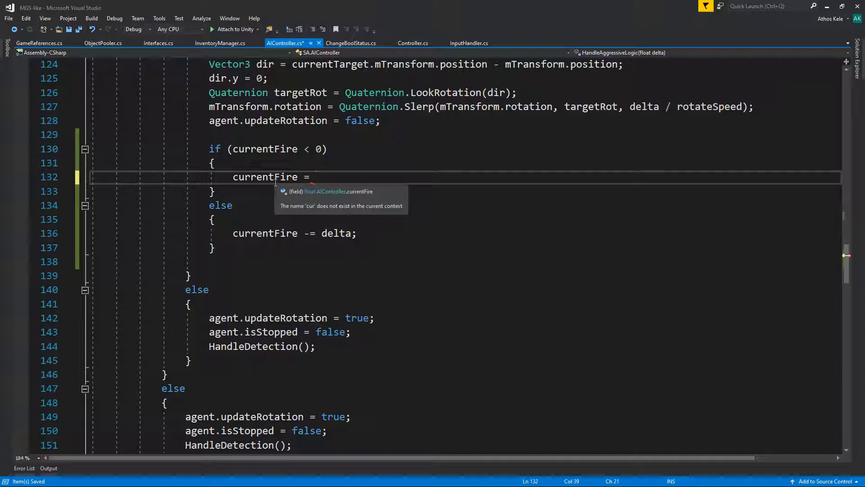
{"action": "type", "text": "fireRate;"}
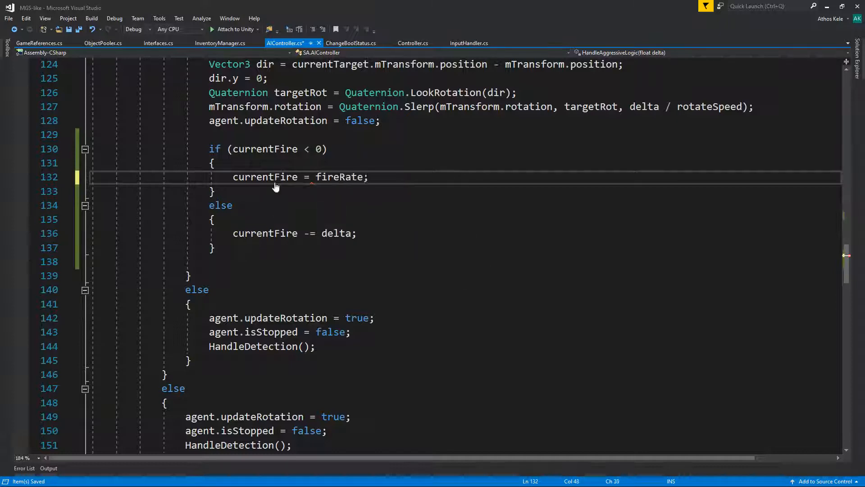
{"action": "scroll", "scroll_direction": "up", "scroll_amount": 3}
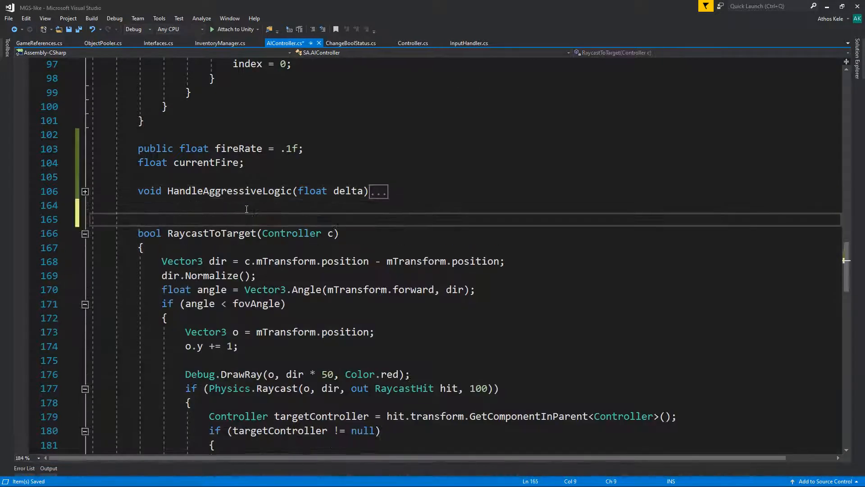
Add an empty void HandleShooting() method and call HandleShooting() after currentFire = fireRate.
{"action": "type", "text": "void"}
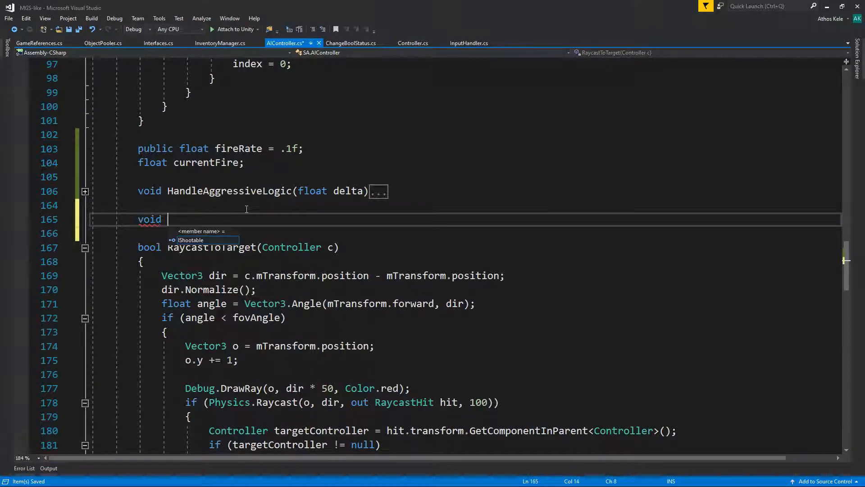
{"action": "type", "text": "HandleShooting("}
{"action": "left_click", "coordinate": [465, 232]}
{"action": "type", "text": "{ }"}
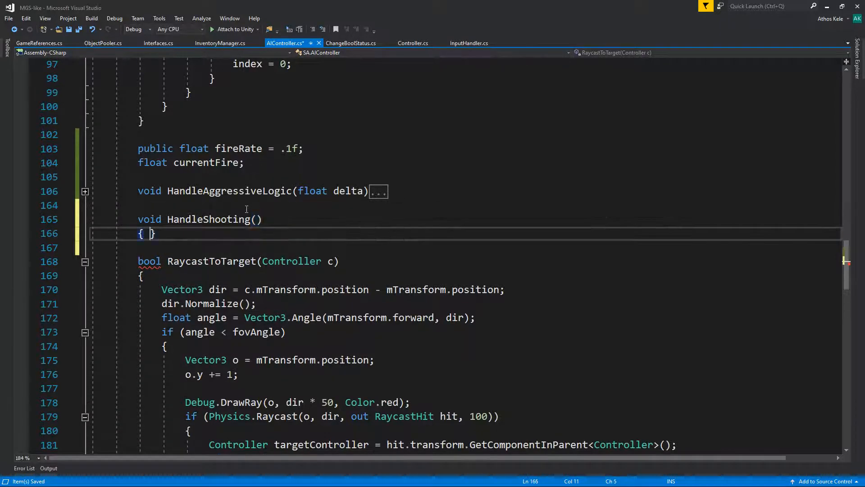
{"action": "left_click", "coordinate": [85, 191]}
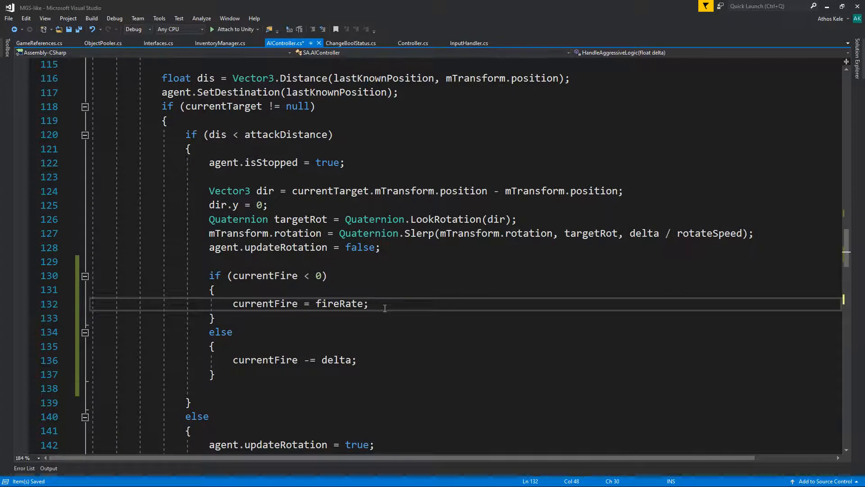
{"action": "type", "text": "Handh"}
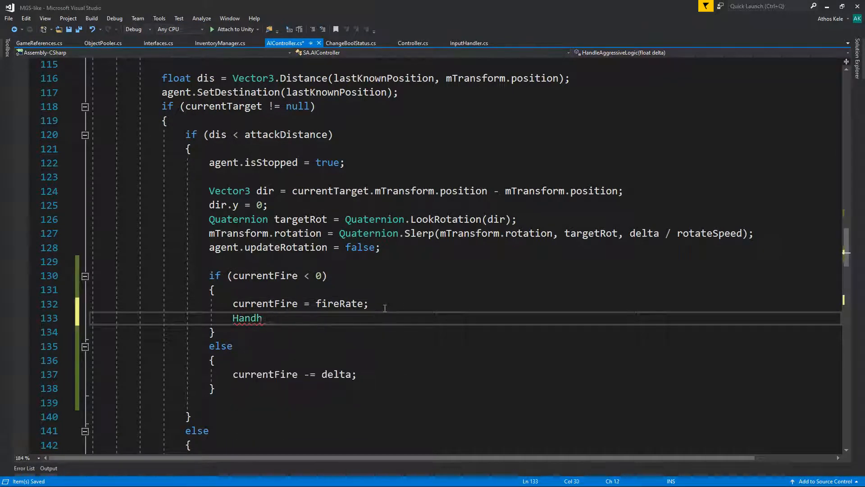
{"action": "type", "text": "es"}
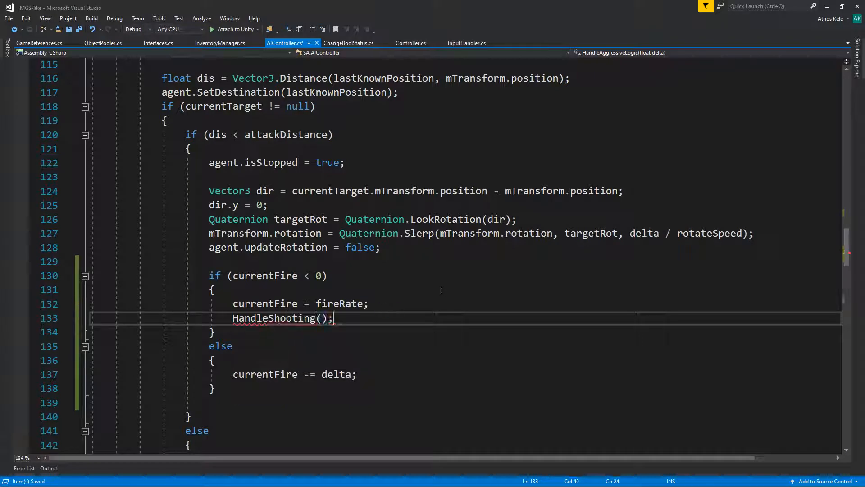
{"action": "left_click", "coordinate": [411, 43]}
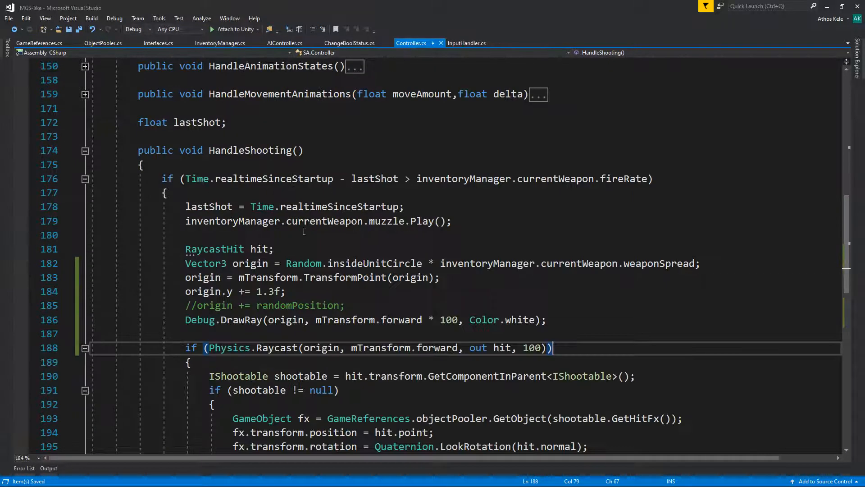
{"action": "double_click", "coordinate": [208, 207]}
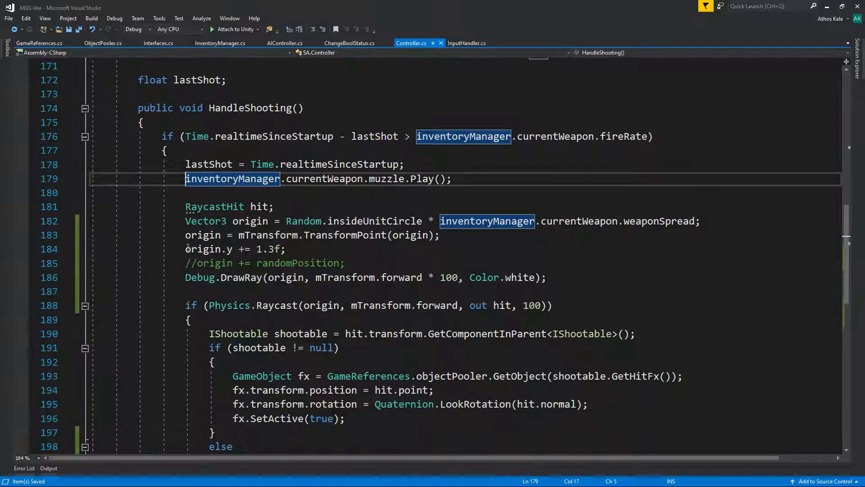
{"action": "scroll", "scroll_direction": "down", "scroll_amount": 3}
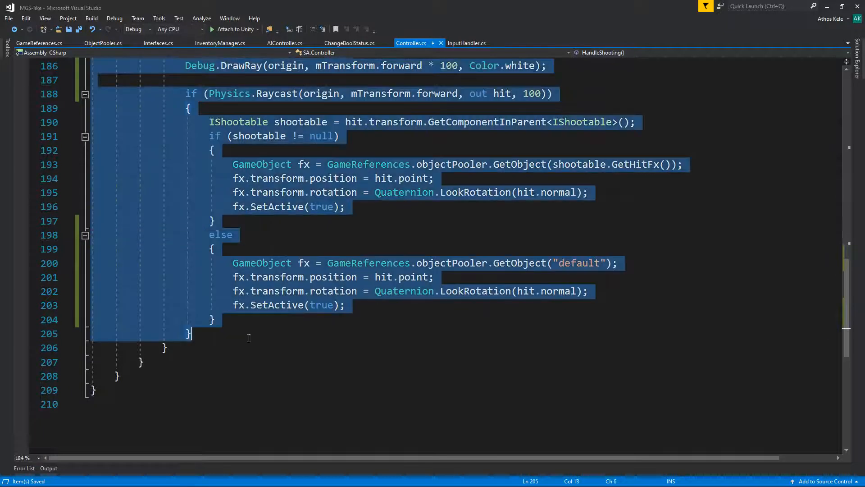
{"action": "scroll", "scroll_direction": "up", "scroll_amount": 3}
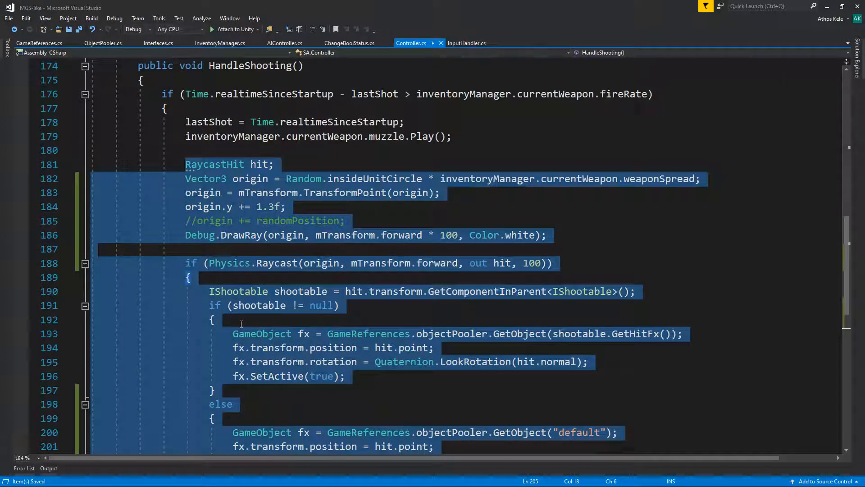
{"action": "scroll", "scroll_direction": "down", "scroll_amount": 3}
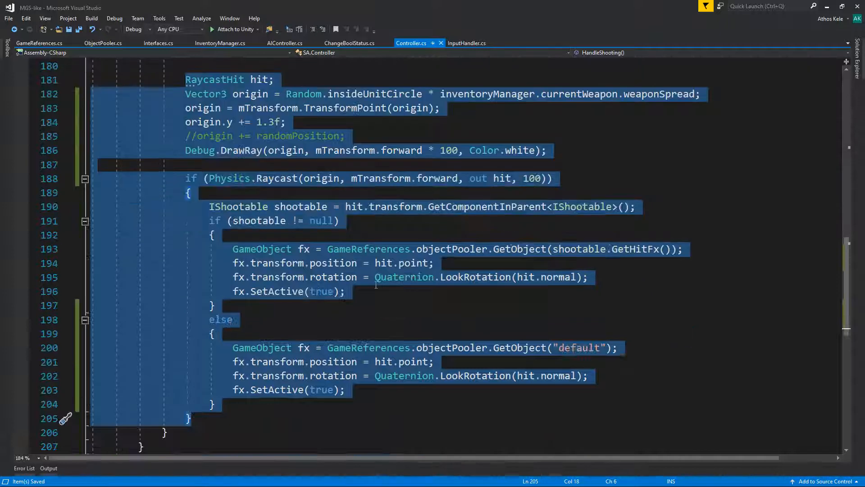
{"action": "scroll", "scroll_direction": "up", "scroll_amount": 3}
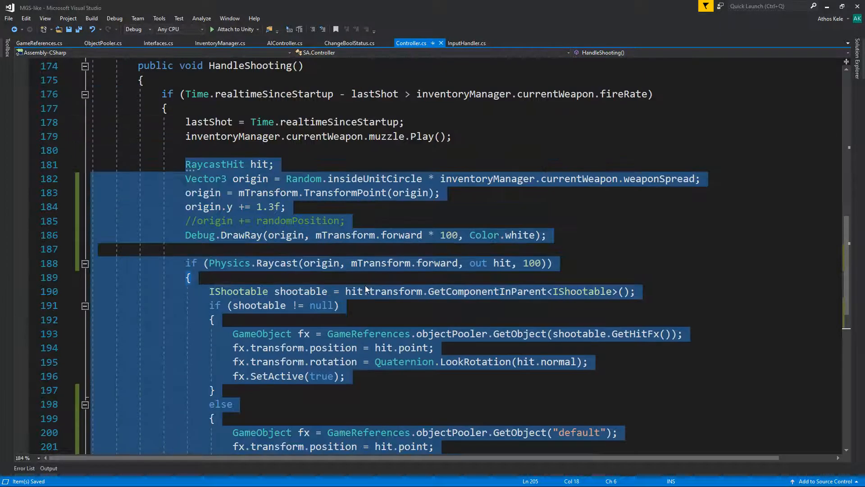
{"action": "mouse_move", "coordinate": [353, 291]}
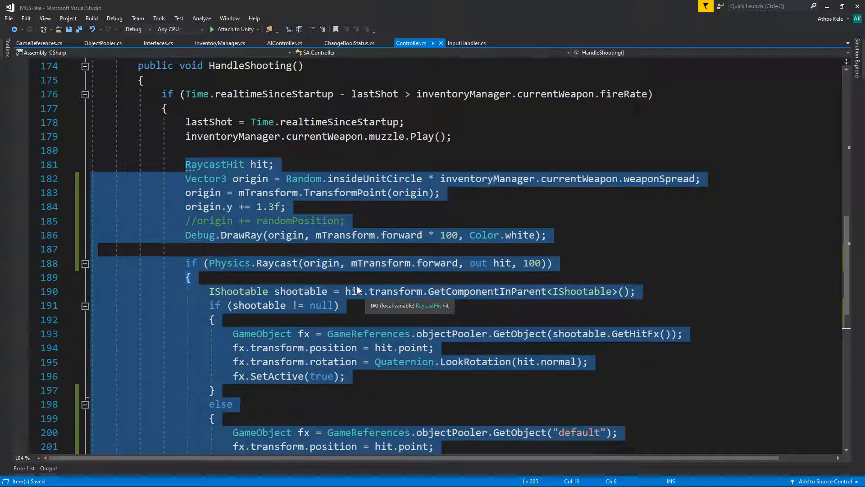
{"action": "scroll", "scroll_direction": "up", "scroll_amount": 3}
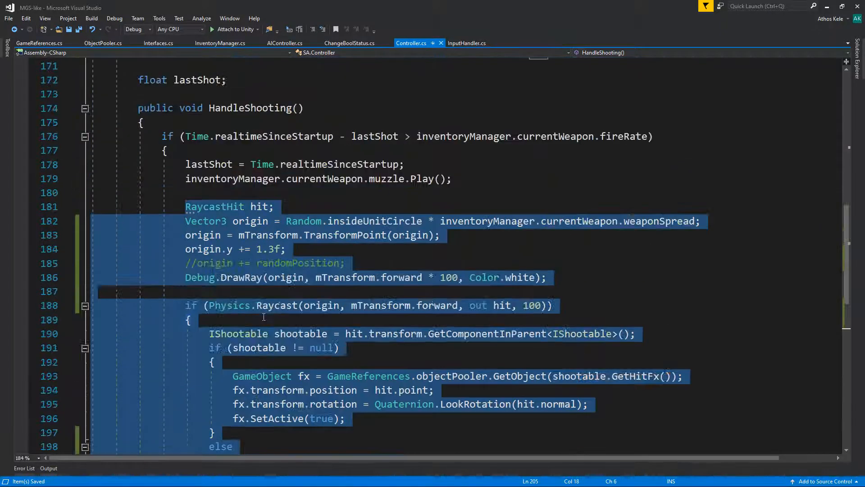
{"action": "left_click", "coordinate": [422, 179]}
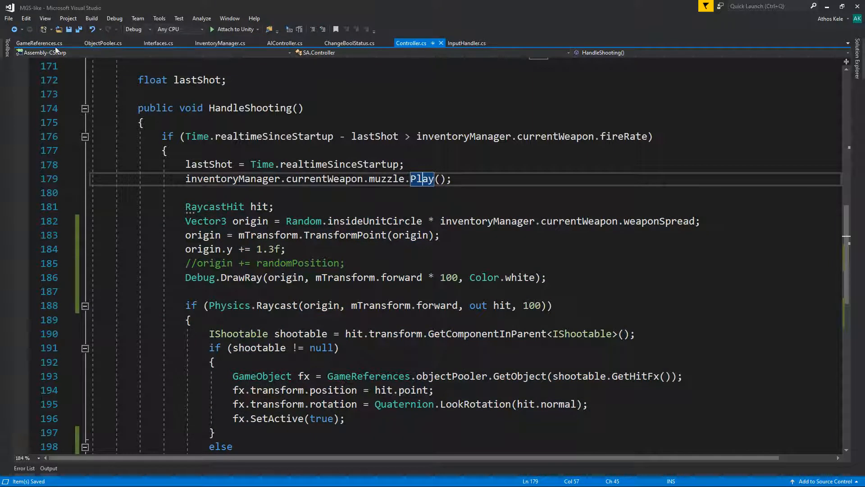
In GameReferences.cs start a public static void RaycastShoot method.
{"action": "left_click", "coordinate": [38, 44]}
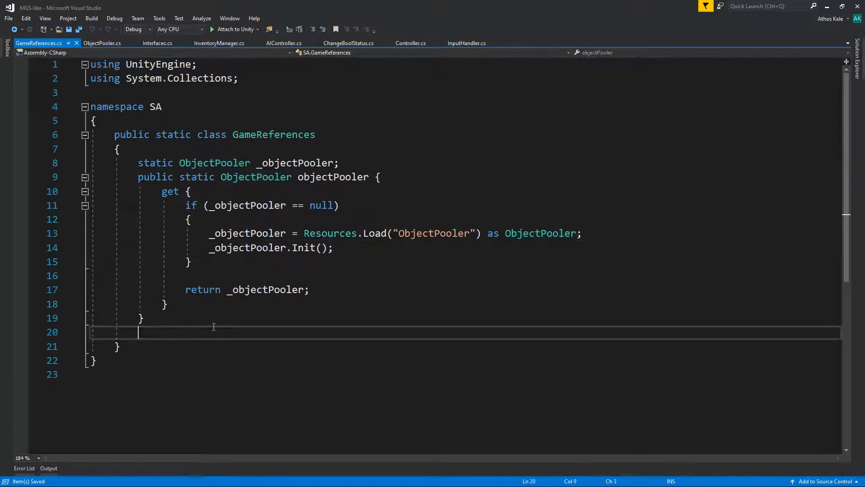
{"action": "type", "text": "public"}
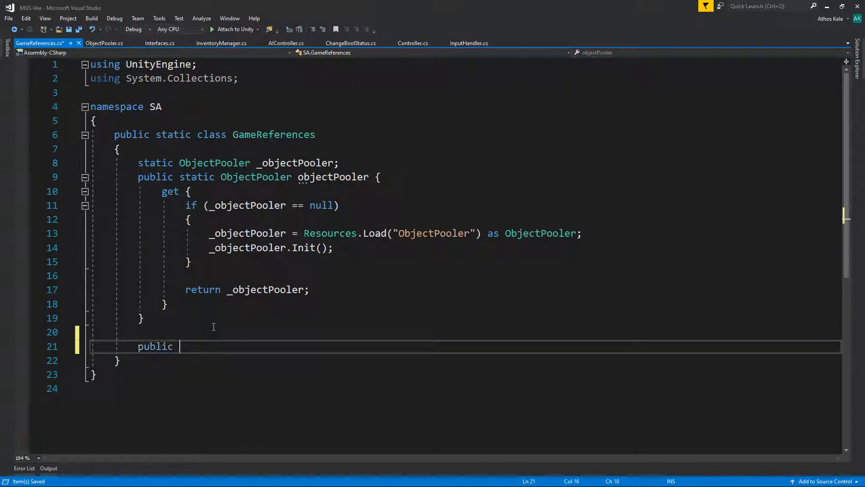
{"action": "type", "text": "st"}
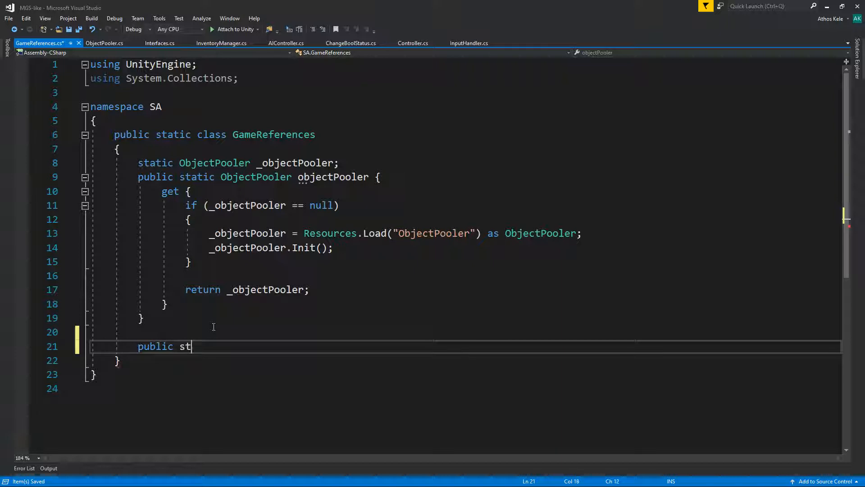
{"action": "type", "text": "atic void Ra"}
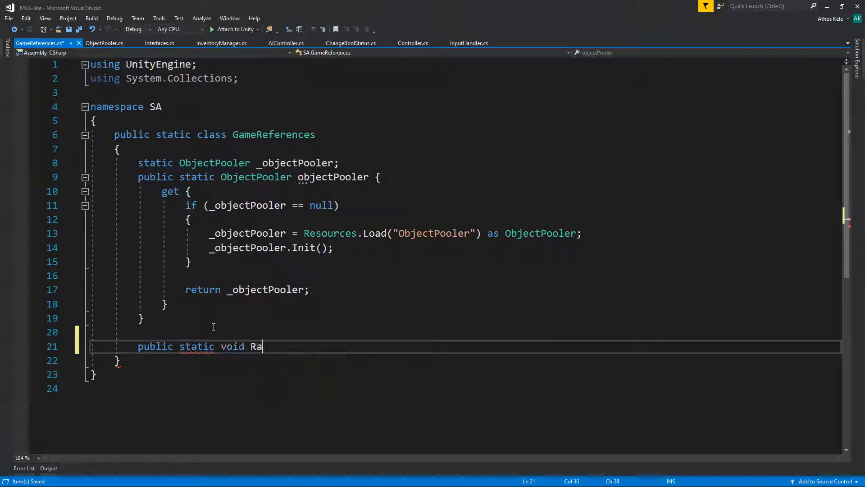
{"action": "type", "text": "ycastShoot("}
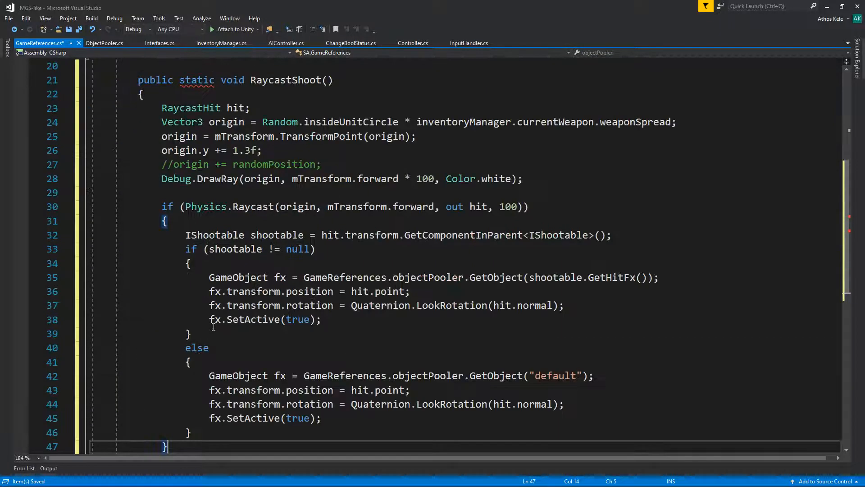
Give RaycastShoot parameters (Transform mTransform, float spread) and paste in the raycast hit-effect code.
{"action": "scroll", "scroll_direction": "up", "scroll_amount": 3}
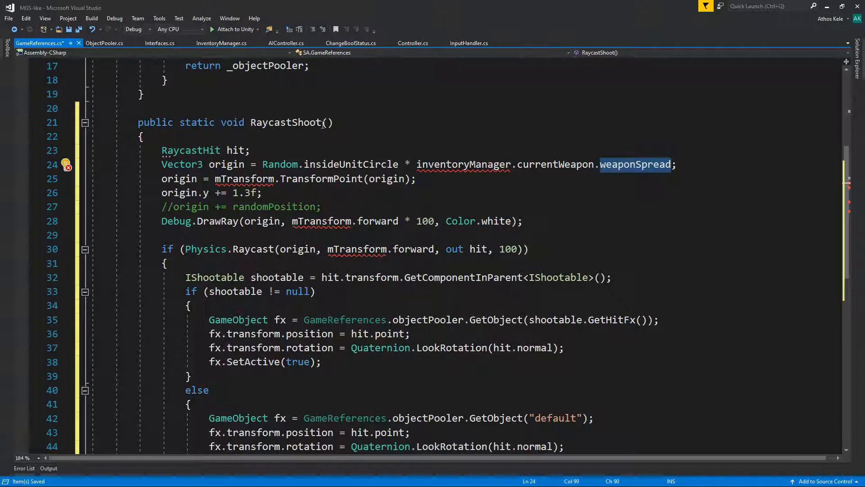
{"action": "type", "text": "fl"}
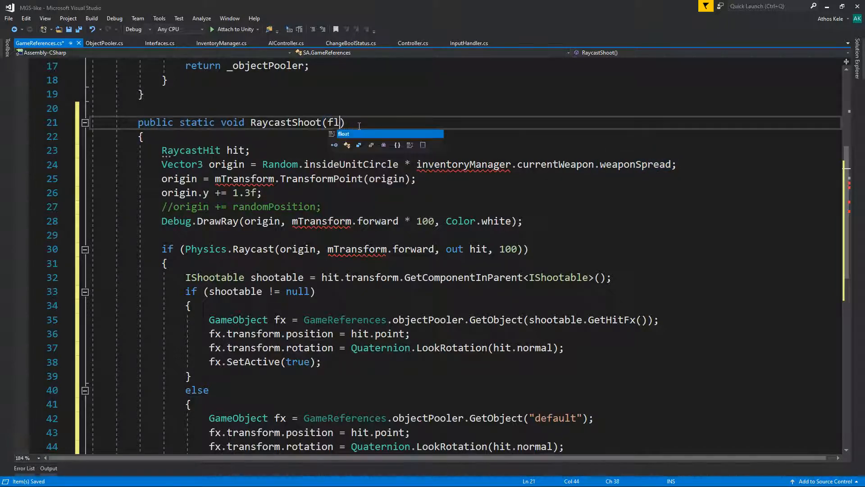
{"action": "type", "text": "Mtr"}
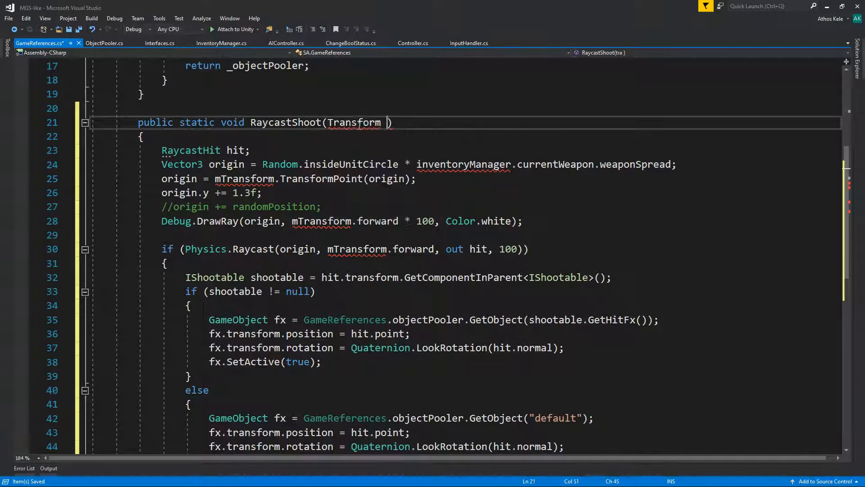
{"action": "type", "text": "mTransform, float spread"}
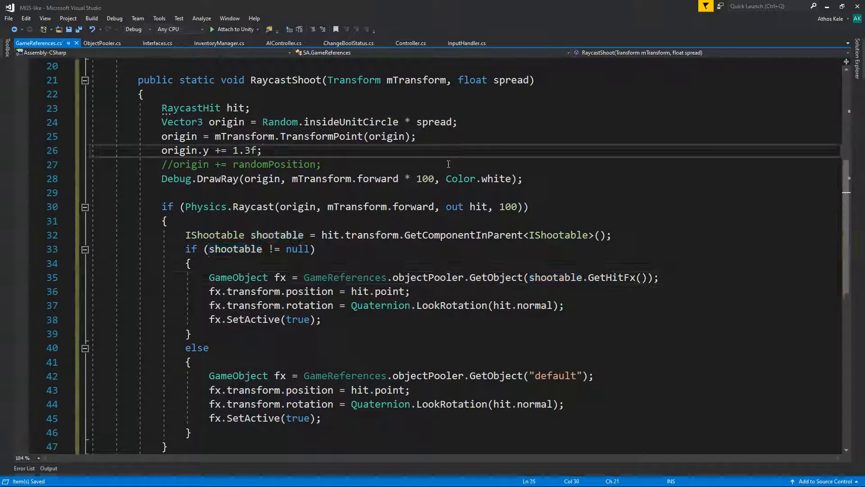
{"action": "left_click", "coordinate": [188, 334]}
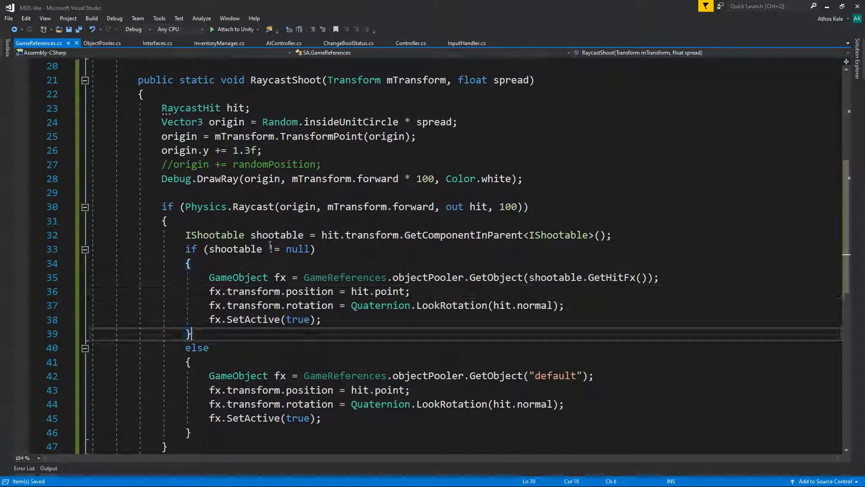
{"action": "scroll", "scroll_direction": "up", "scroll_amount": 3}
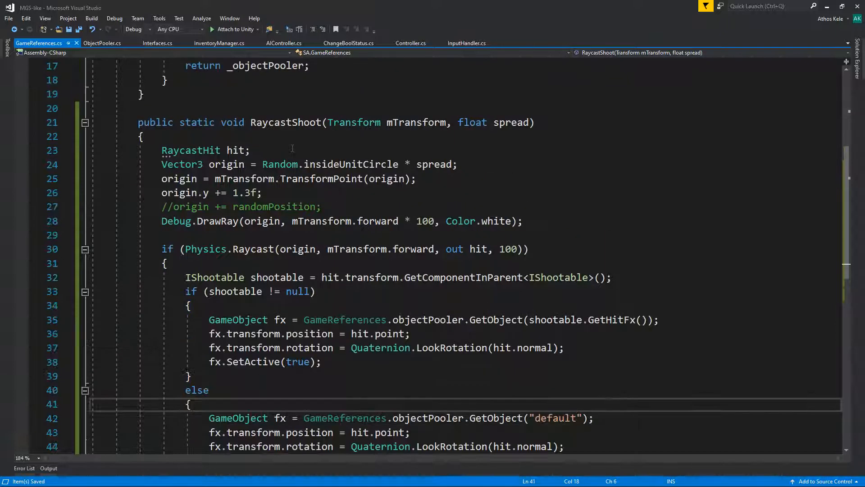
{"action": "double_click", "coordinate": [286, 121]}
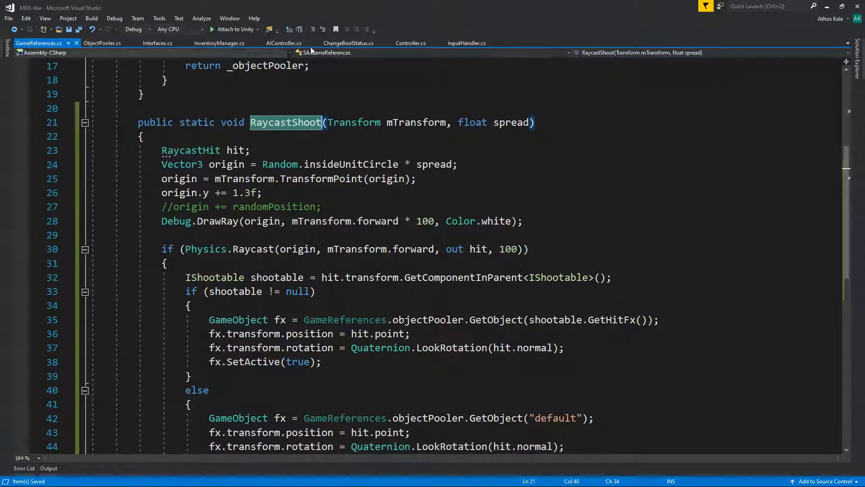
In Controller.cs HandleShooting call GameReferences.RaycastShoot(mTransform, inventoryManager.currentWeapon.weaponSpread).
{"action": "left_click", "coordinate": [411, 43]}
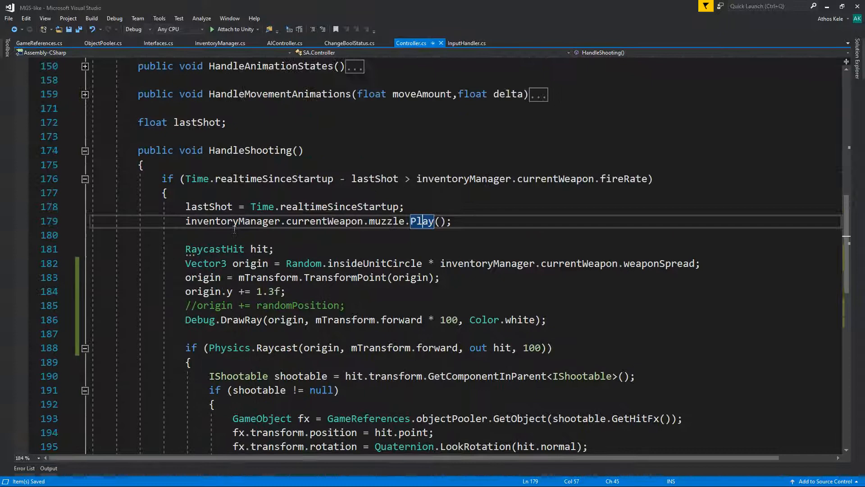
{"action": "scroll", "scroll_direction": "down", "scroll_amount": 3}
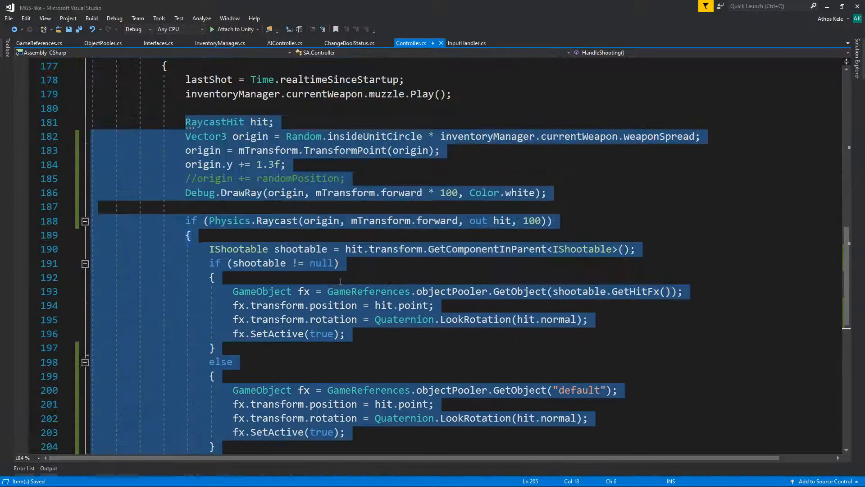
{"action": "type", "text": "GameReferences."}
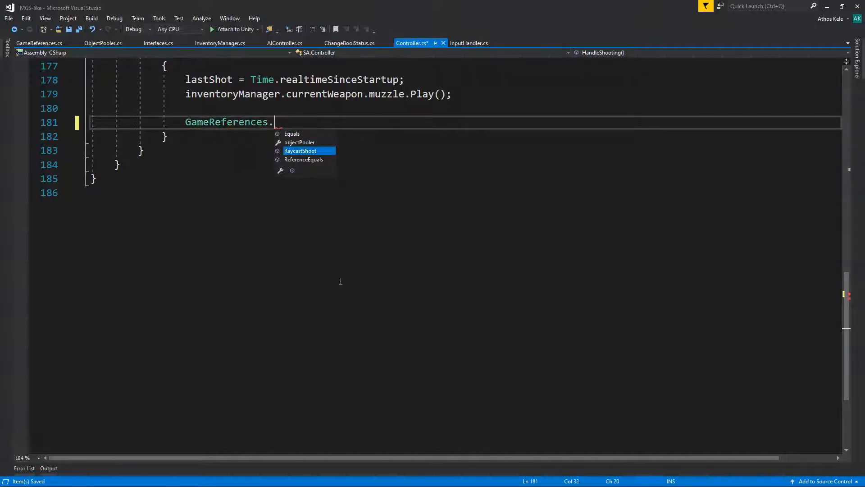
{"action": "type", "text": "RaycastShoot(t"}
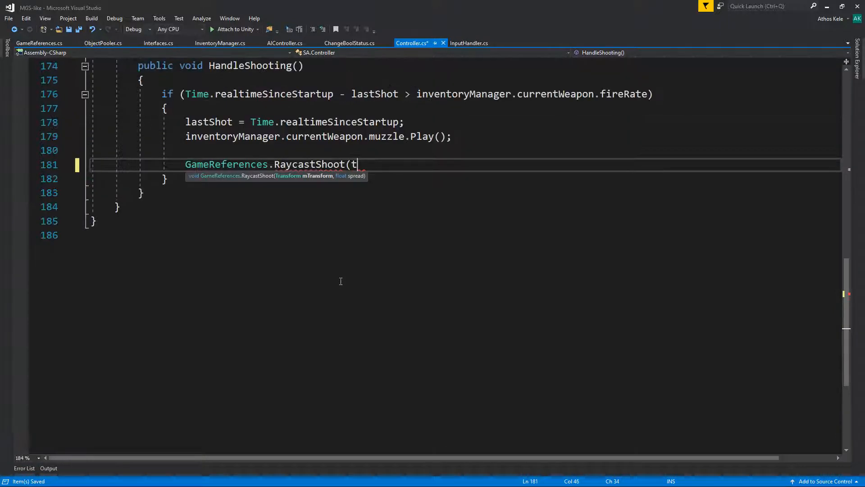
{"action": "type", "text": "mTransform,"}
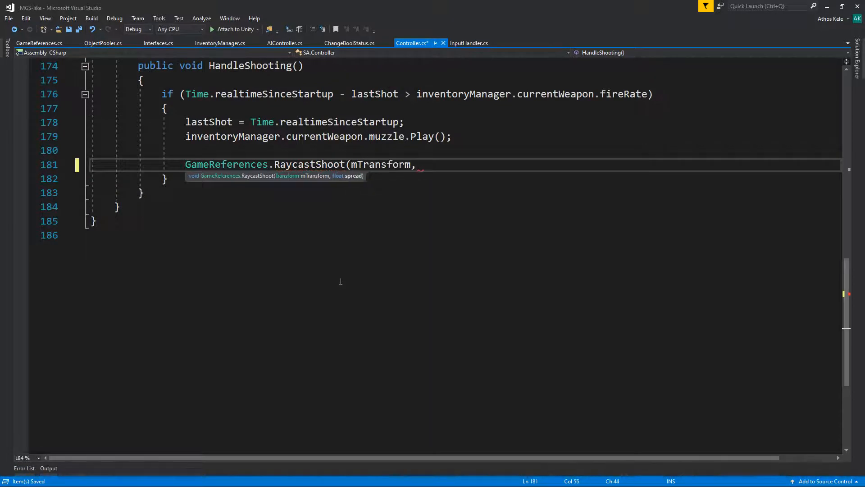
{"action": "type", "text": "in"}
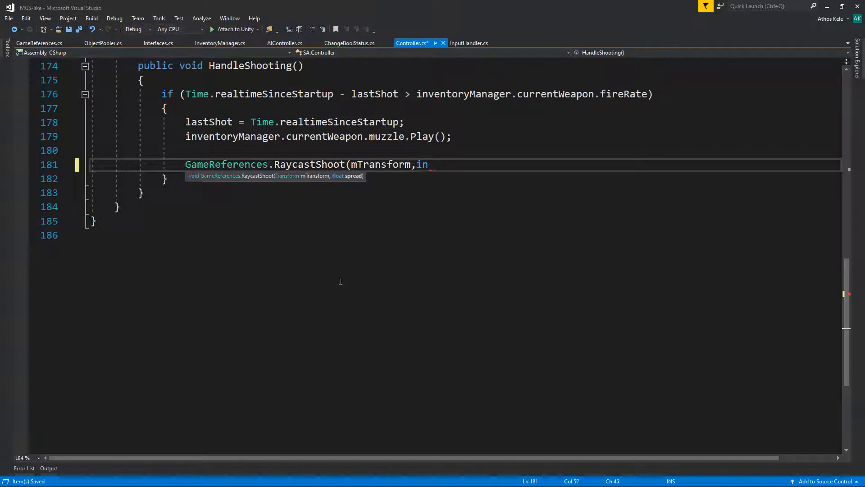
{"action": "type", "text": "ventoryManager.c"}
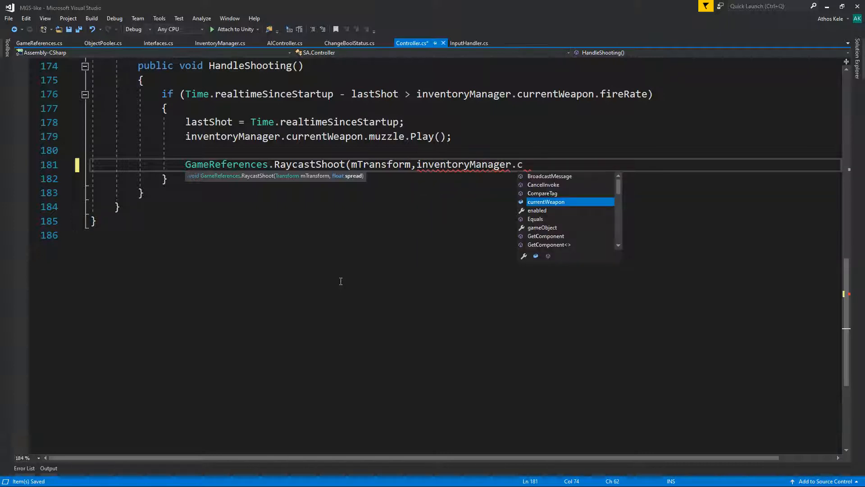
{"action": "type", "text": "urrentWeapon.weaponSpread);"}
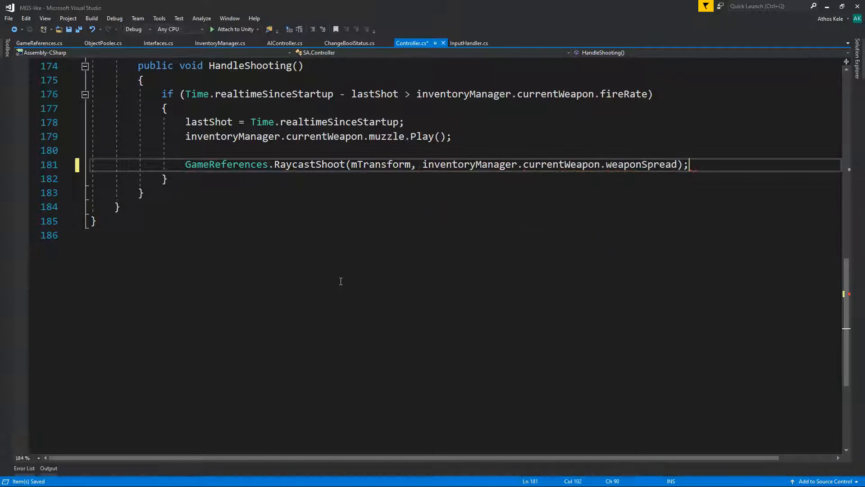
{"action": "scroll", "scroll_direction": "up", "scroll_amount": 3}
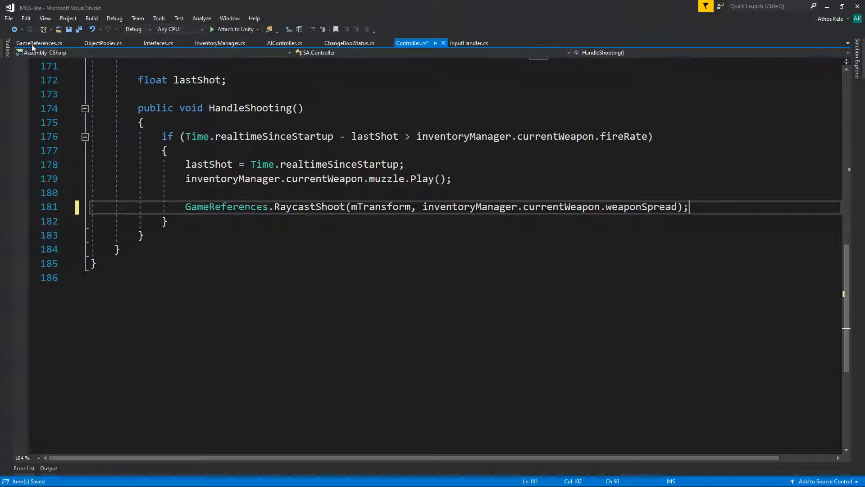
In AIController.cs add a public ParticleSystem muzzleFire and 'public float weaponSpread = .3f;', passing weaponSpread to RaycastShoot.
{"action": "left_click", "coordinate": [285, 43]}
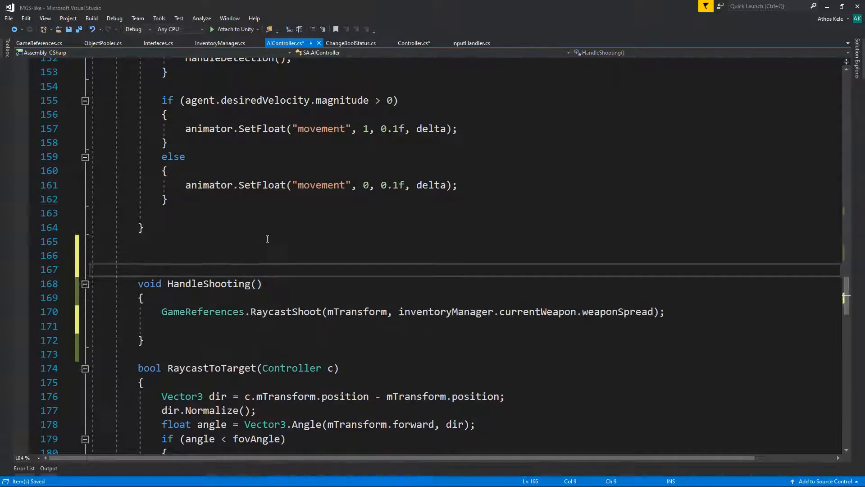
{"action": "type", "text": "public P"}
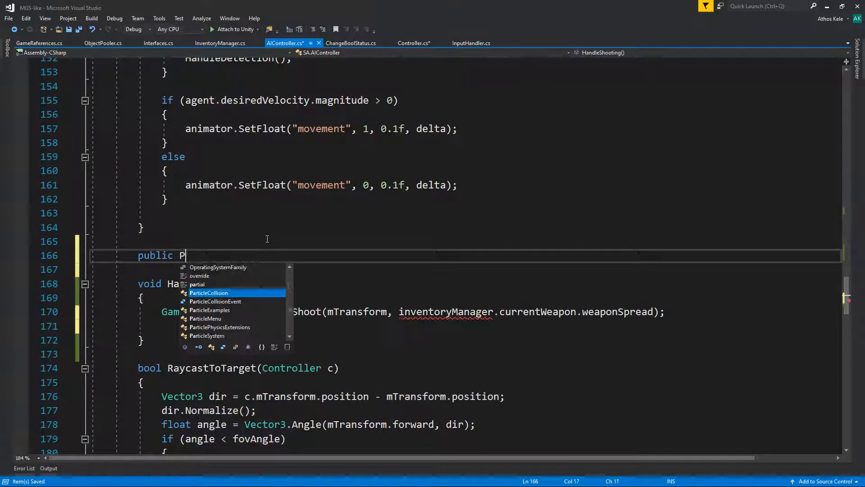
{"action": "type", "text": "articleSystem muzzleFire;"}
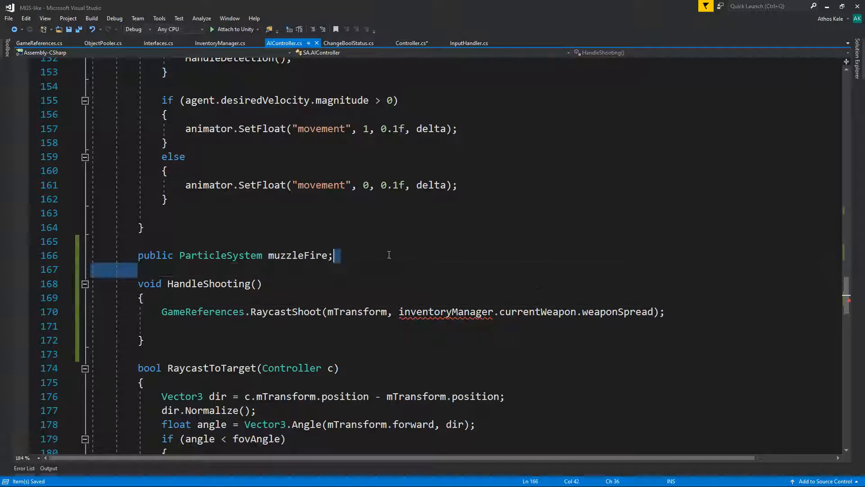
{"action": "type", "text": "public float"}
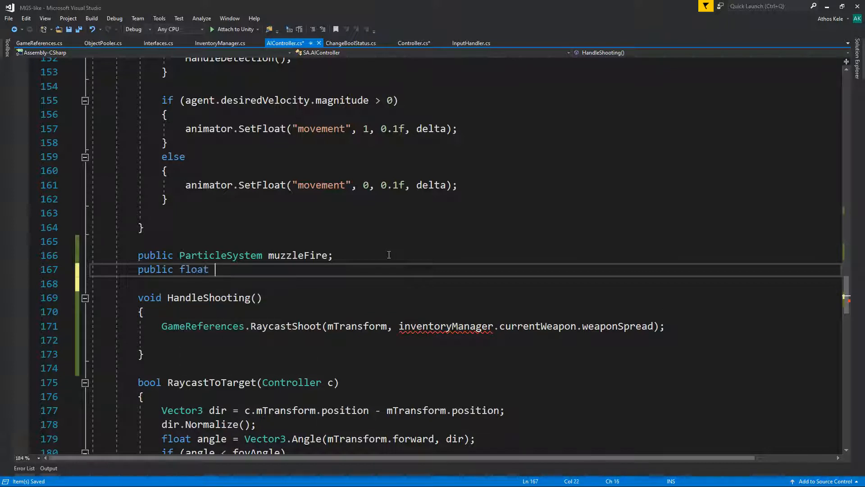
{"action": "type", "text": "spread = .3f;"}
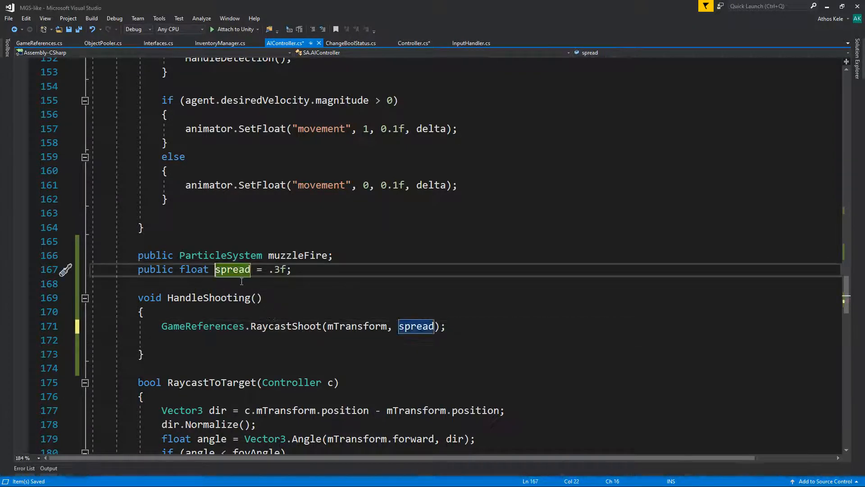
{"action": "type", "text": "weaponS"}
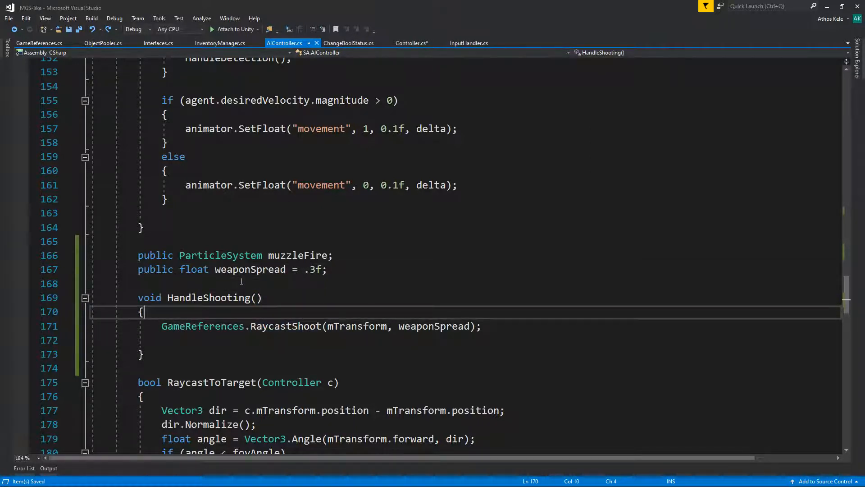
Add muzzleFire.Play() at the top of HandleShooting and return to Unity.
{"action": "key", "text": "Return"}
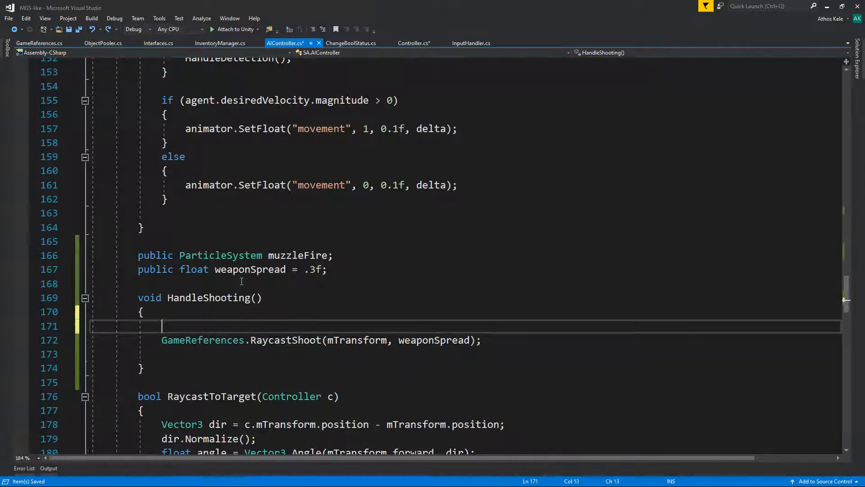
{"action": "type", "text": "muzzleFire.Play();"}
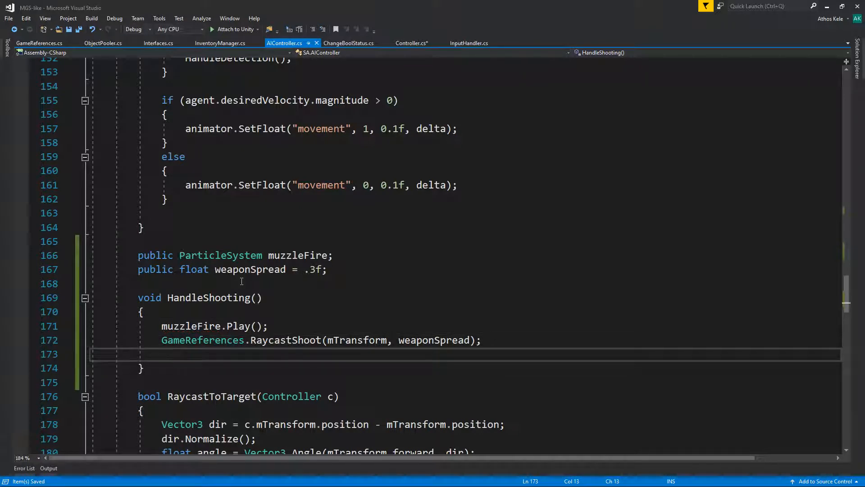
{"action": "left_click", "coordinate": [143, 311]}
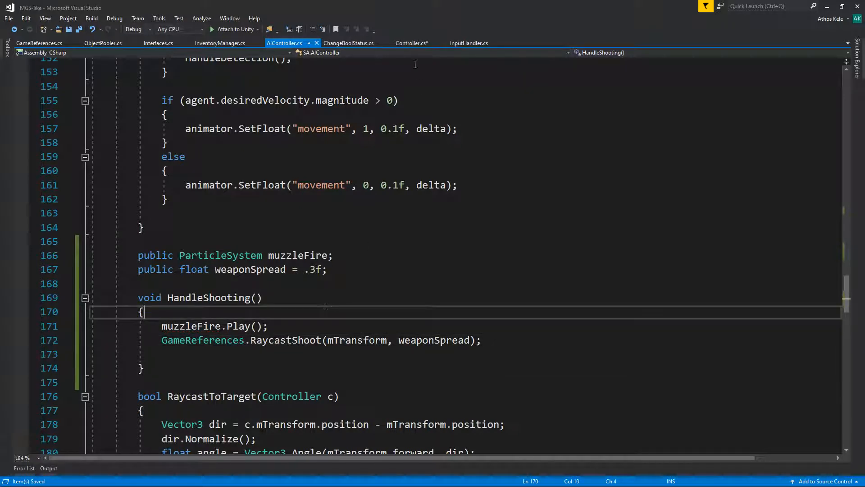
{"action": "left_click", "coordinate": [411, 43]}
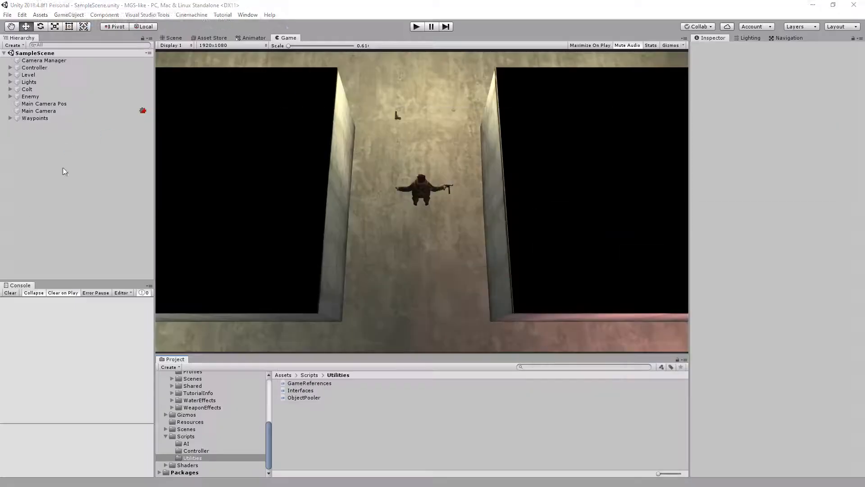
Drag the player's MP40 from the Hierarchy into Assets/Art/Prefabs to save it as a prefab.
{"action": "left_click", "coordinate": [173, 37]}
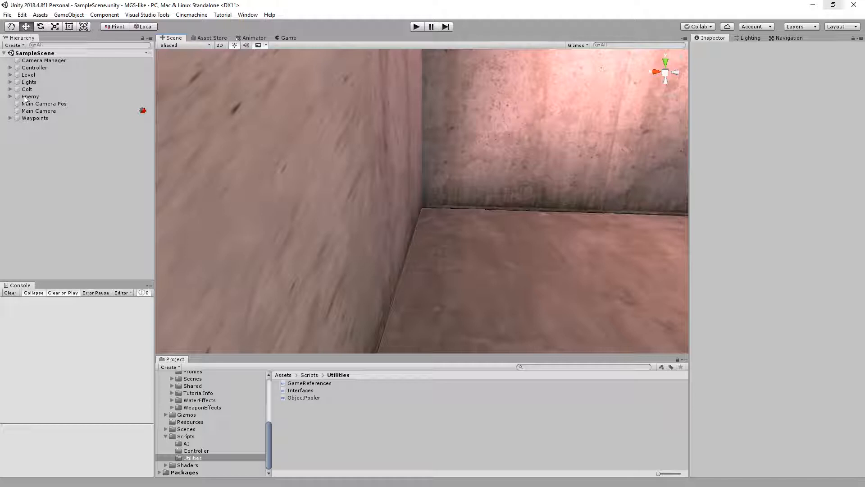
{"action": "left_click", "coordinate": [30, 97]}
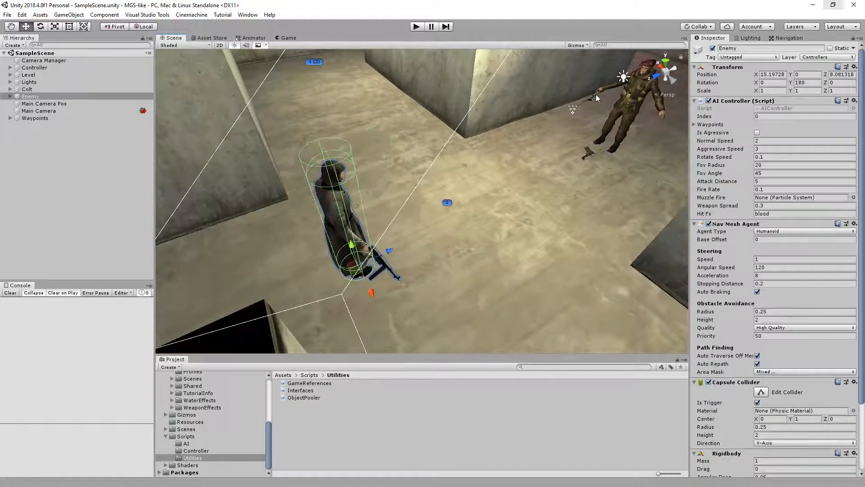
{"action": "left_click", "coordinate": [96, 161]}
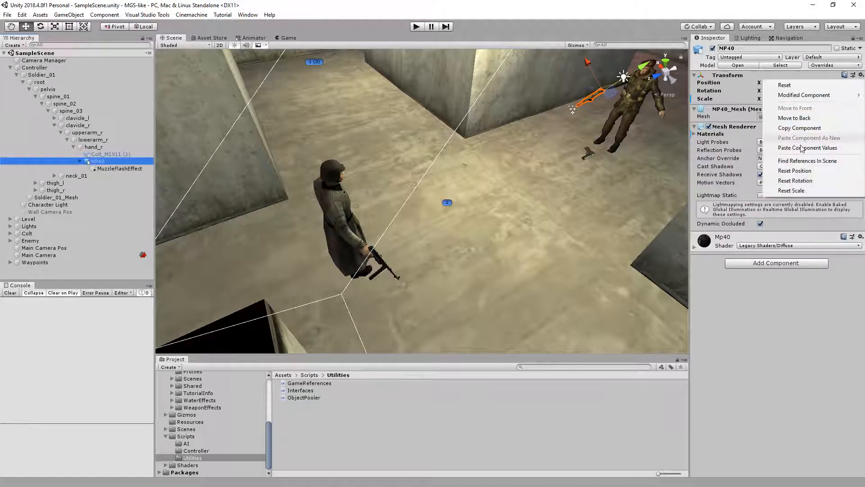
{"action": "left_click", "coordinate": [808, 147]}
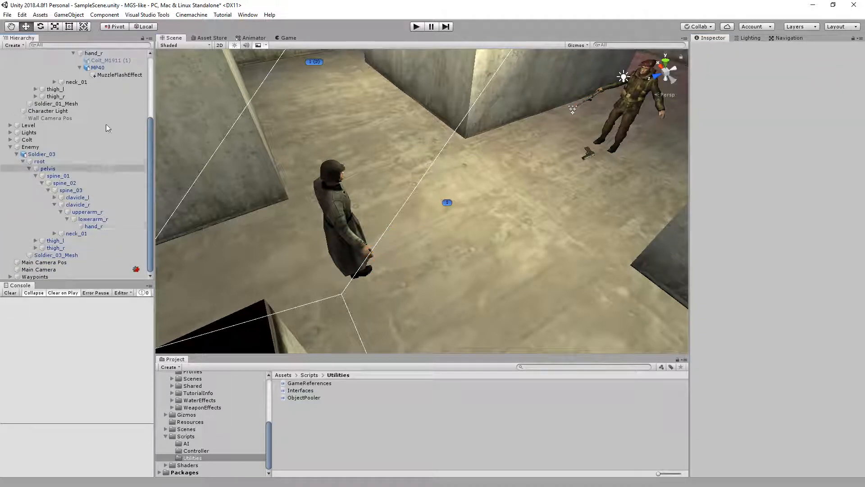
{"action": "left_click", "coordinate": [97, 82]}
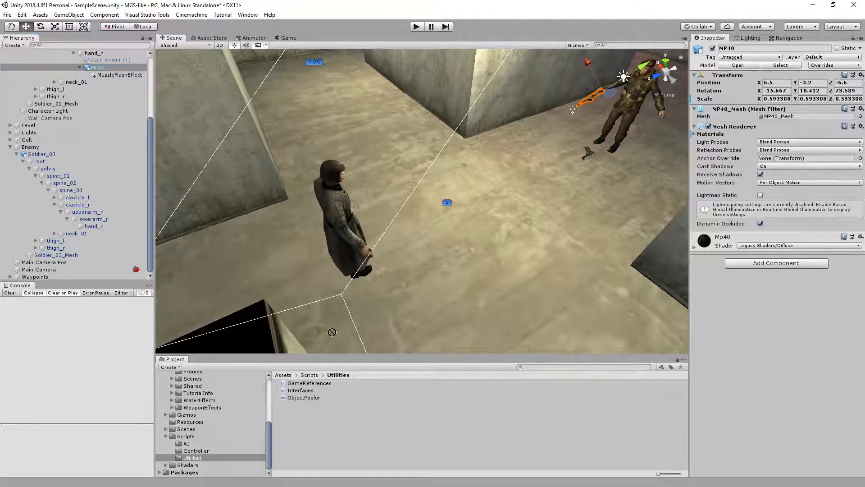
{"action": "left_click", "coordinate": [181, 415]}
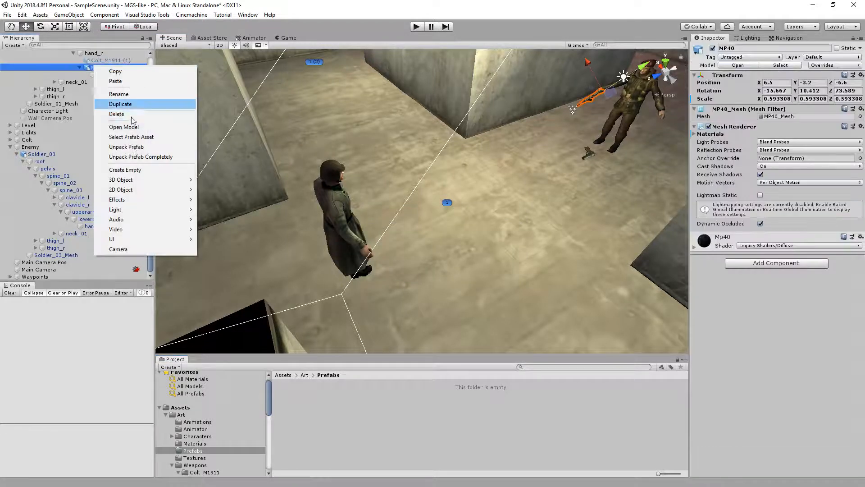
{"action": "left_click", "coordinate": [119, 104]}
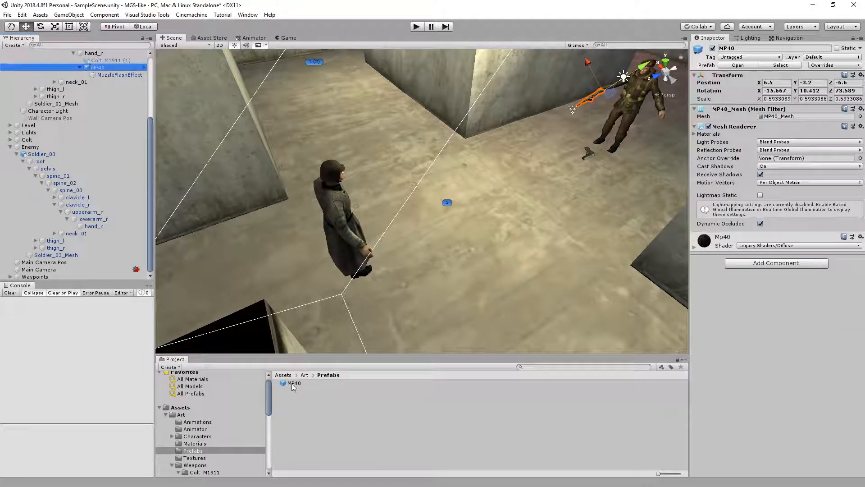
Place an MP40 copy with MuzzleFlashEffect under the Enemy's hand_r and assign it as the AI Controller's Muzzle Fire.
{"action": "left_click", "coordinate": [93, 226]}
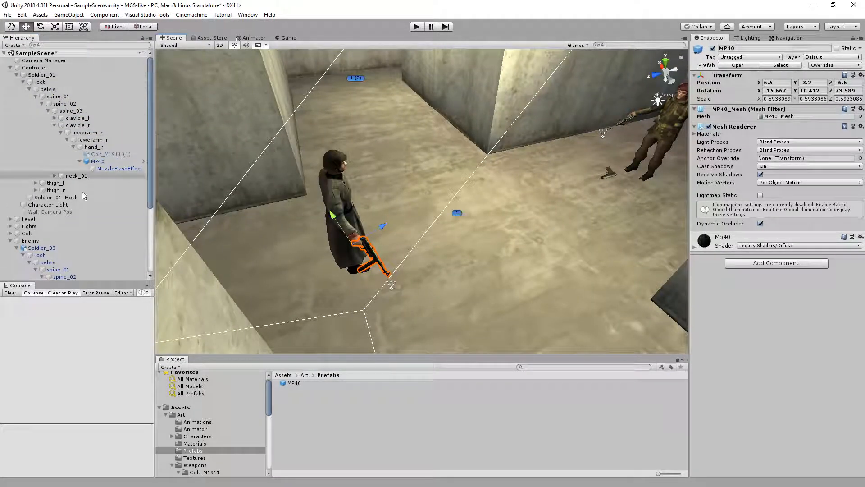
{"action": "left_click", "coordinate": [31, 140]}
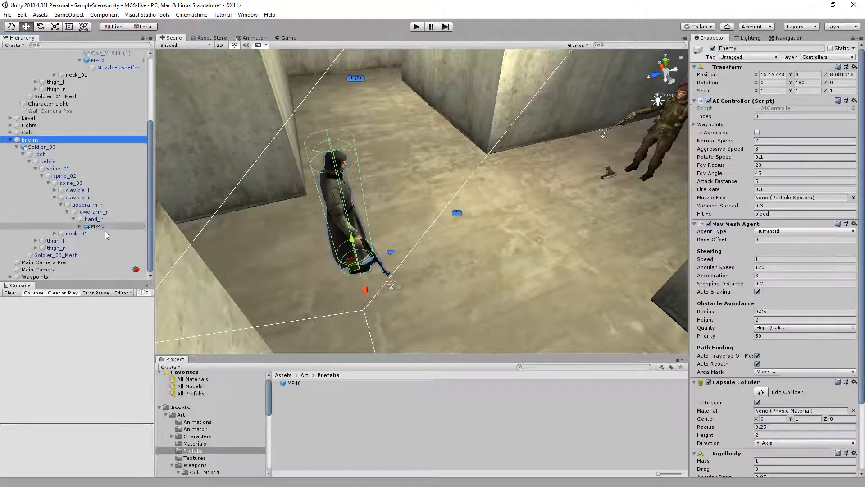
{"action": "right_click", "coordinate": [42, 146]}
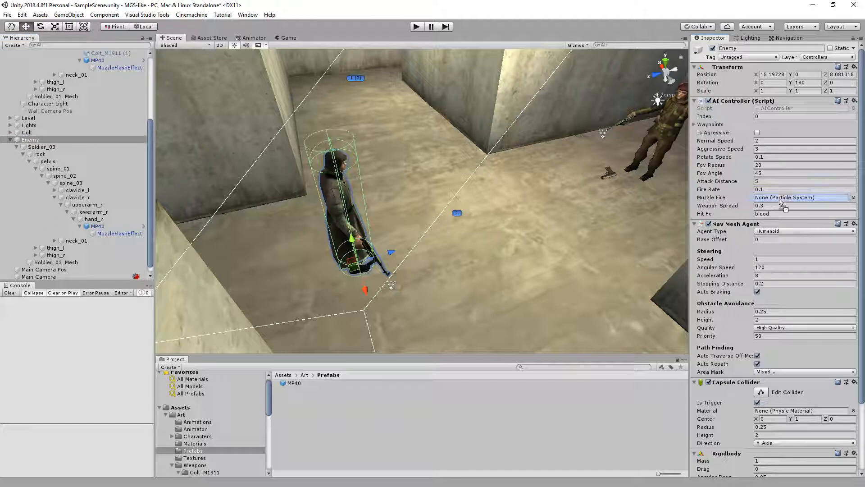
{"action": "left_click", "coordinate": [800, 197]}
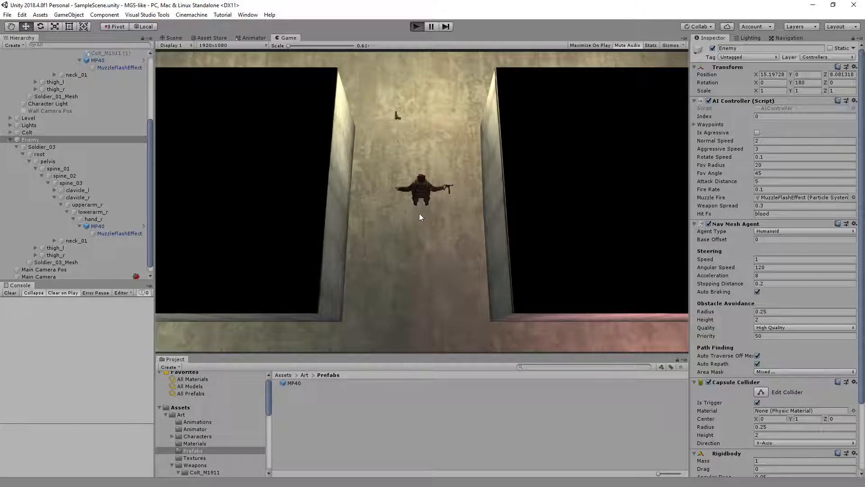
Play the scene to test the enemy's muzzle flash.
{"action": "left_click", "coordinate": [417, 26]}
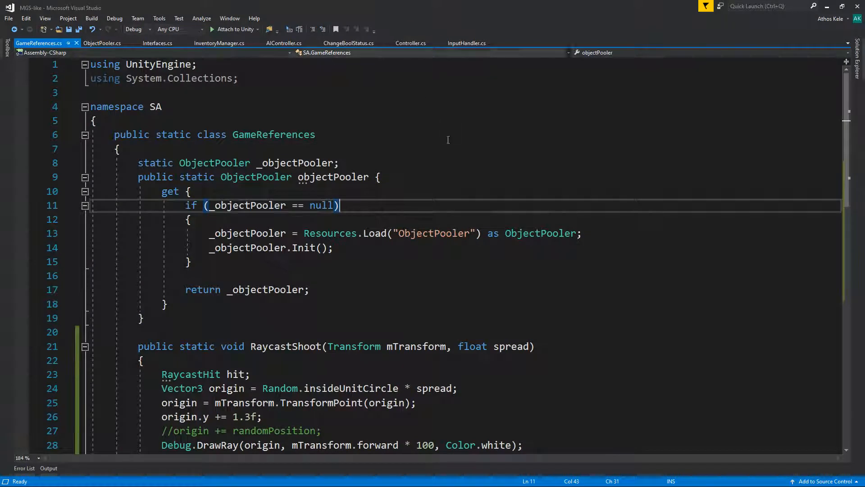
Look through ObjectPooler.cs for the pooled-object lookup to use from RaycastShoot.
{"action": "left_click", "coordinate": [117, 148]}
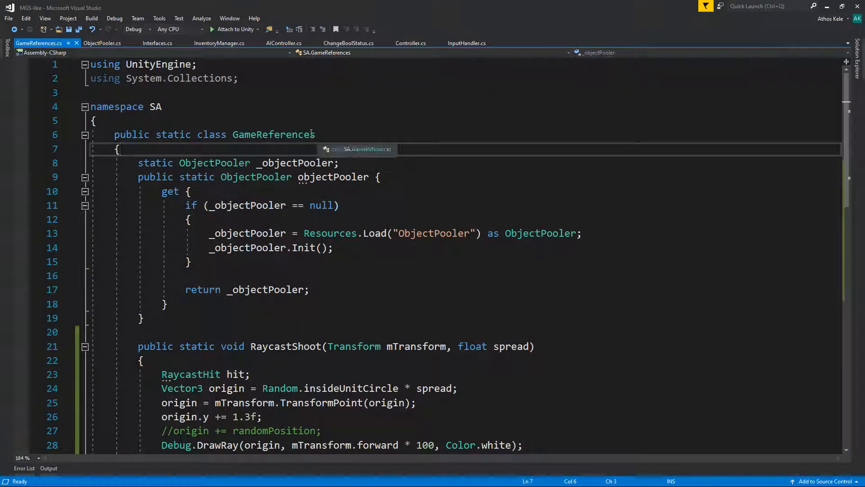
{"action": "left_click", "coordinate": [102, 43]}
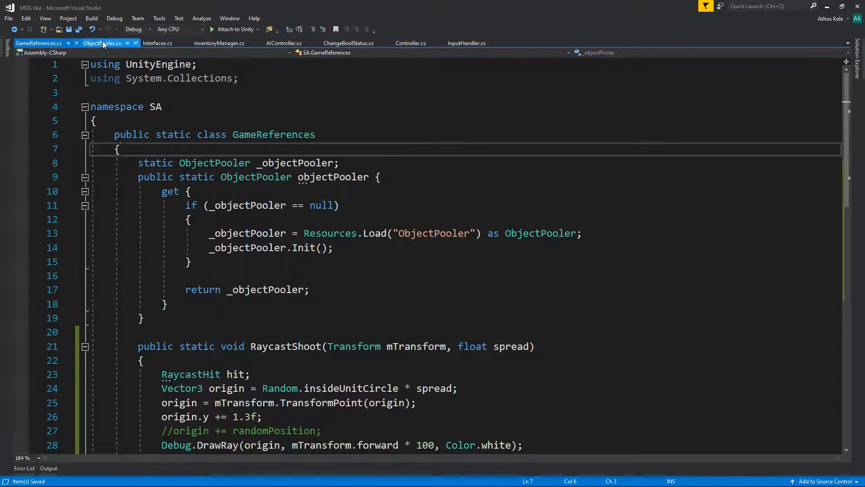
{"action": "left_click", "coordinate": [102, 43]}
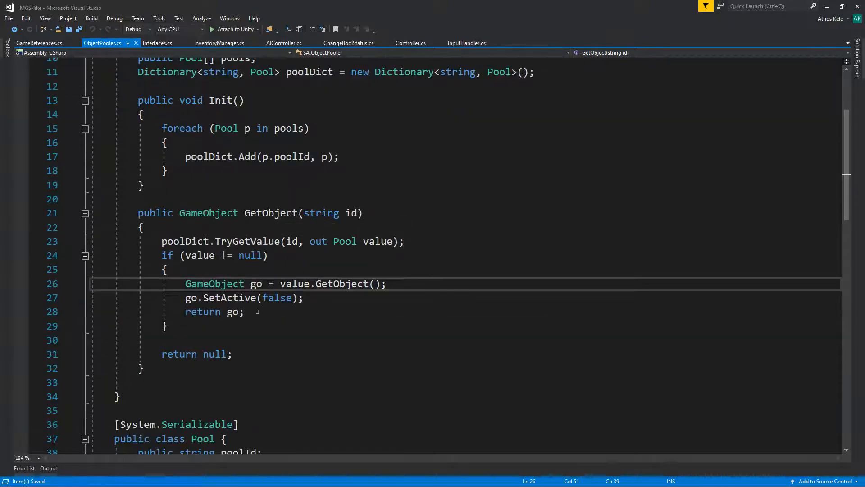
{"action": "scroll", "scroll_direction": "down", "scroll_amount": 3}
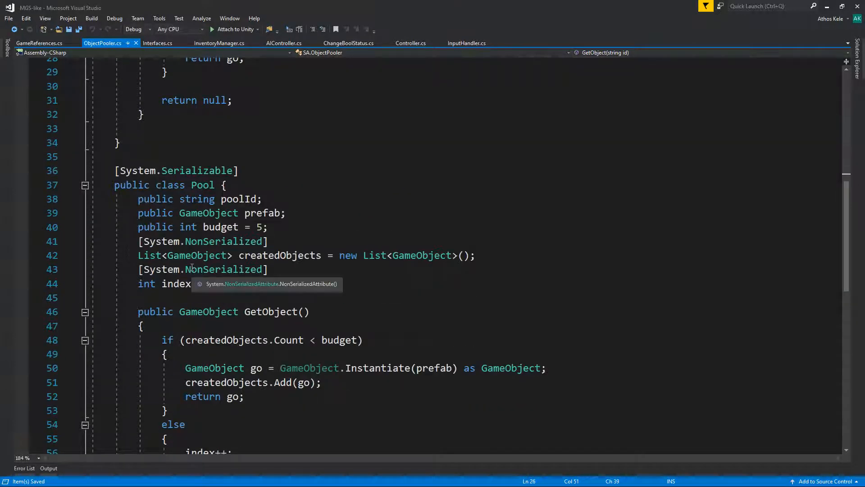
{"action": "scroll", "scroll_direction": "down", "scroll_amount": 3}
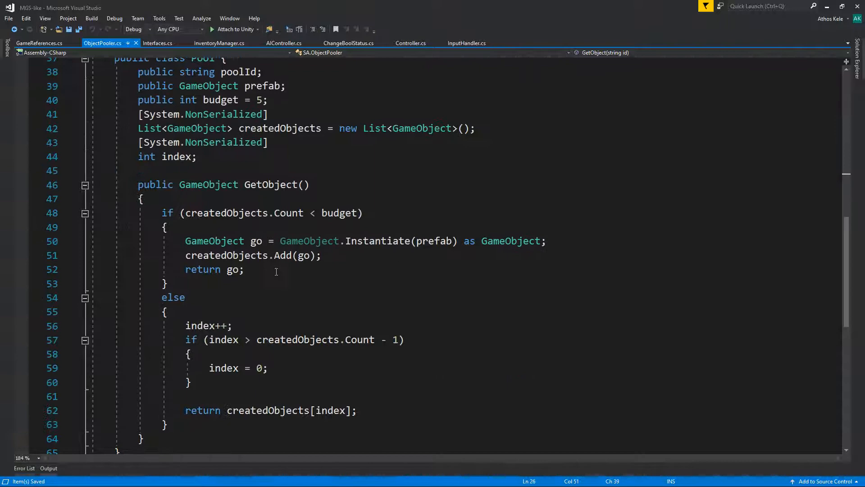
{"action": "left_click", "coordinate": [202, 269]}
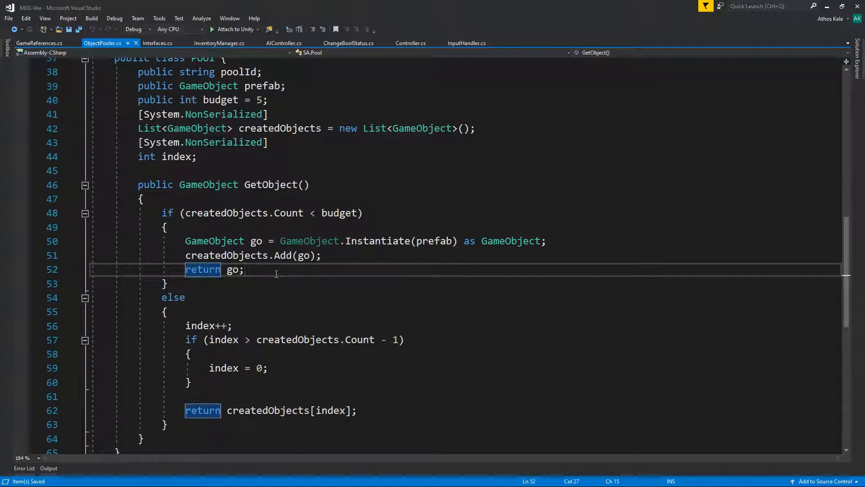
{"action": "scroll", "scroll_direction": "up", "scroll_amount": 3}
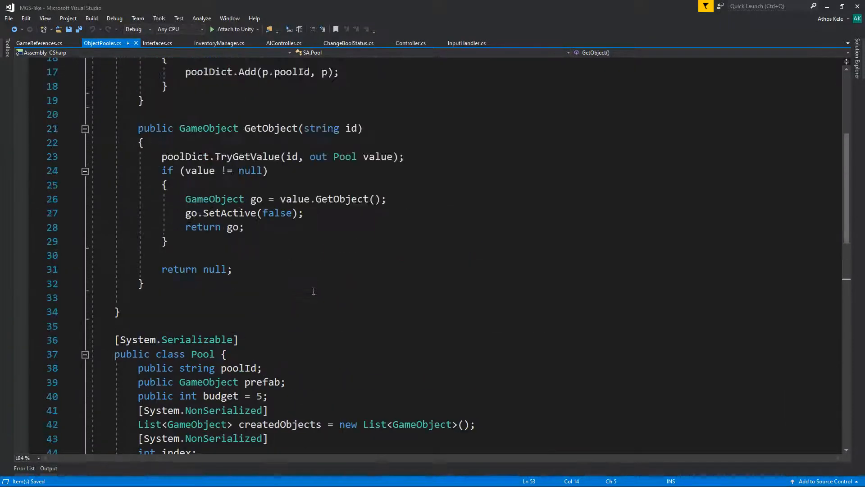
{"action": "scroll", "scroll_direction": "up", "scroll_amount": 3}
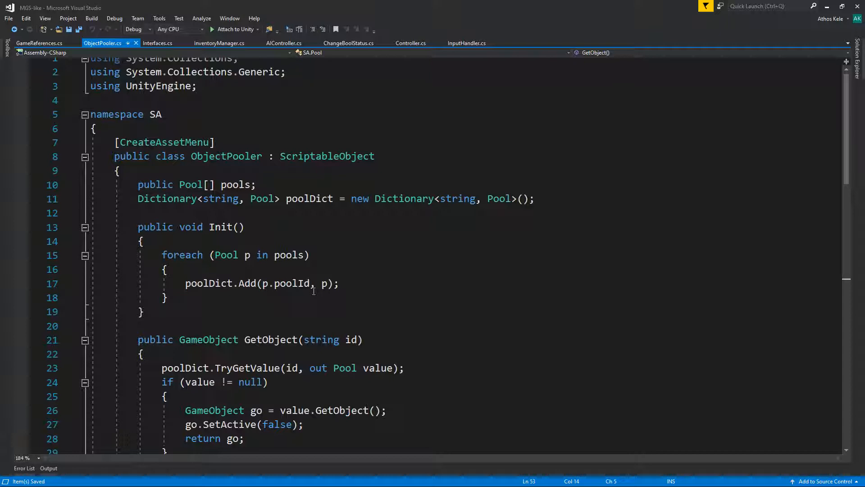
{"action": "mouse_move", "coordinate": [377, 218]}
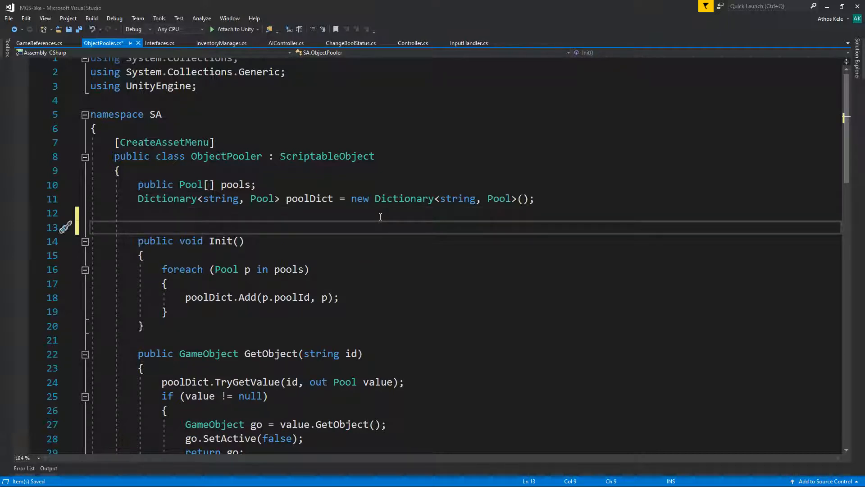
{"action": "type", "text": "pu"}
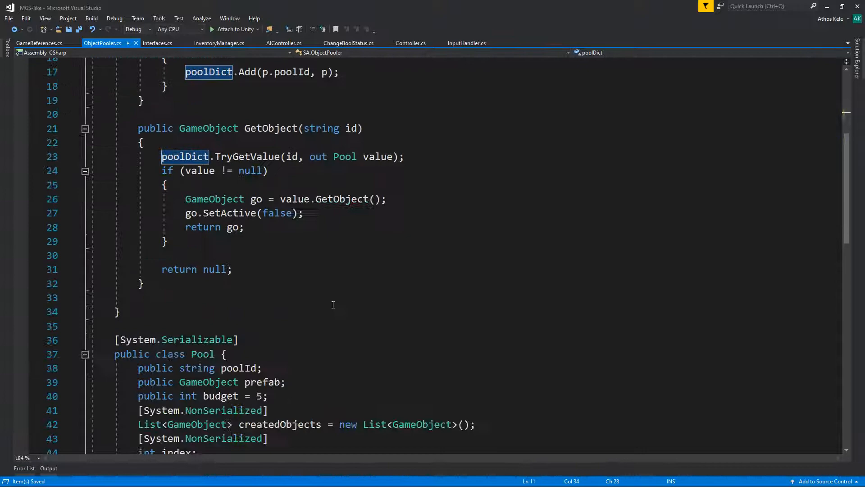
{"action": "mouse_move", "coordinate": [332, 284]}
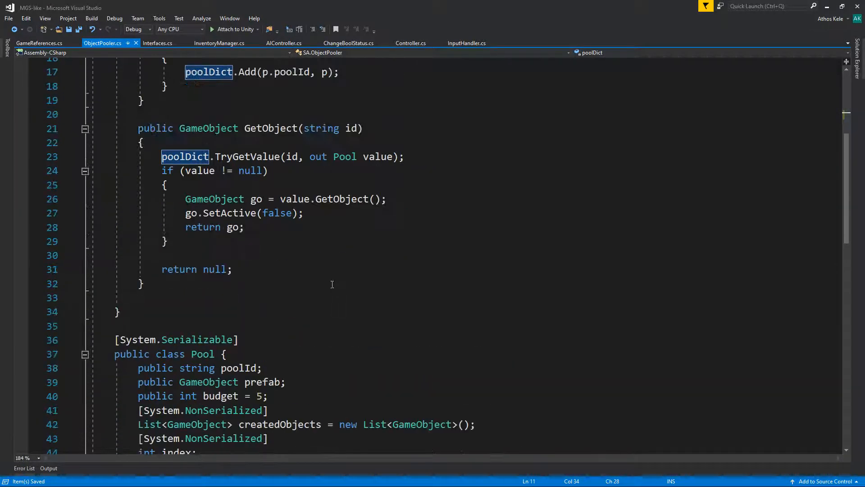
{"action": "scroll", "scroll_direction": "up", "scroll_amount": 3}
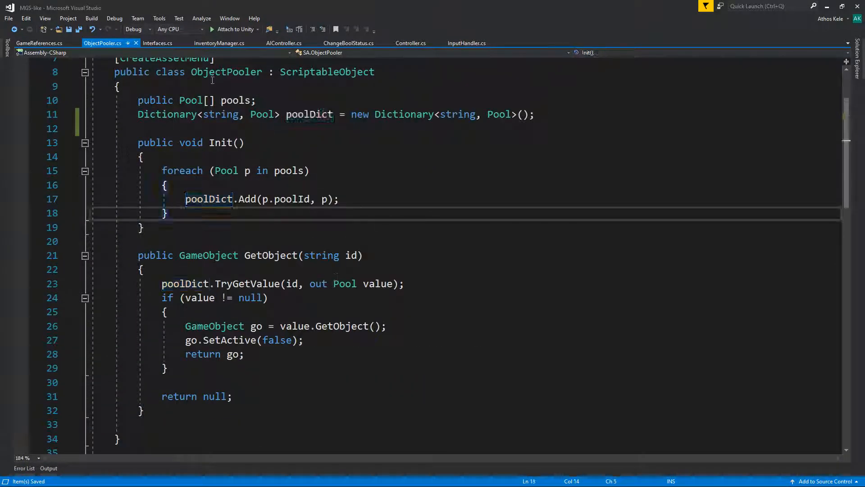
In RaycastShoot fetch a pooled "bulletLine" object from the object pooler.
{"action": "left_click", "coordinate": [39, 43]}
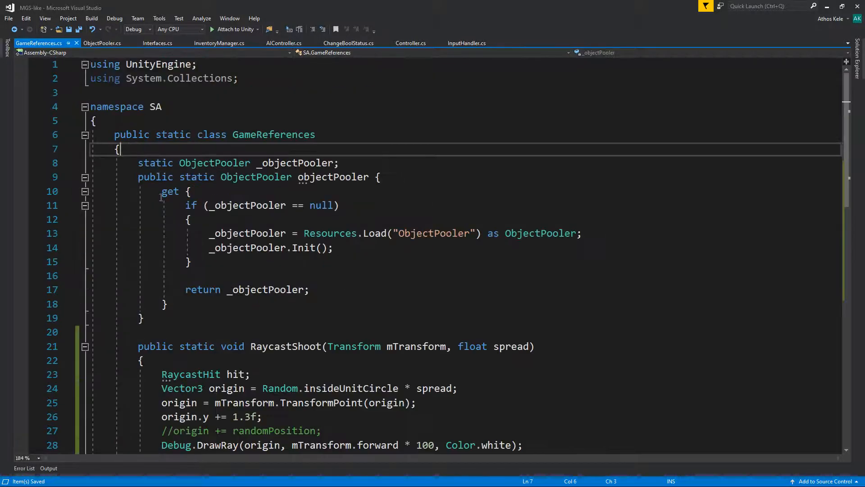
{"action": "scroll", "scroll_direction": "down", "scroll_amount": 3}
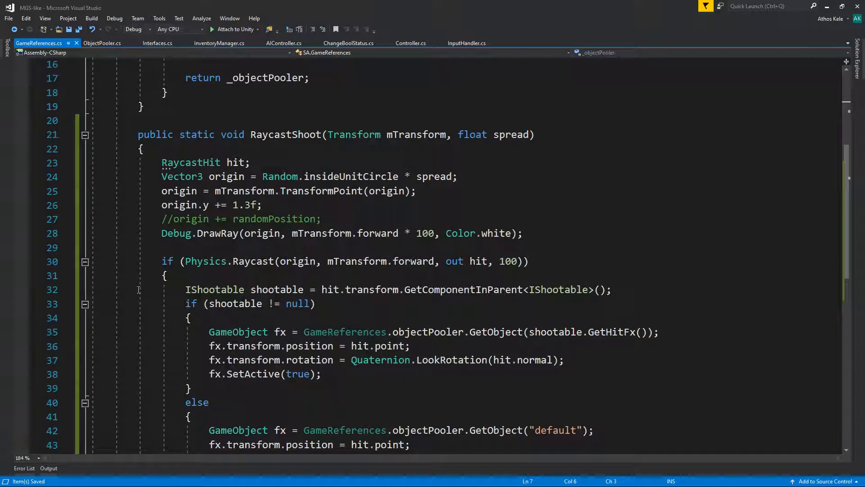
{"action": "scroll", "scroll_direction": "down", "scroll_amount": 3}
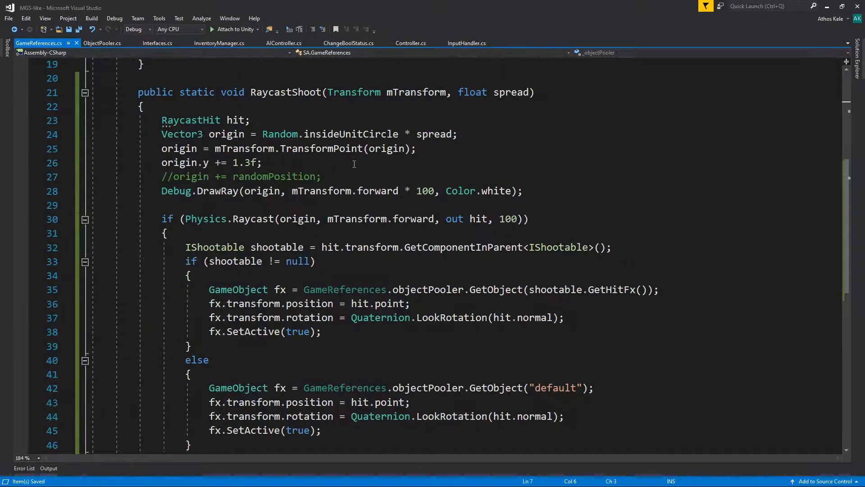
{"action": "type", "text": "ga"}
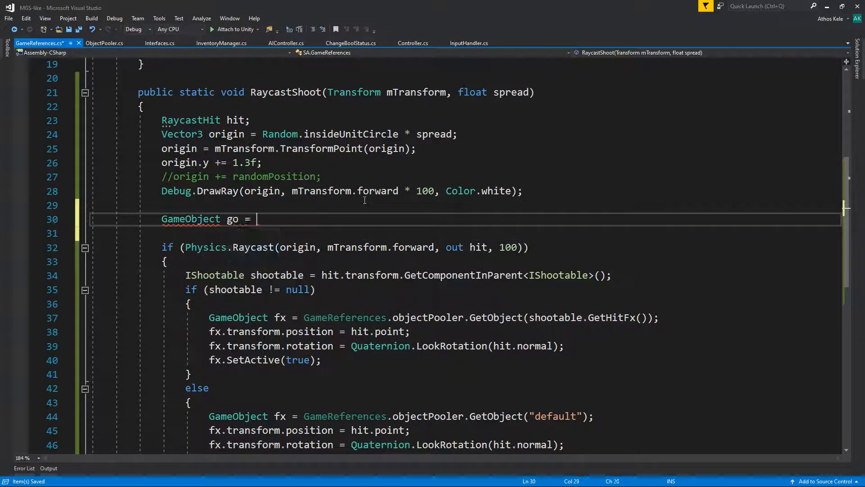
{"action": "type", "text": "objectPooler.GetObject("}
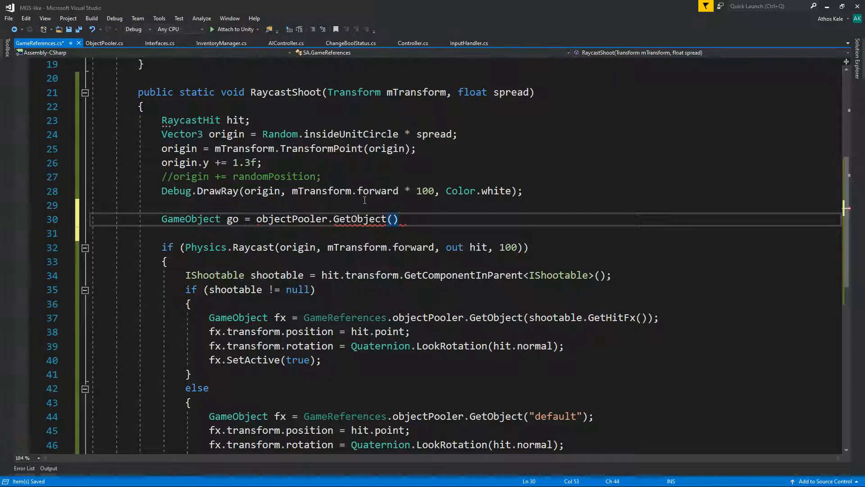
{"action": "type", "text": "\"bullet\""}
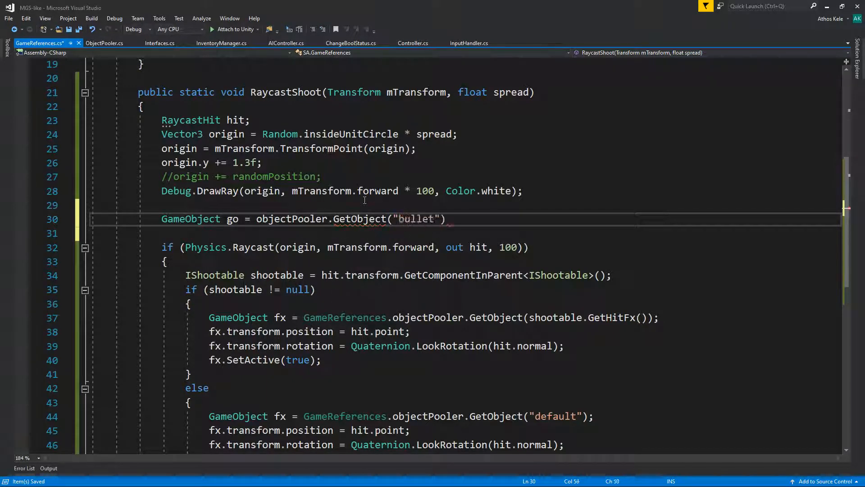
{"action": "type", "text": "Line);"}
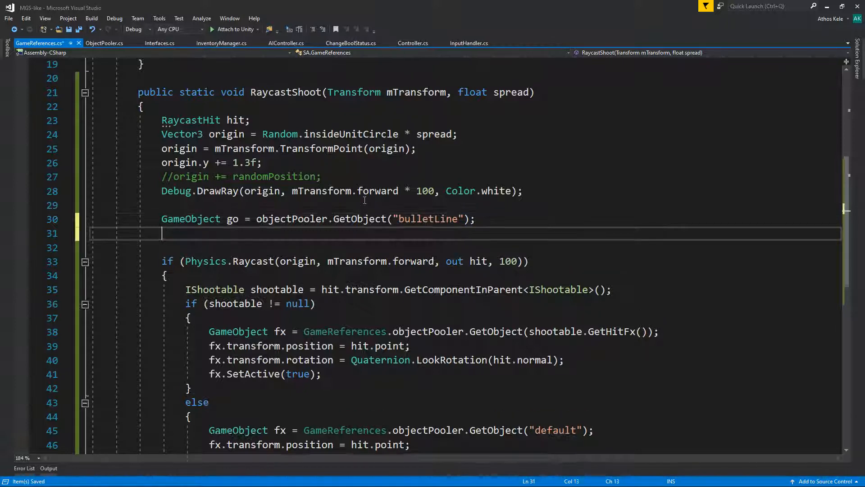
{"action": "type", "text": "Line"}
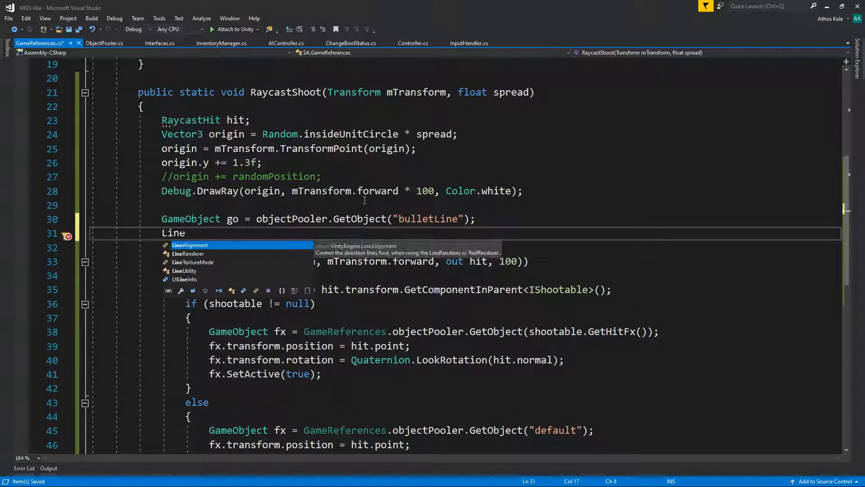
Declare Vector3 startPosition = origin and a Vector3 endPosition.
{"action": "type", "text": "vec"}
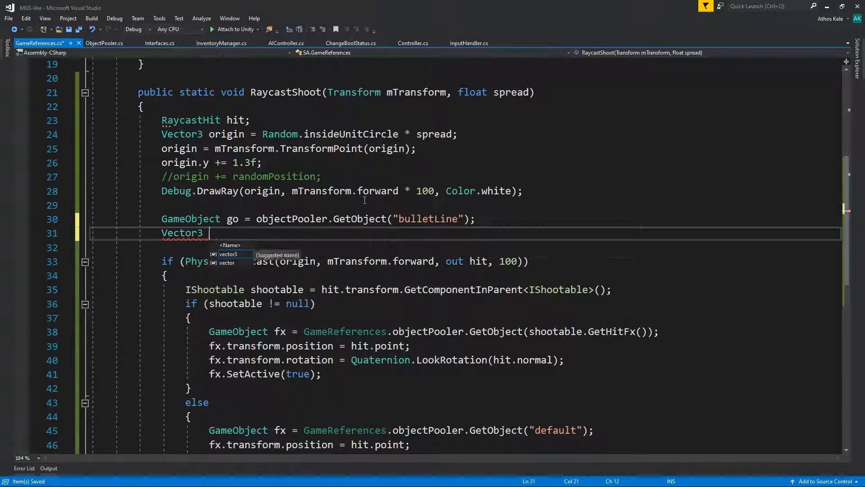
{"action": "type", "text": "startPosi"}
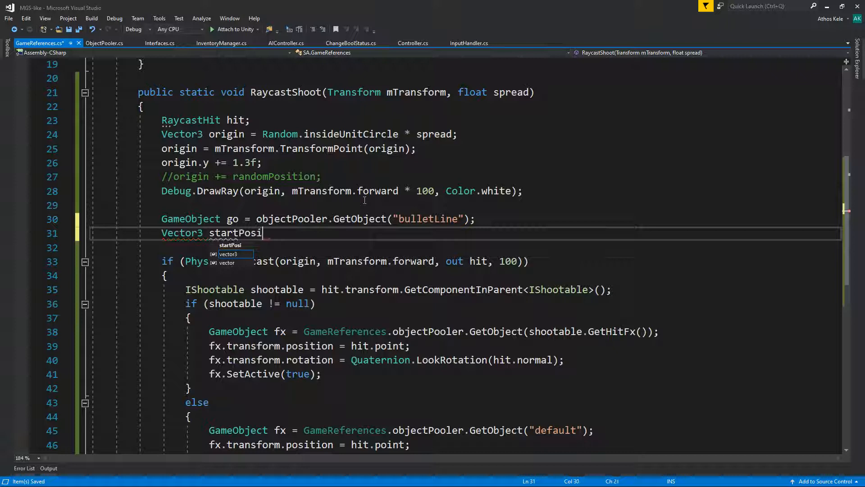
{"action": "type", "text": "tion = ori"}
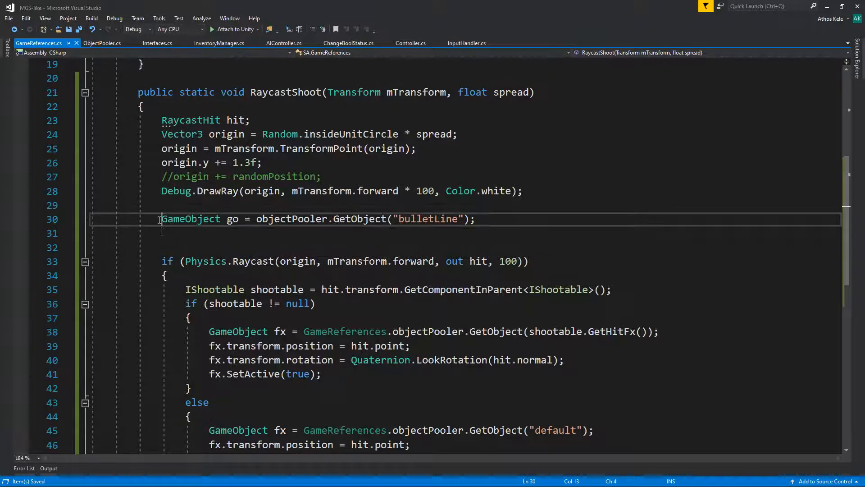
{"action": "scroll", "scroll_direction": "down", "scroll_amount": 3}
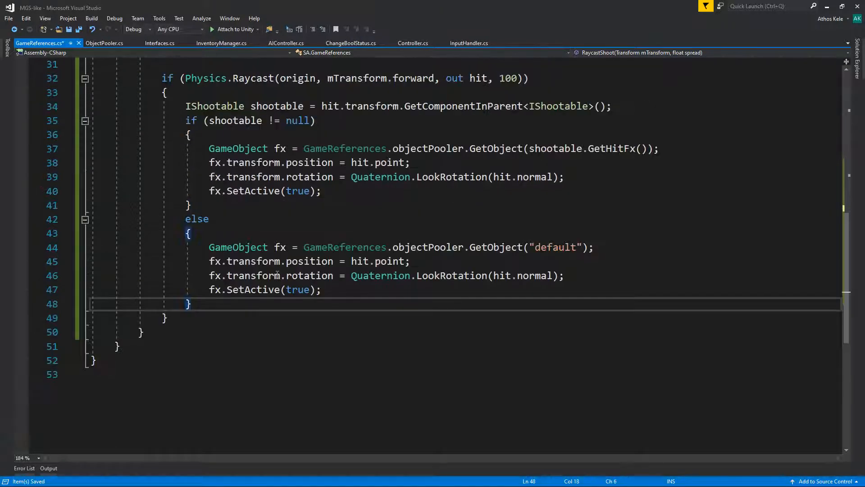
{"action": "type", "text": "ve"}
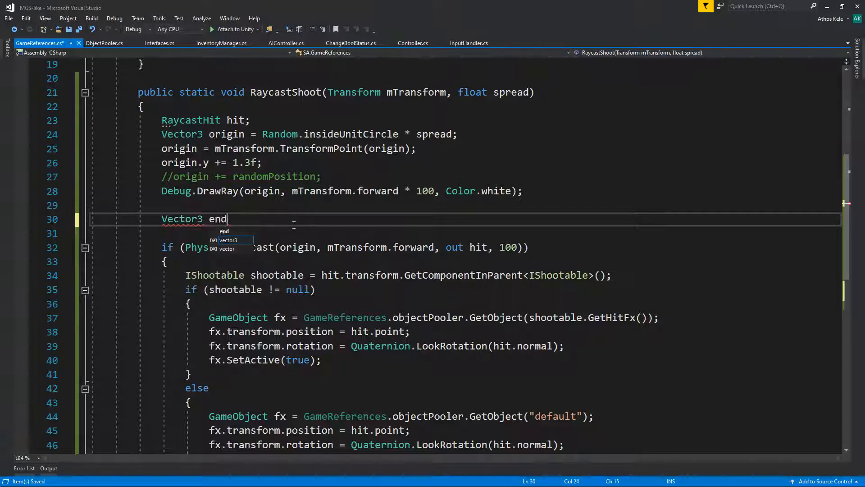
{"action": "type", "text": "Position;"}
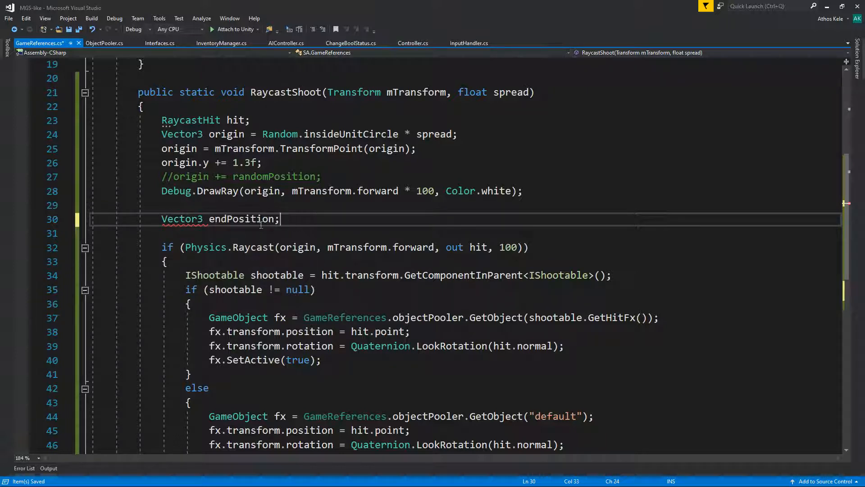
Set endPosition = origin + mTransform.forward * 100.
{"action": "double_click", "coordinate": [241, 218]}
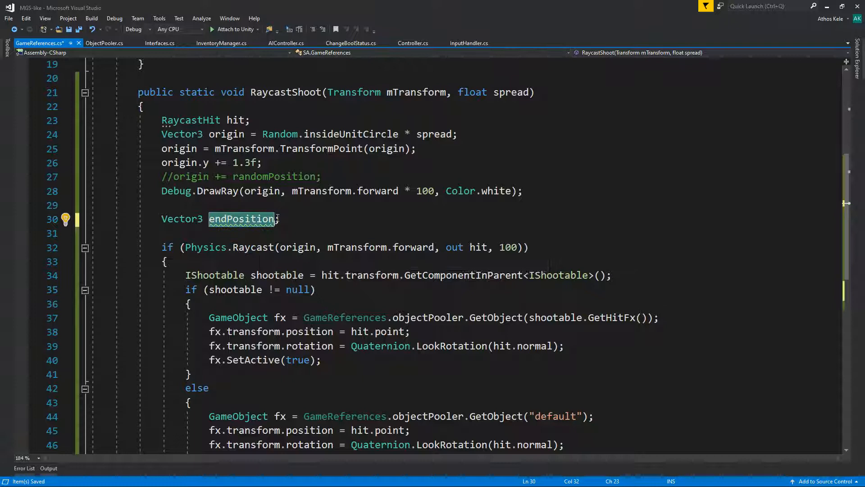
{"action": "type", "text": "="}
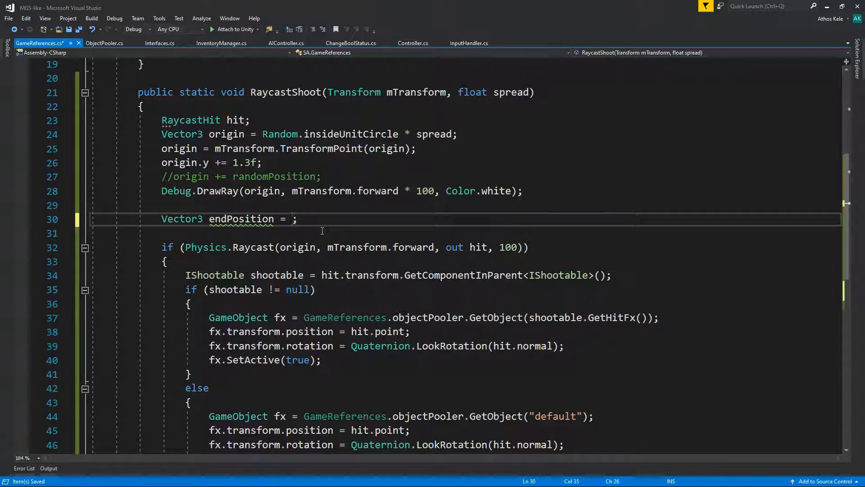
{"action": "type", "text": "mTransform.forward"}
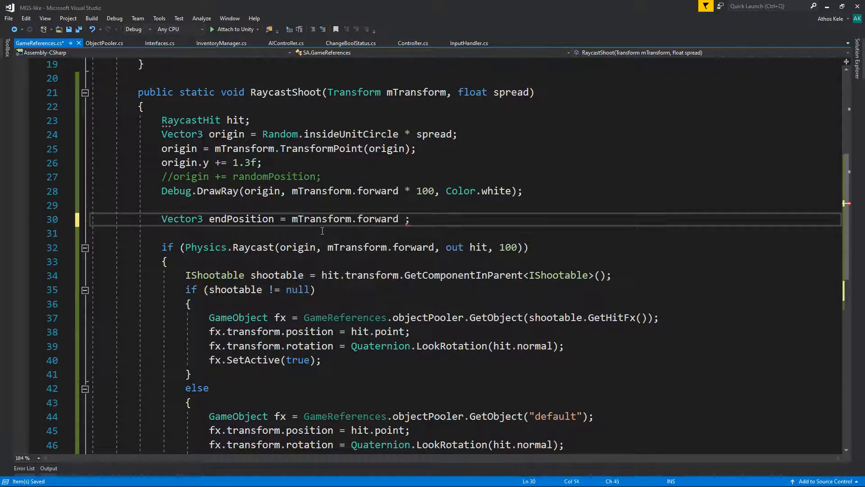
{"action": "type", "text": "*"}
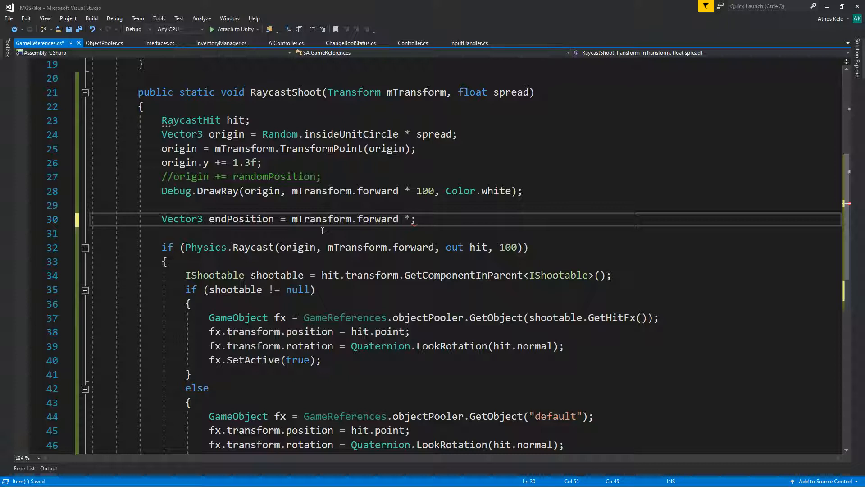
{"action": "type", "text": "100"}
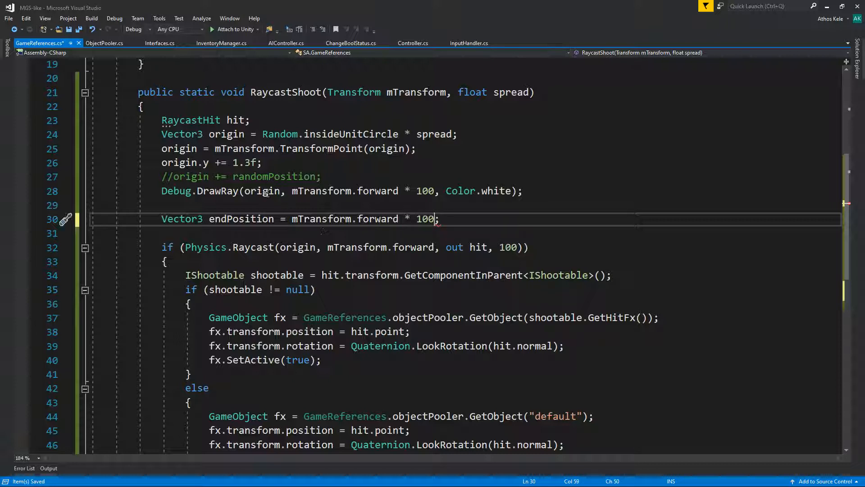
{"action": "type", "text": "origin +"}
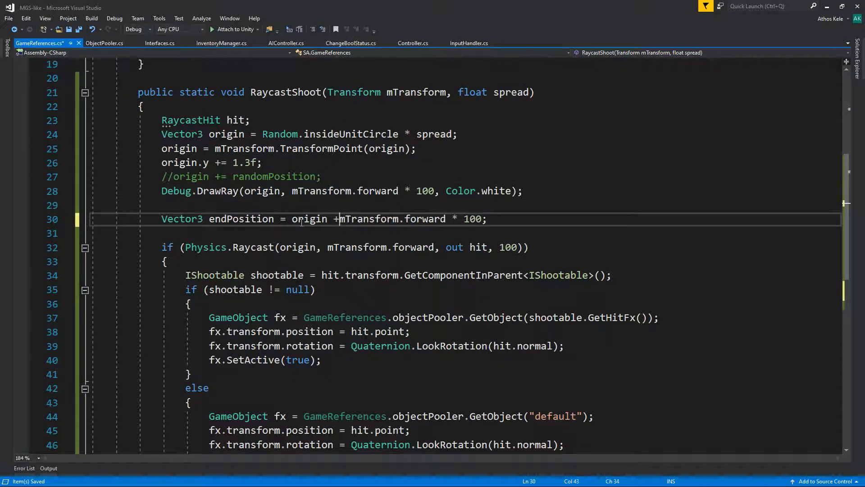
{"action": "double_click", "coordinate": [242, 218]}
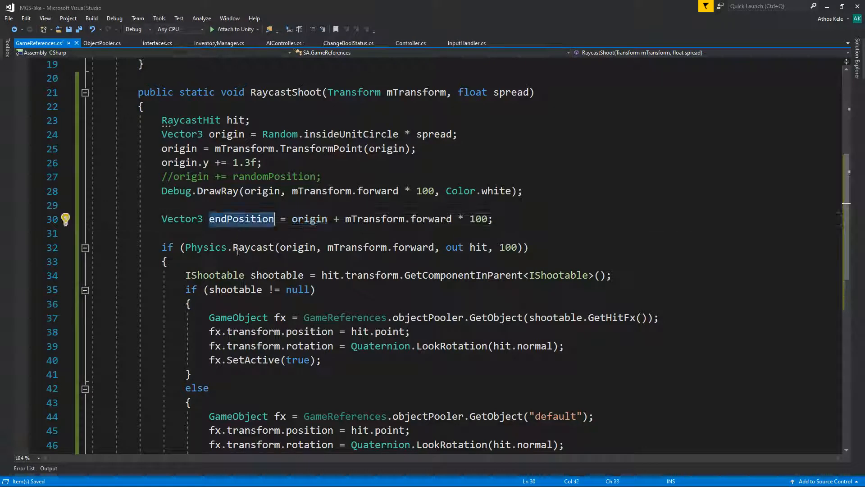
Set endPosition = hit.point and fetch the pooled "bulletLine" object's LineRenderer into line.
{"action": "scroll", "scroll_direction": "down", "scroll_amount": 3}
{"action": "type", "text": "endPosition "}
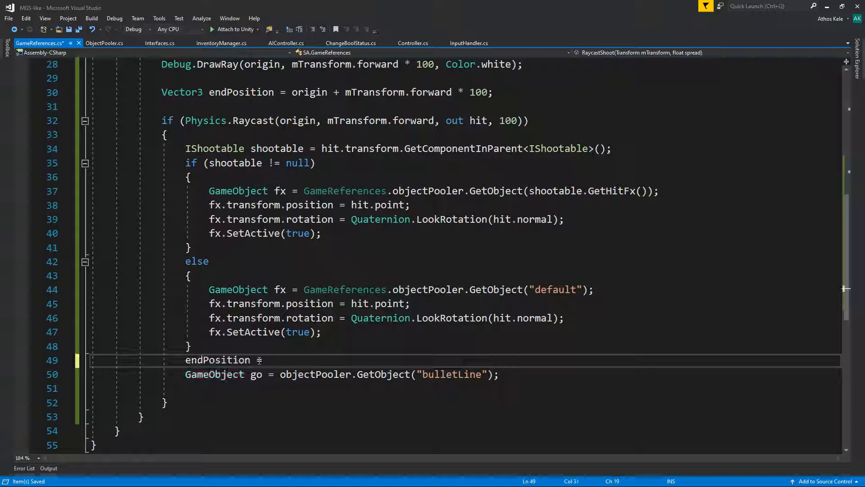
{"action": "type", "text": "= hit.point;"}
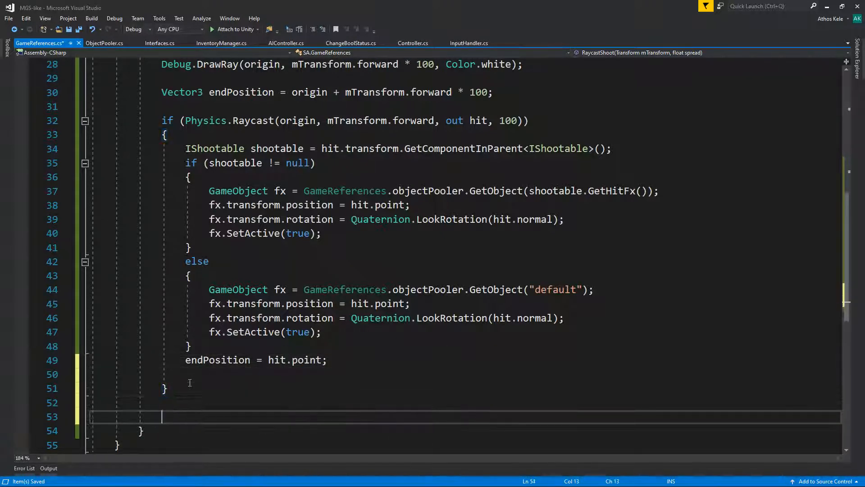
{"action": "type", "text": "GameObject go = objectPooler.GetObject(\"bulletLine\");"}
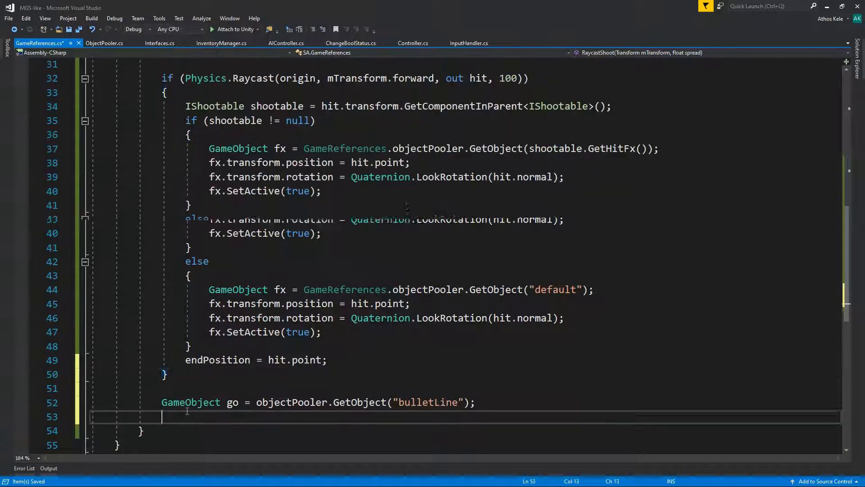
{"action": "type", "text": "Linen"}
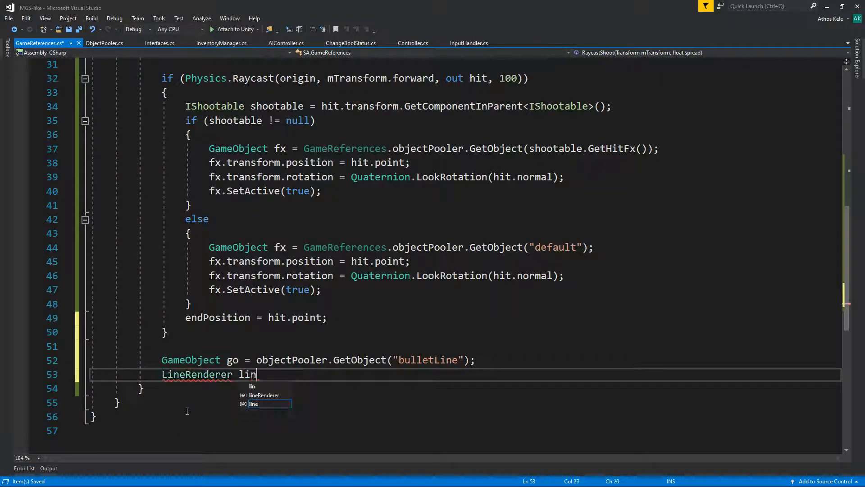
{"action": "type", "text": "e = go."}
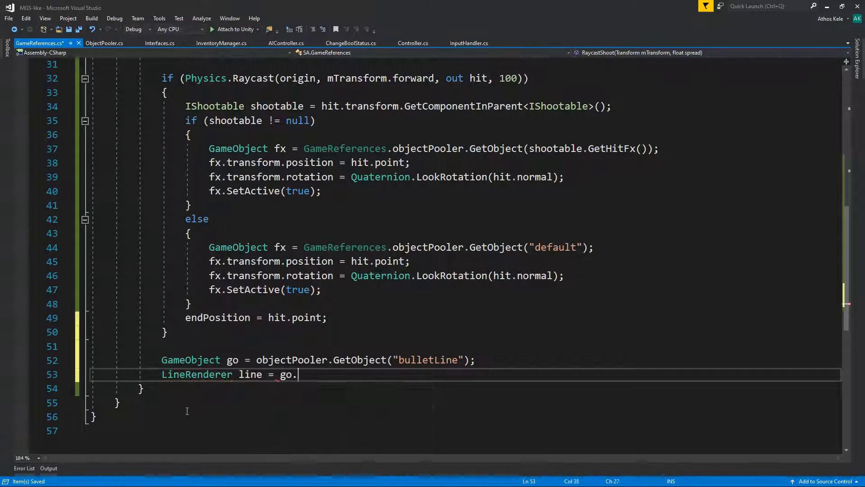
{"action": "type", "text": "getc"}
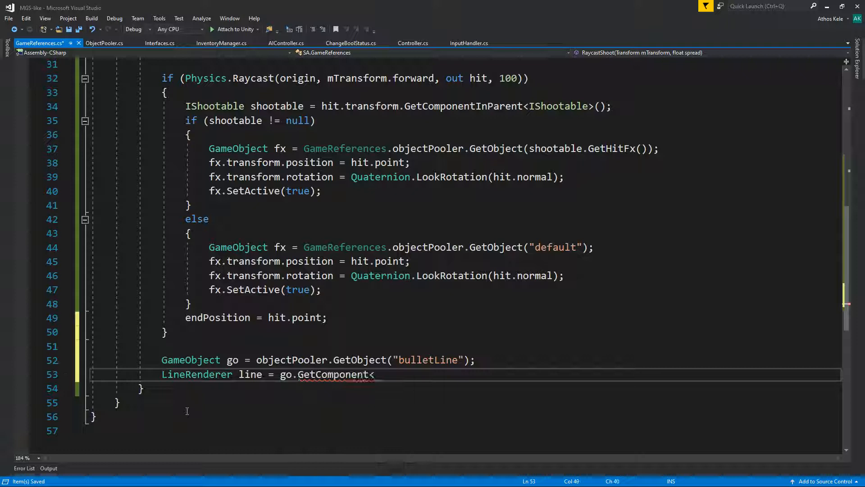
{"action": "type", "text": "LineRenderer>();"}
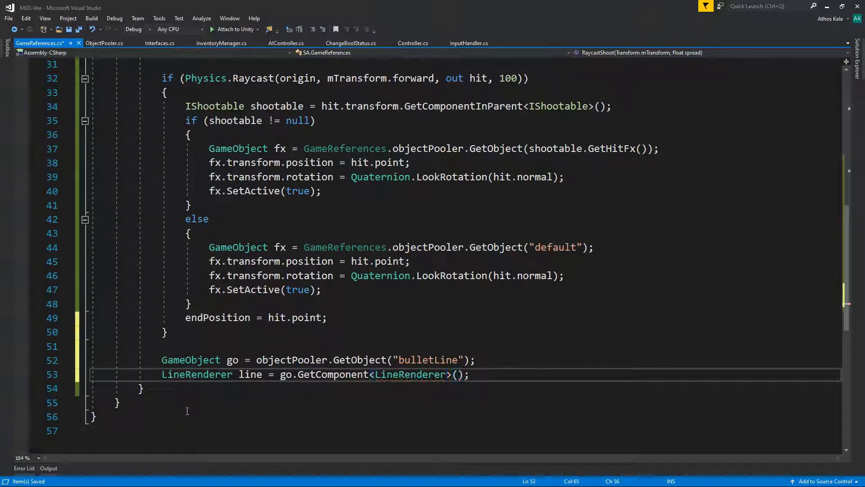
Call line.SetPosition for index 0 with origin and index 1 with endPosition.
{"action": "type", "text": "line."}
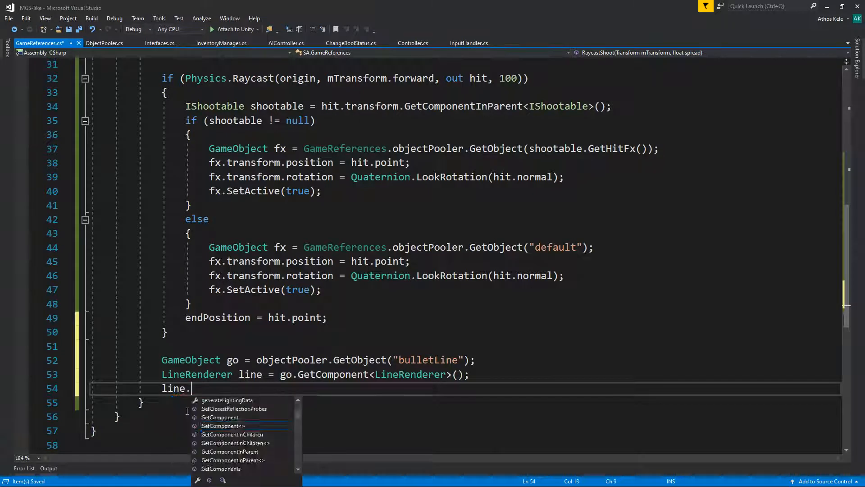
{"action": "type", "text": "SetPosition"}
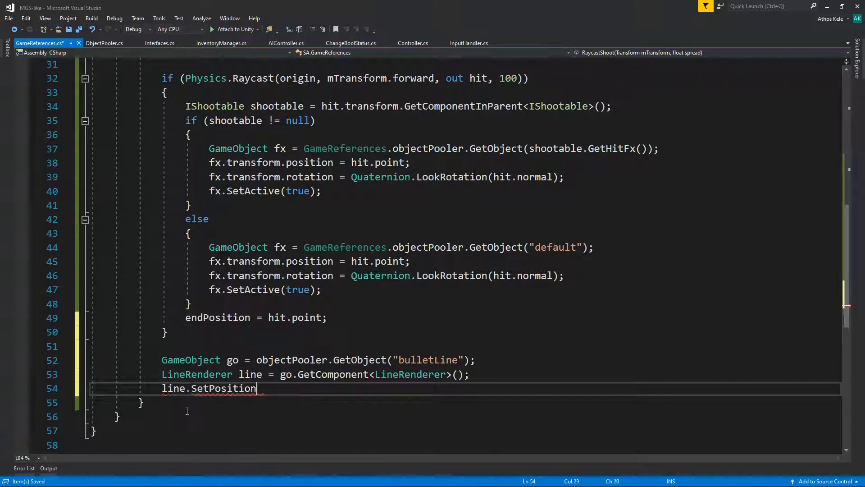
{"action": "type", "text": "(0,origin);"}
{"action": "type", "text": "line.SetPosition"}
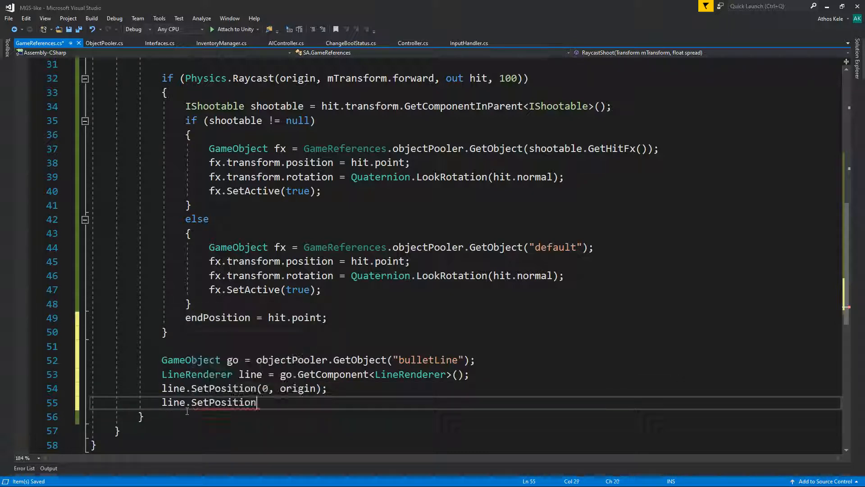
{"action": "type", "text": "(1,e"}
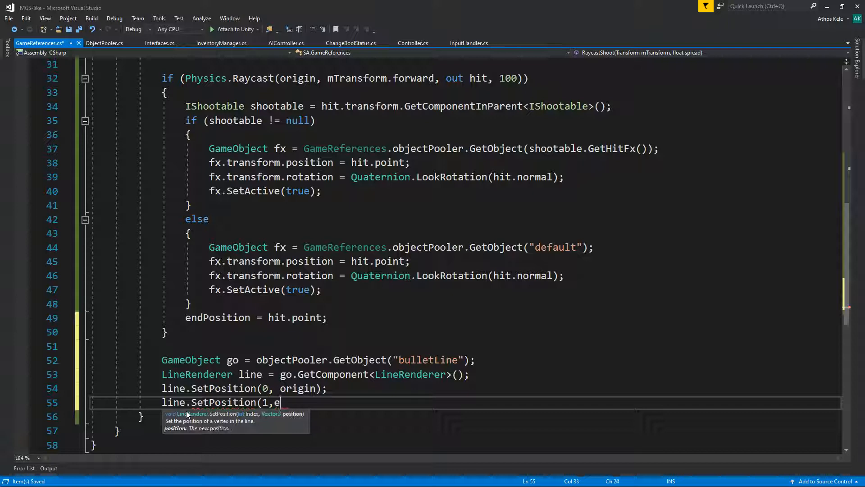
{"action": "type", "text": "ndPosition);"}
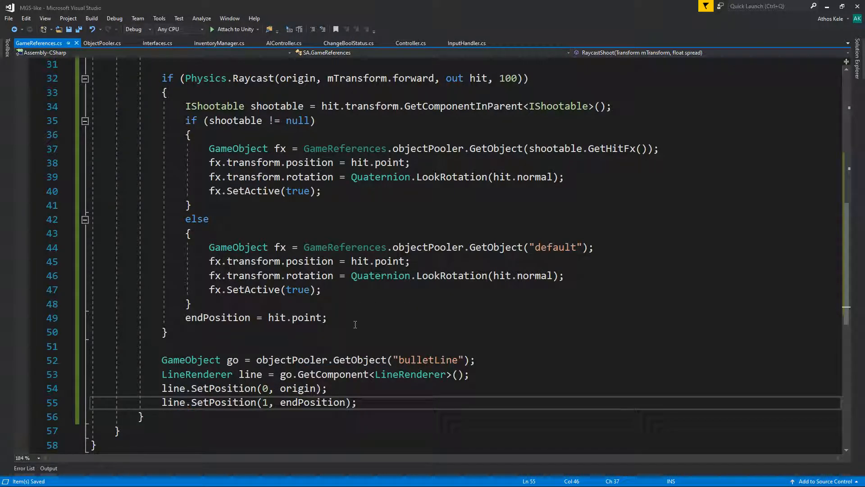
{"action": "mouse_move", "coordinate": [375, 396]}
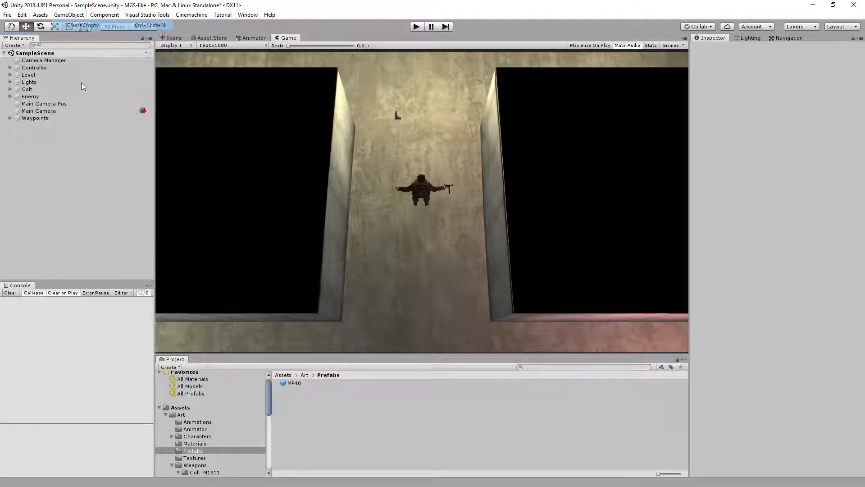
Create a new empty scene object and name it bulletLine.
{"action": "left_click", "coordinate": [68, 15]}
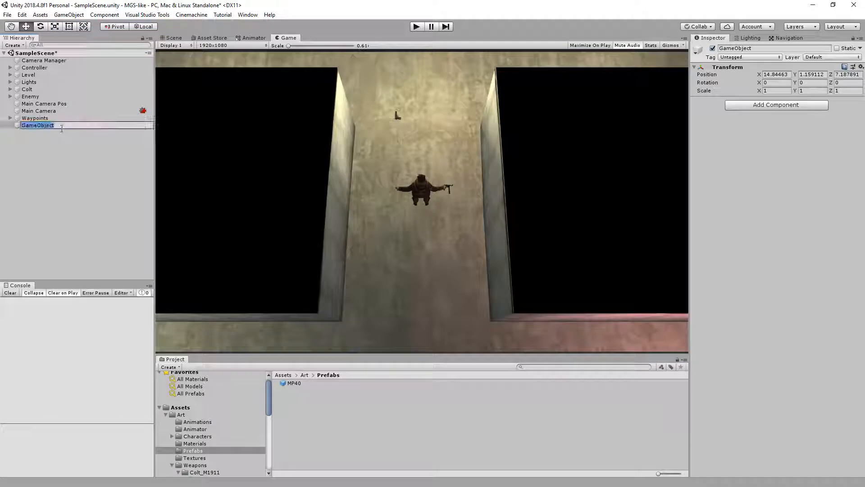
{"action": "type", "text": "Line rend"}
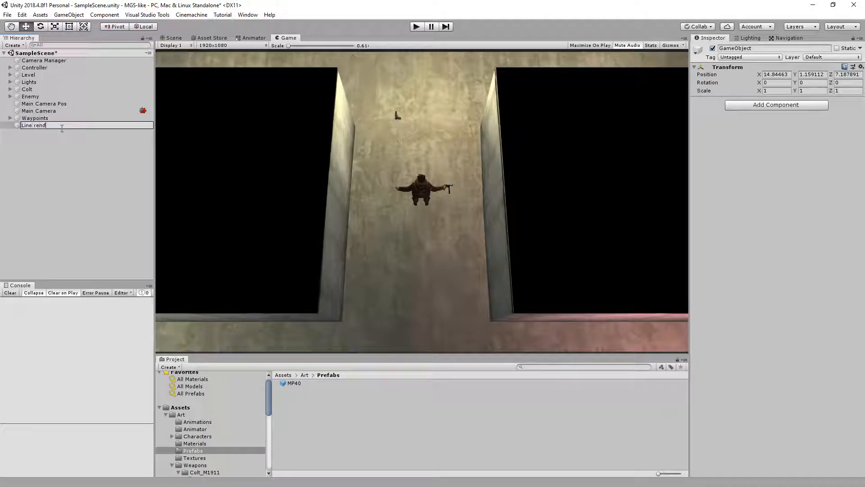
{"action": "type", "text": "bulletLi"}
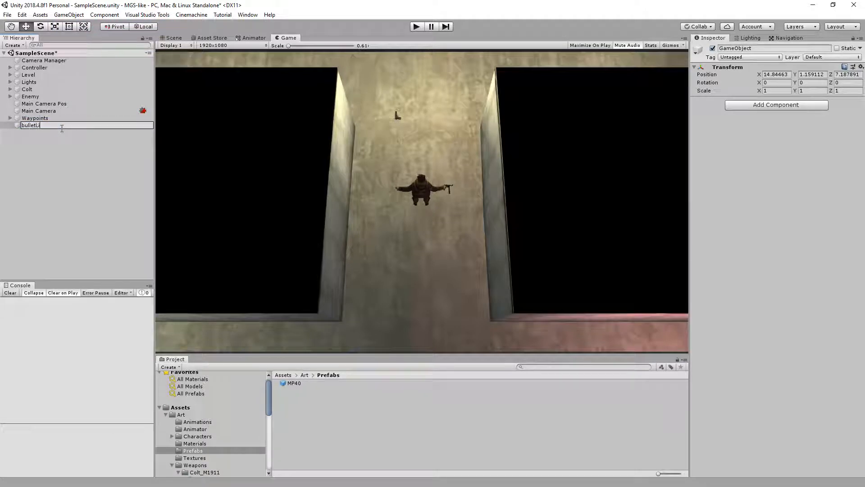
{"action": "left_click", "coordinate": [776, 105]}
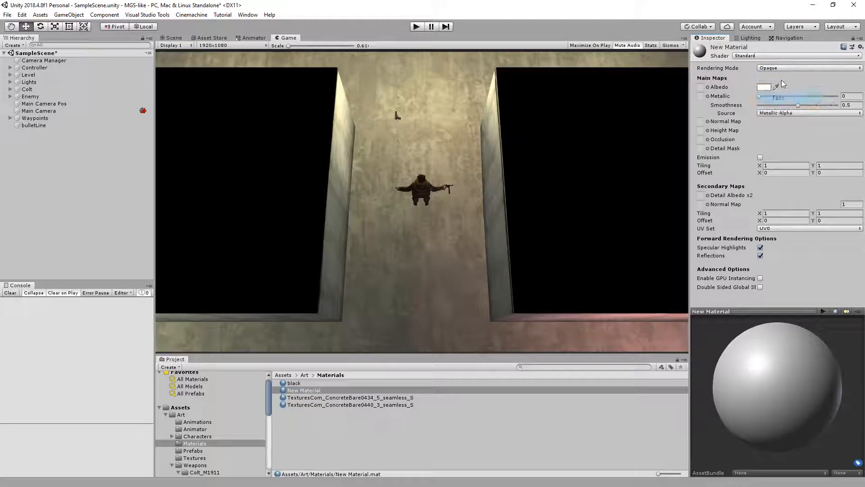
Lower the new material's Albedo alpha for a semi-transparent look and rename it bulletLine.
{"action": "left_click", "coordinate": [766, 87]}
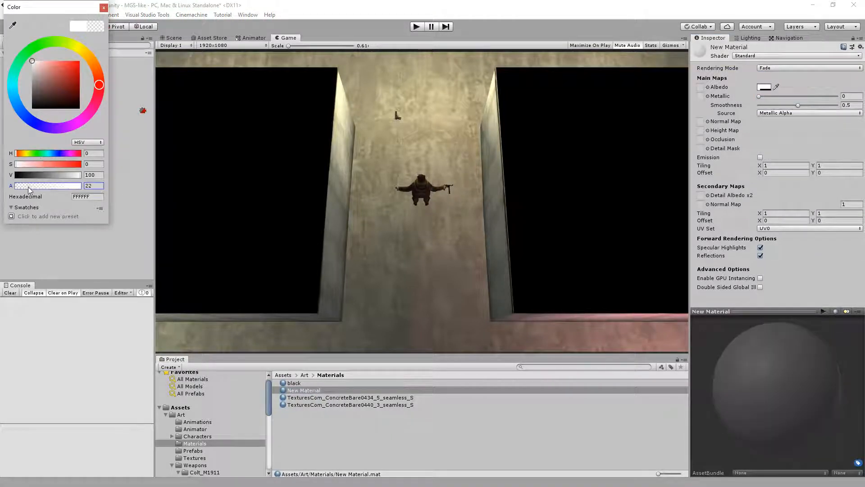
{"action": "left_click_drag", "start_coordinate": [31, 185], "coordinate": [55, 186]}
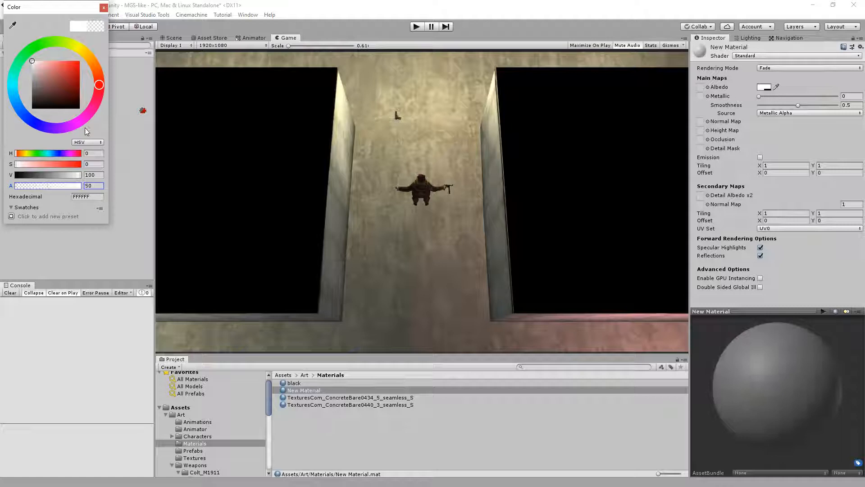
{"action": "left_click", "coordinate": [103, 7]}
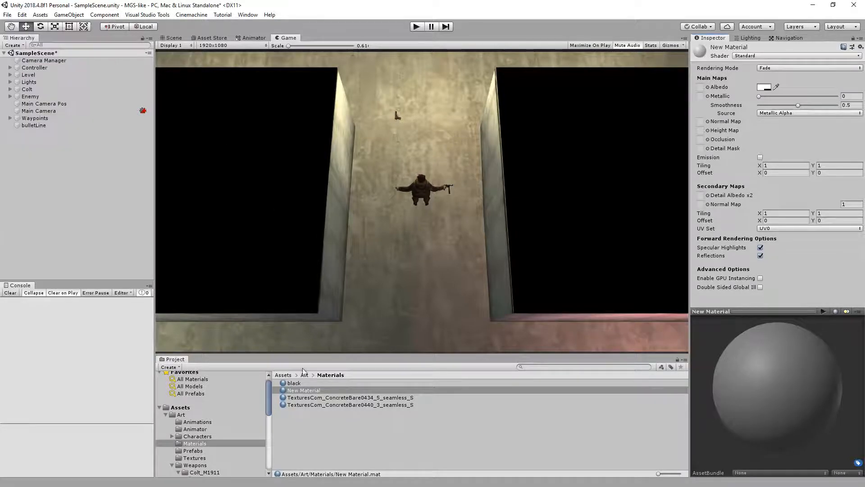
{"action": "double_click", "coordinate": [304, 389]}
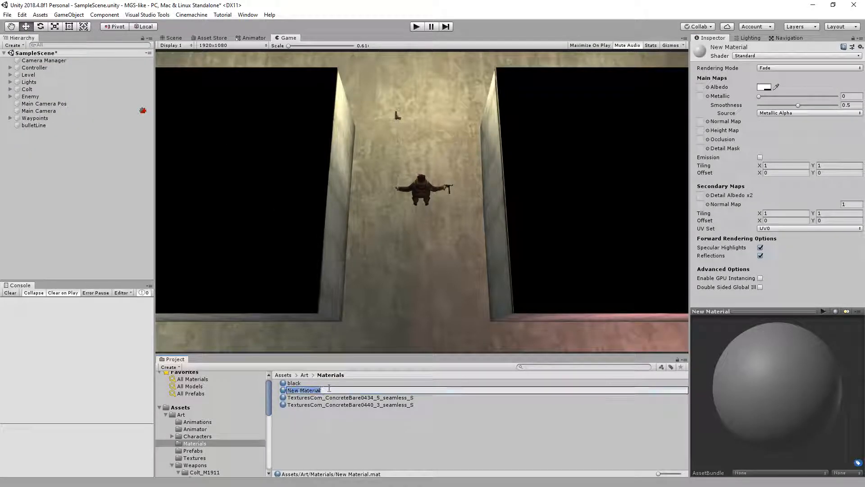
{"action": "type", "text": "buk"}
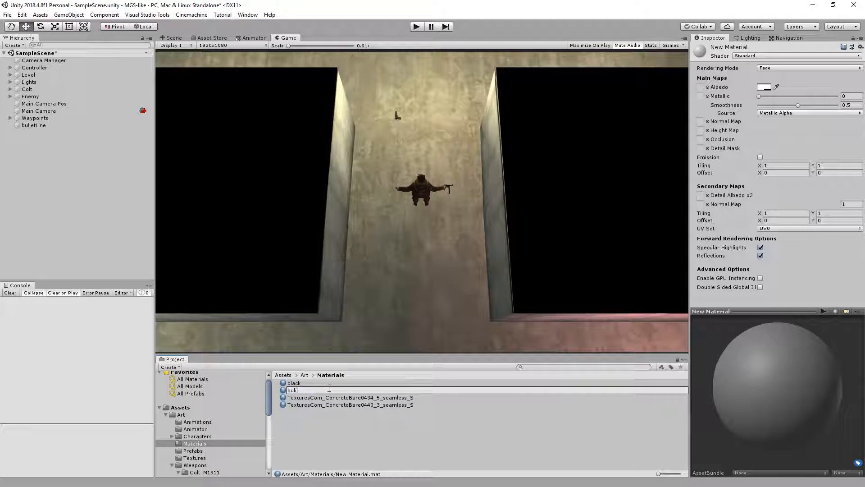
{"action": "type", "text": "bulletLine"}
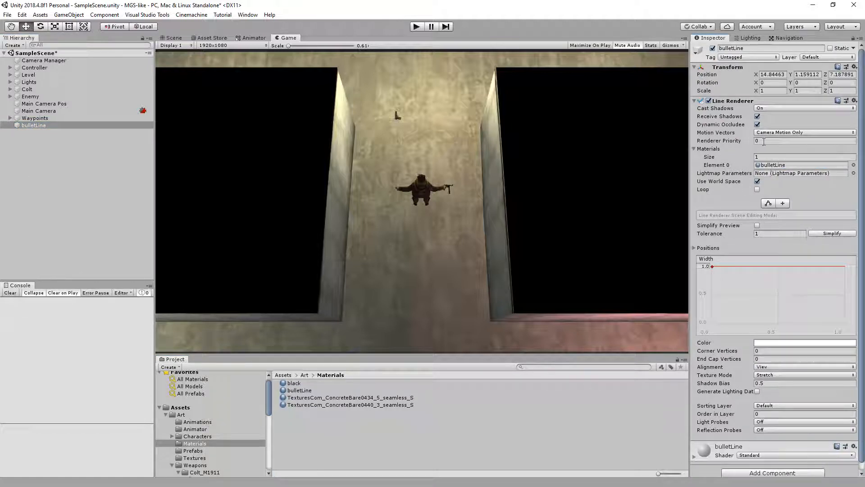
Disable Receive Shadows, Cast Shadows and dynamic occlusion on the bulletLine Line Renderer.
{"action": "left_click", "coordinate": [757, 116]}
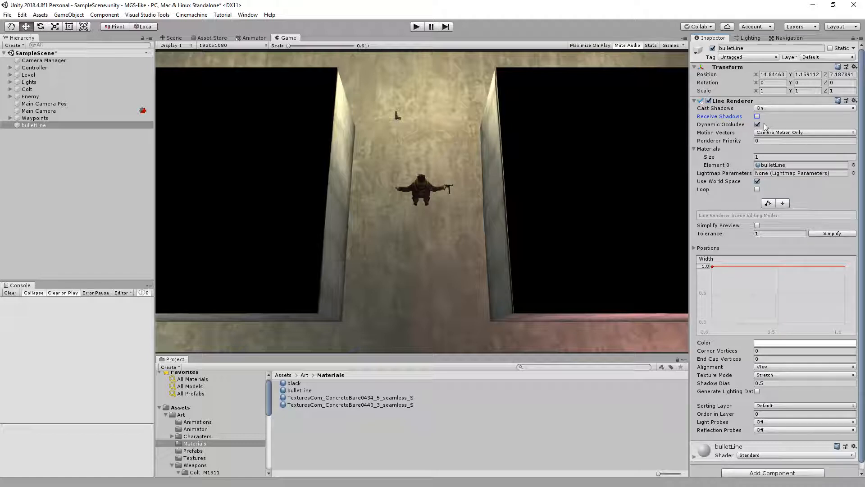
{"action": "left_click", "coordinate": [803, 108]}
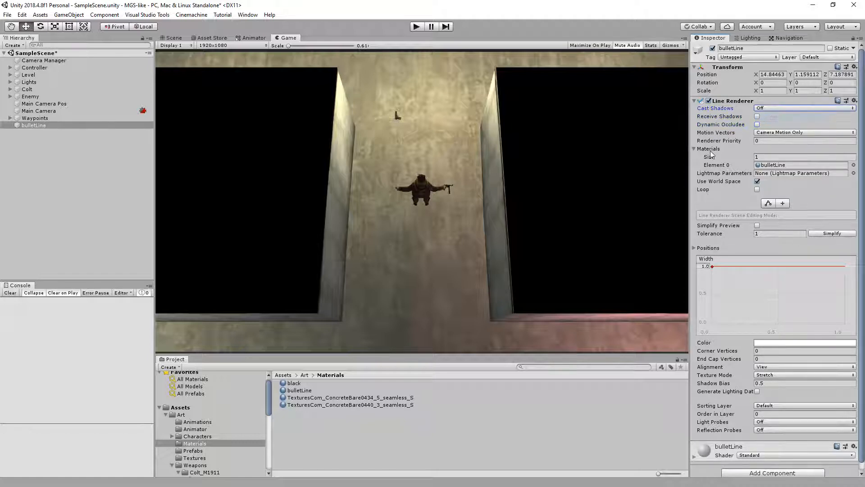
{"action": "left_click", "coordinate": [709, 148]}
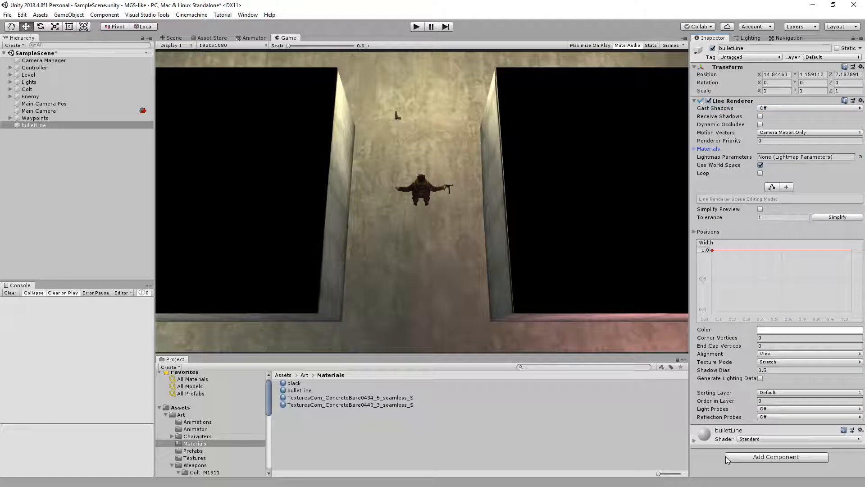
{"action": "left_click", "coordinate": [709, 231]}
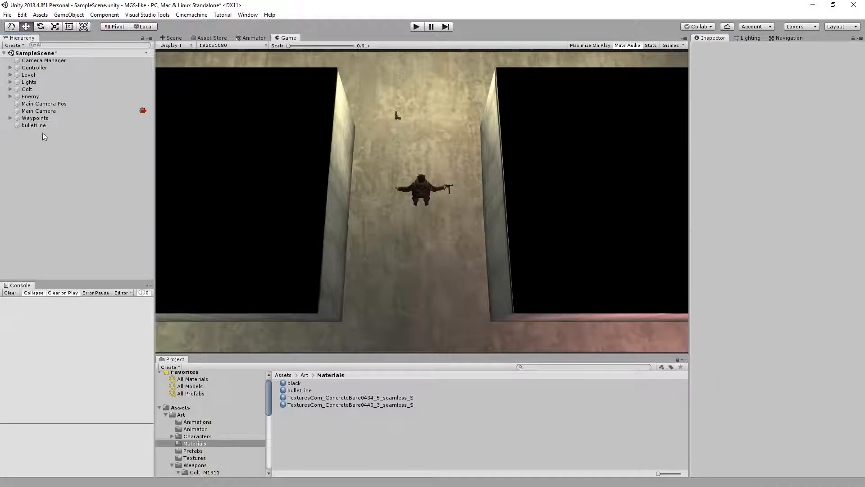
Save the bulletLine scene object as a prefab in the Art/Prefabs folder.
{"action": "left_click", "coordinate": [33, 126]}
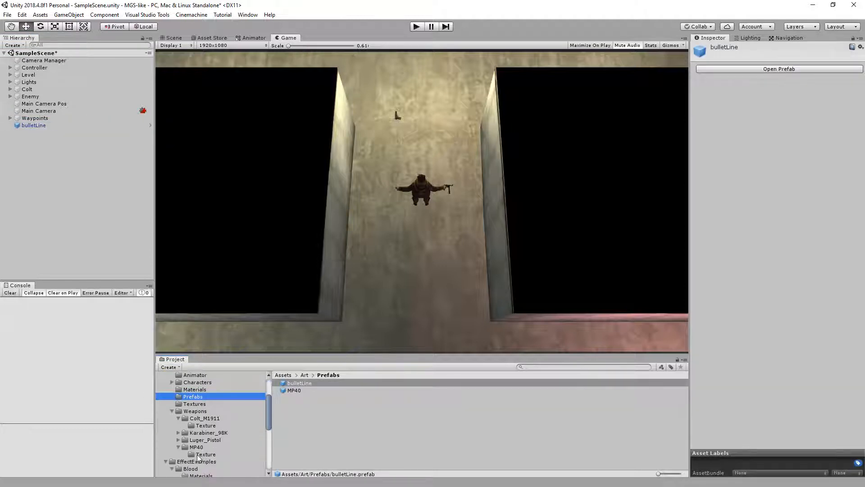
{"action": "scroll", "scroll_direction": "down", "scroll_amount": 3}
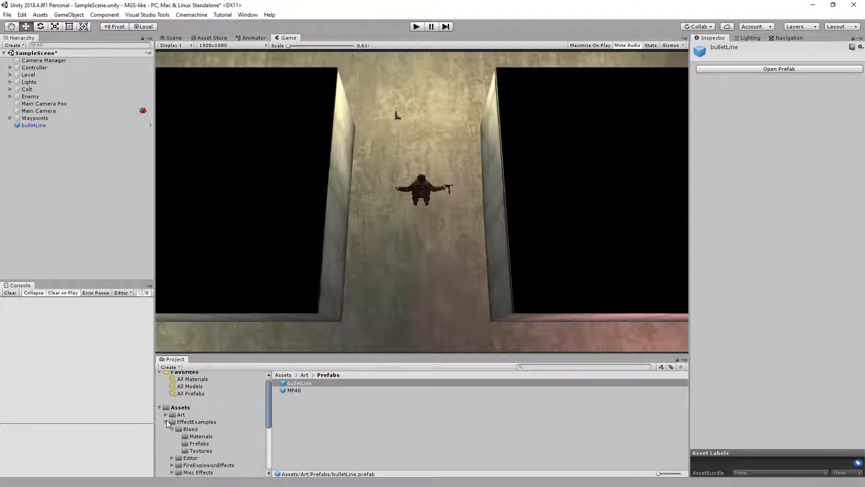
Name the ObjectPooler asset's third pool bulletLine with a budget of 10.
{"action": "left_click", "coordinate": [191, 436]}
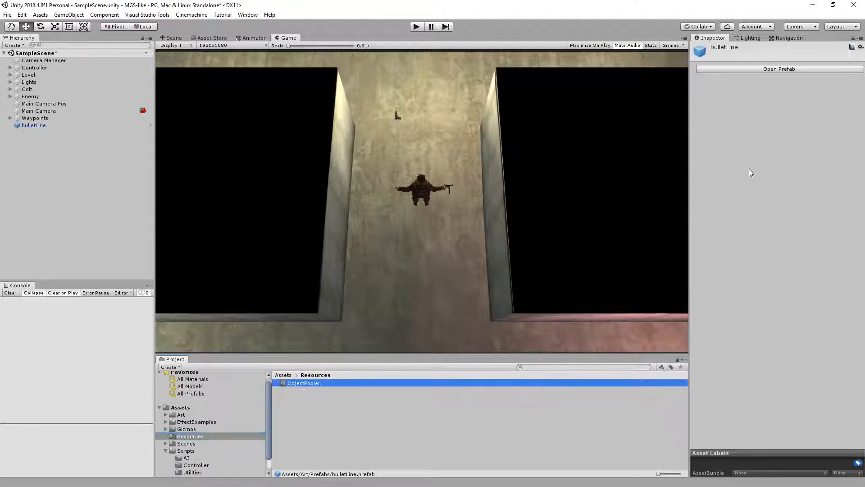
{"action": "left_click", "coordinate": [304, 383]}
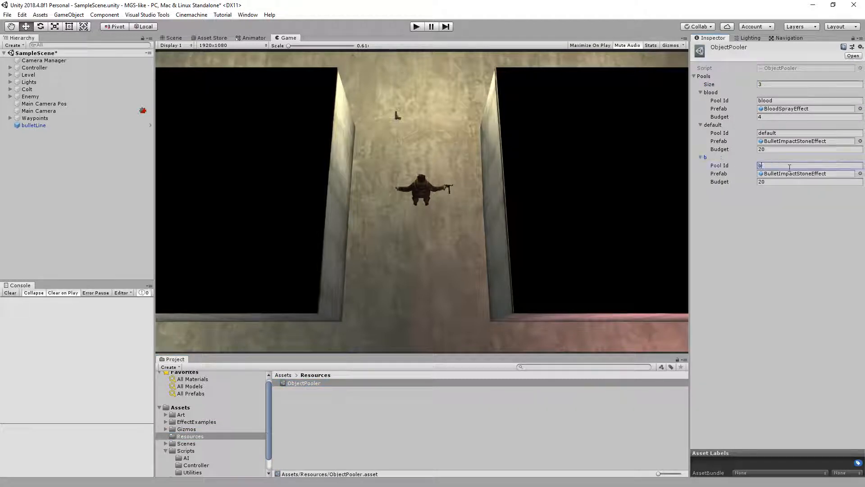
{"action": "type", "text": "ulletLine"}
{"action": "left_click", "coordinate": [809, 181]}
{"action": "type", "text": "10"}
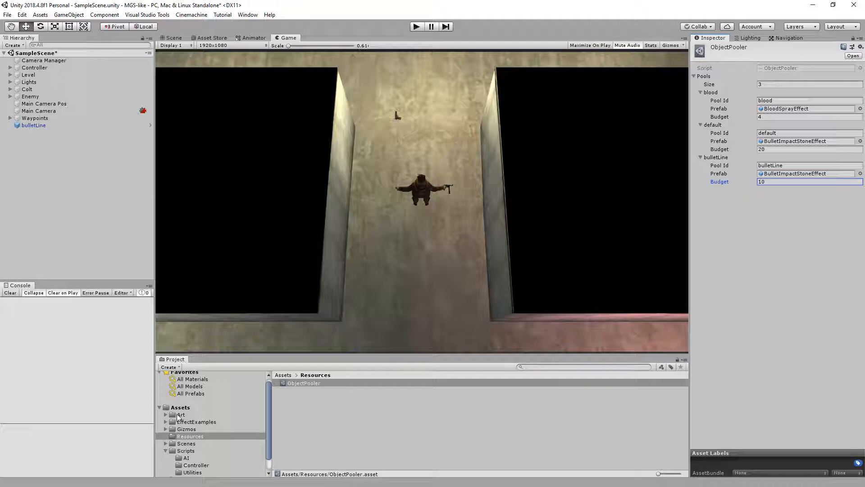
Assign the bulletLine prefab from Art/Prefabs as the new pool's Prefab.
{"action": "left_click", "coordinate": [181, 415]}
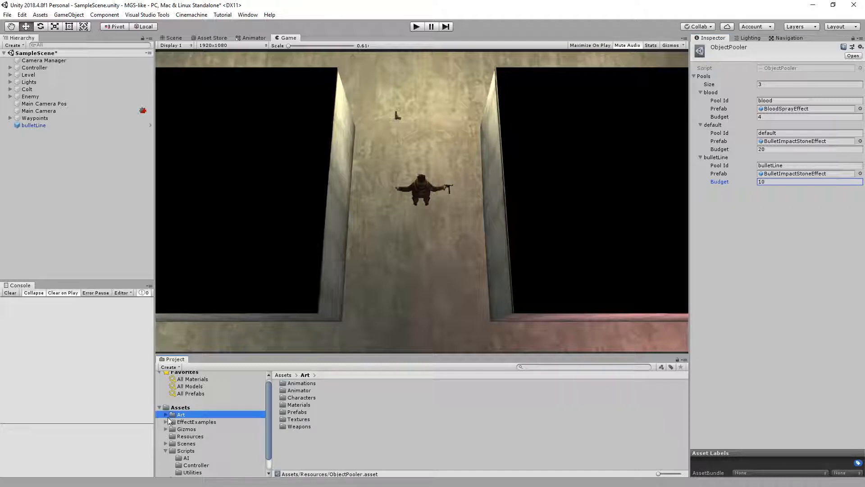
{"action": "left_click", "coordinate": [197, 457]}
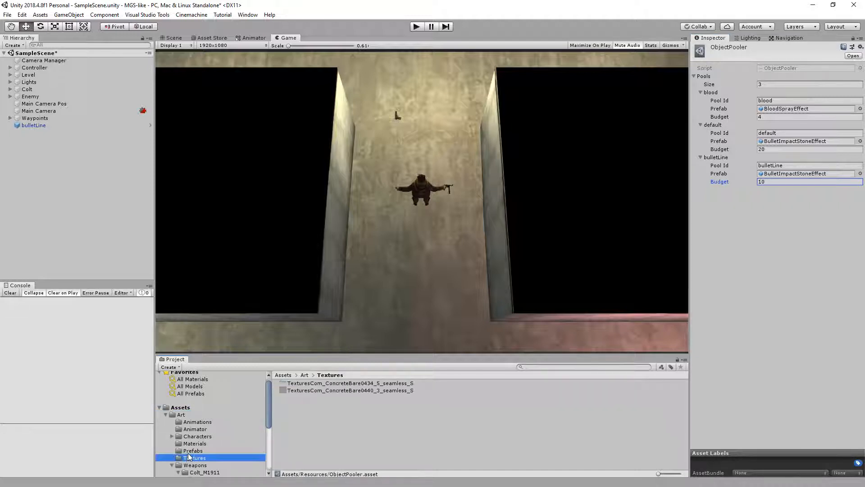
{"action": "left_click", "coordinate": [193, 451]}
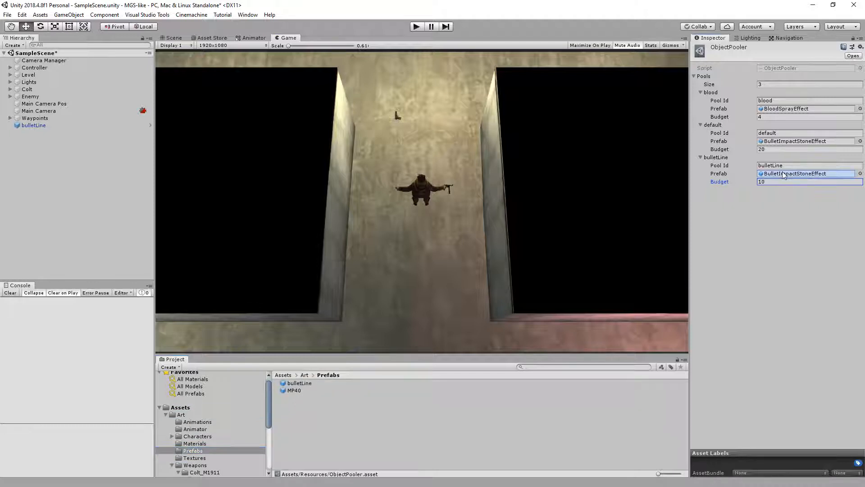
{"action": "left_click", "coordinate": [806, 173]}
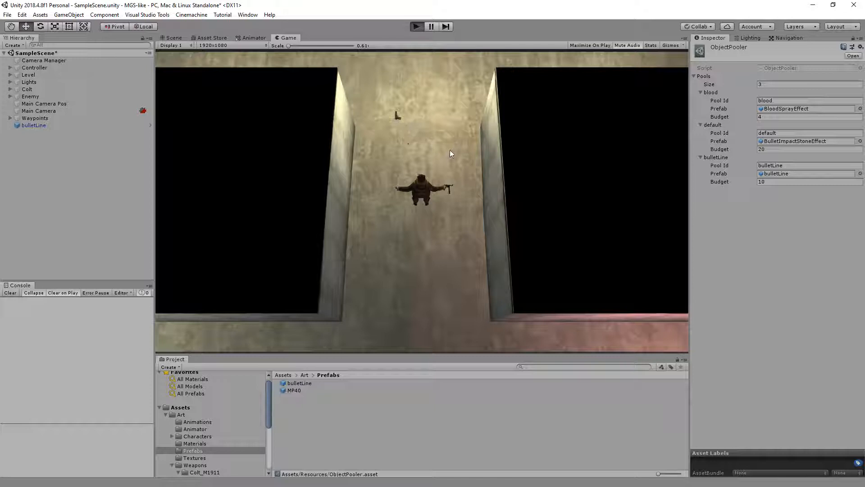
Play-test shooting so bulletLine(Clone) objects spawn, then stop the run.
{"action": "left_click", "coordinate": [417, 26]}
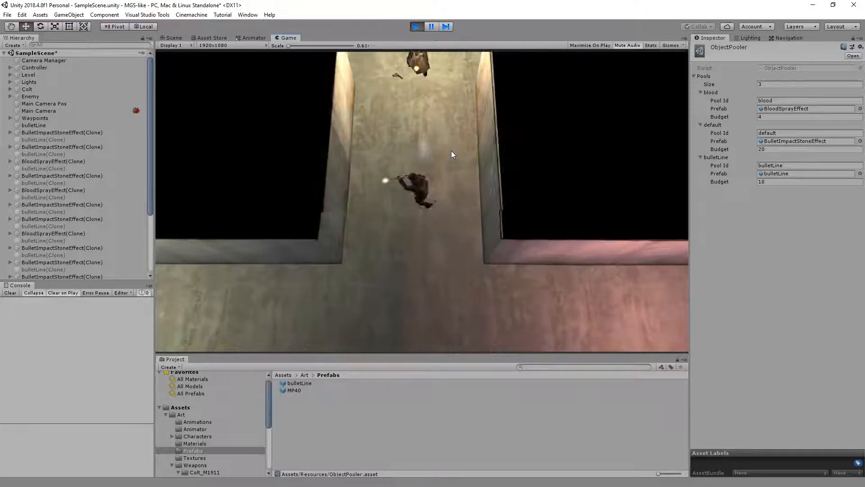
{"action": "left_click", "coordinate": [416, 26]}
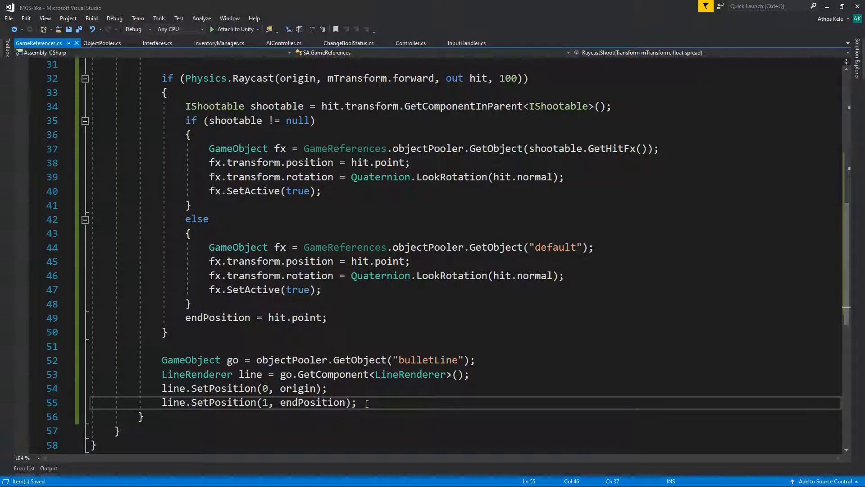
Add go.SetActive(true); after the second SetPosition call, then move to ObjectPooler.cs.
{"action": "type", "text": "go.SetActive"}
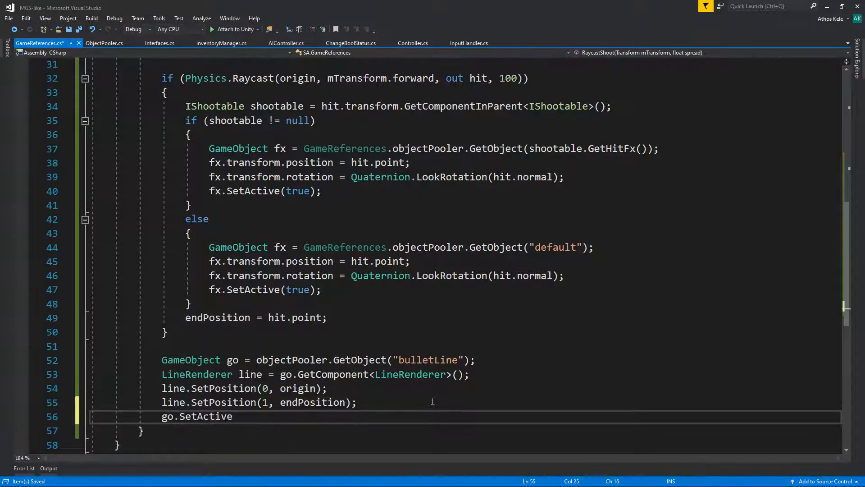
{"action": "type", "text": "(true);"}
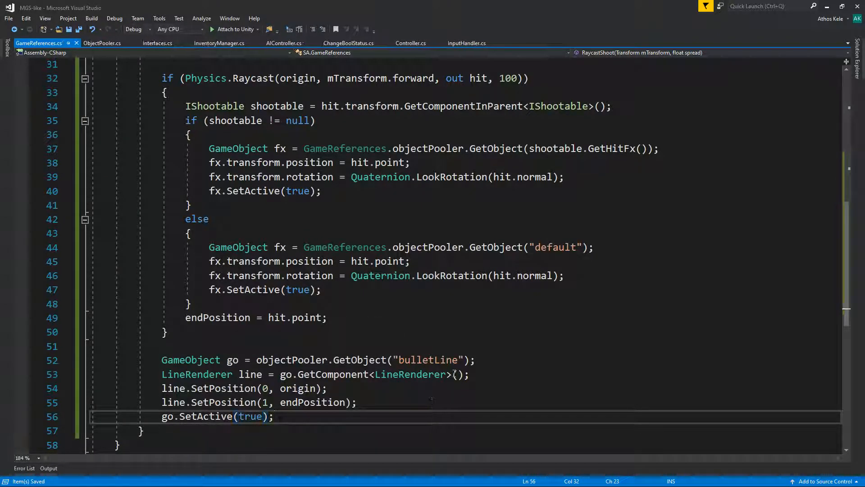
{"action": "left_click", "coordinate": [166, 331]}
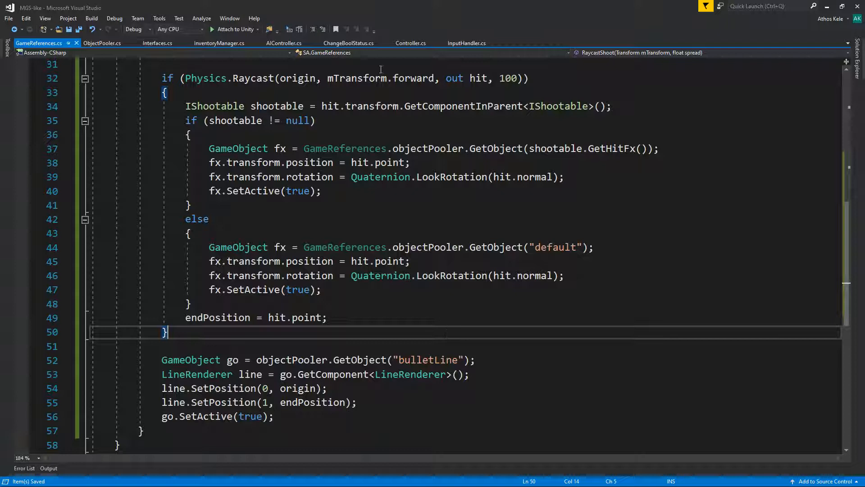
{"action": "left_click", "coordinate": [101, 43]}
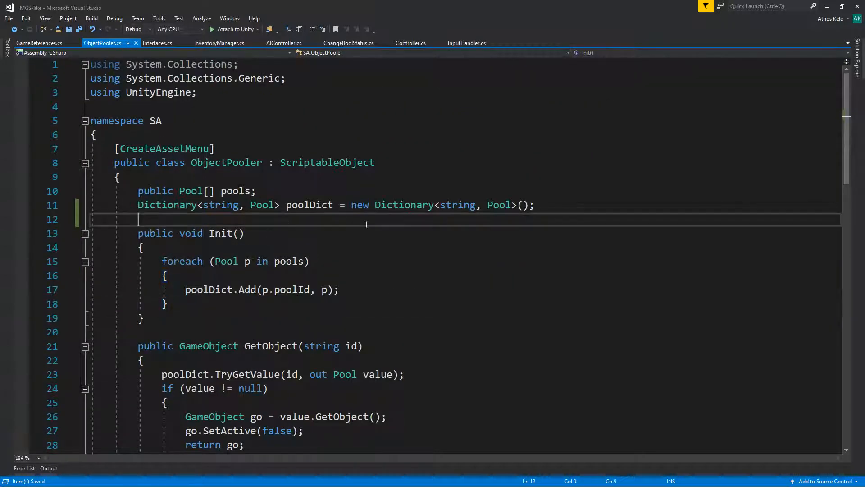
Add a NonSerialized parentObject field and create new GameObject("pool parent") in Init.
{"action": "type", "text": "[System]"}
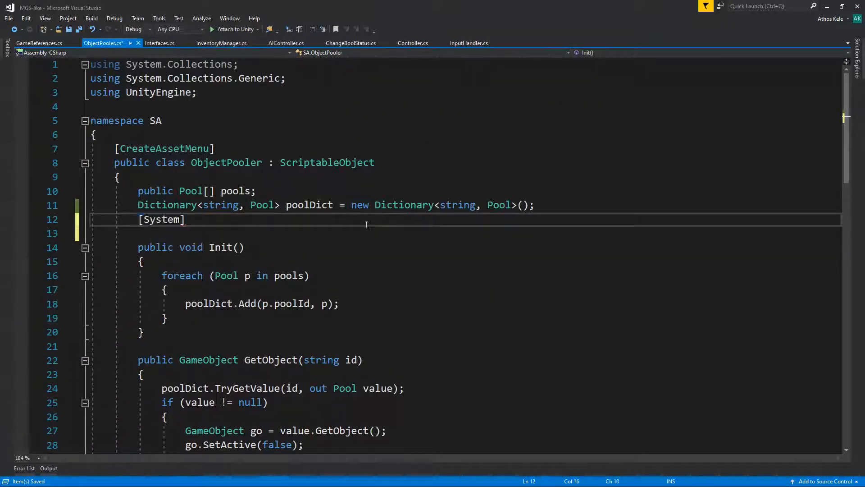
{"action": "type", "text": ".NonSerialized"}
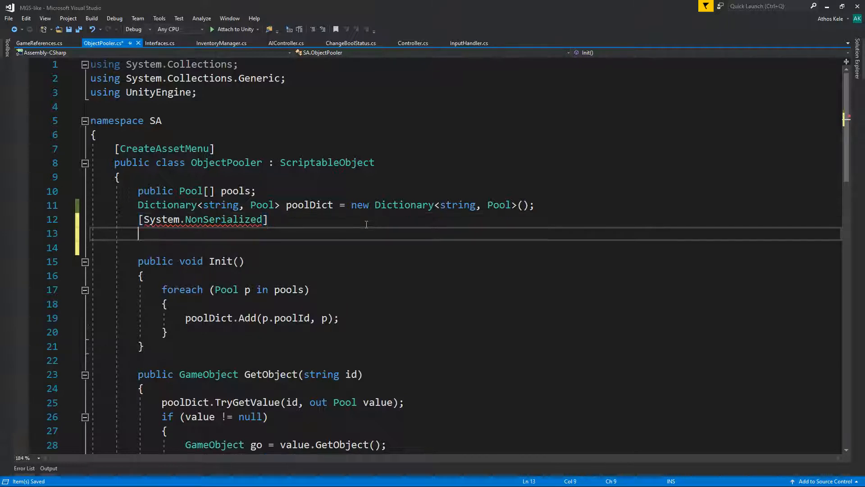
{"action": "type", "text": "ga"}
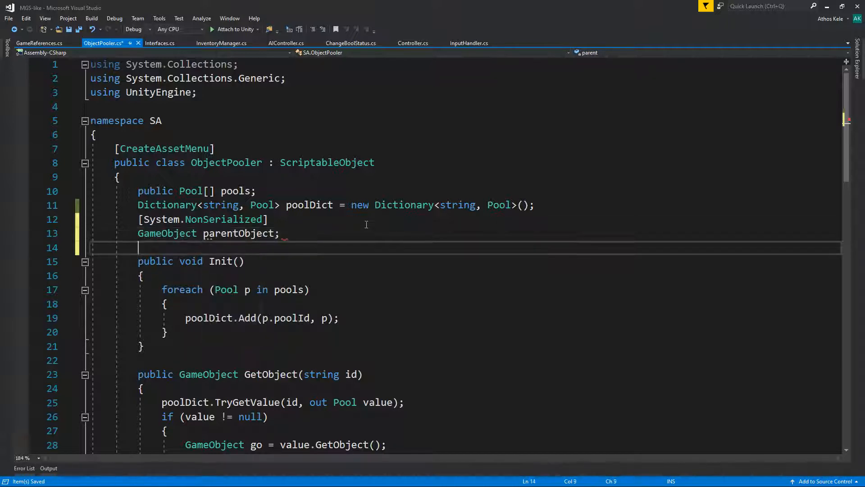
{"action": "type", "text": "paren"}
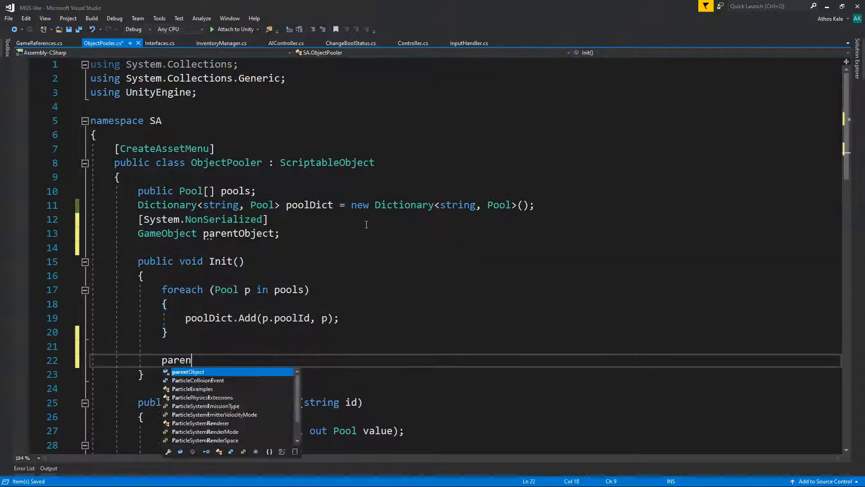
{"action": "type", "text": "tObject = new GameObject(\""}
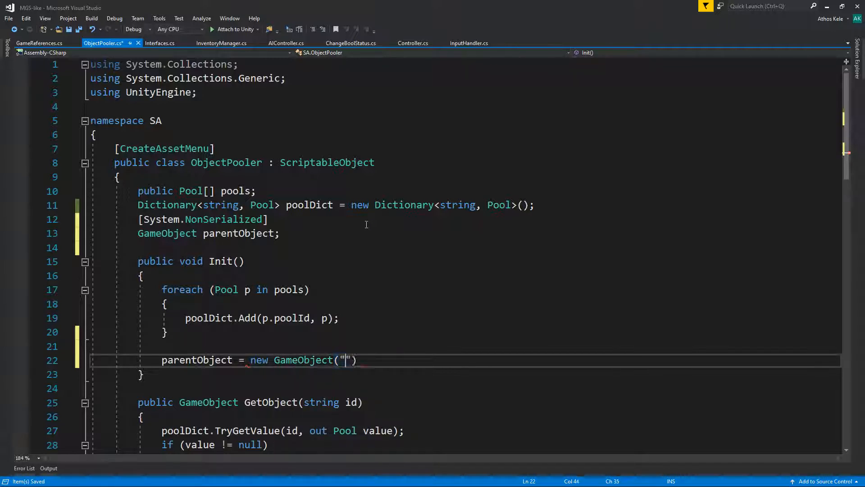
{"action": "type", "text": "pool"}
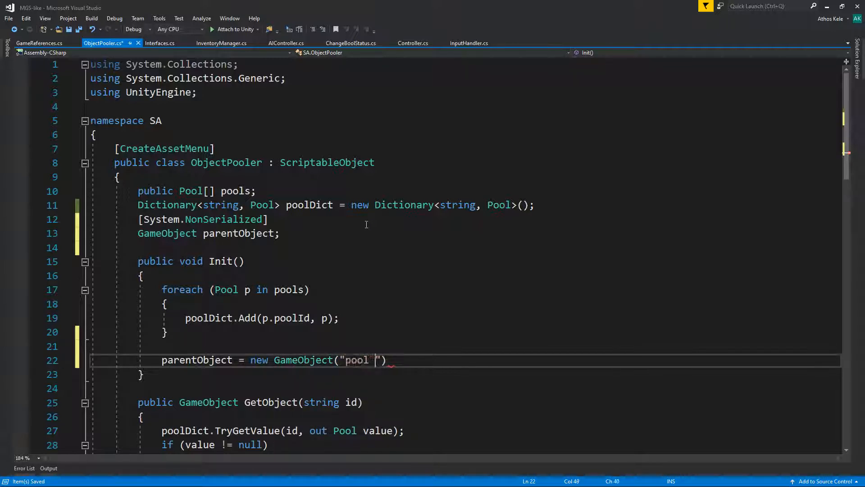
{"action": "type", "text": "parent\");"}
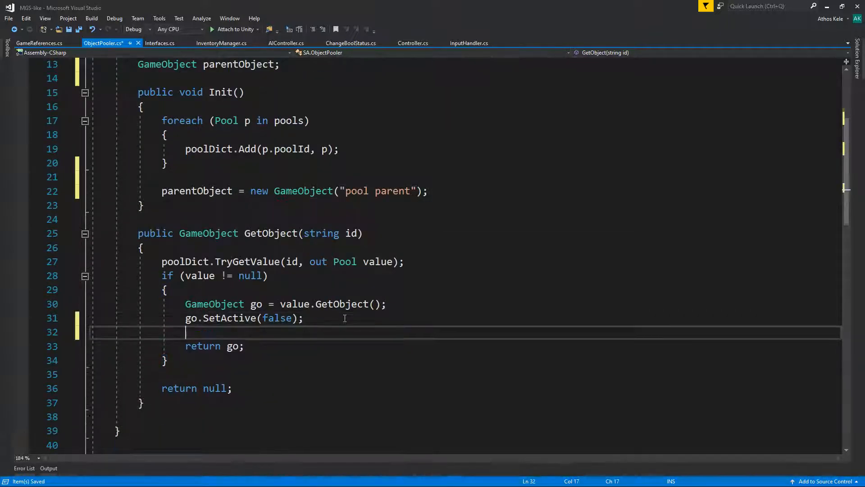
Parent each retrieved object to the pool parent in GetObject, then return to Unity.
{"action": "type", "text": "go.transform."}
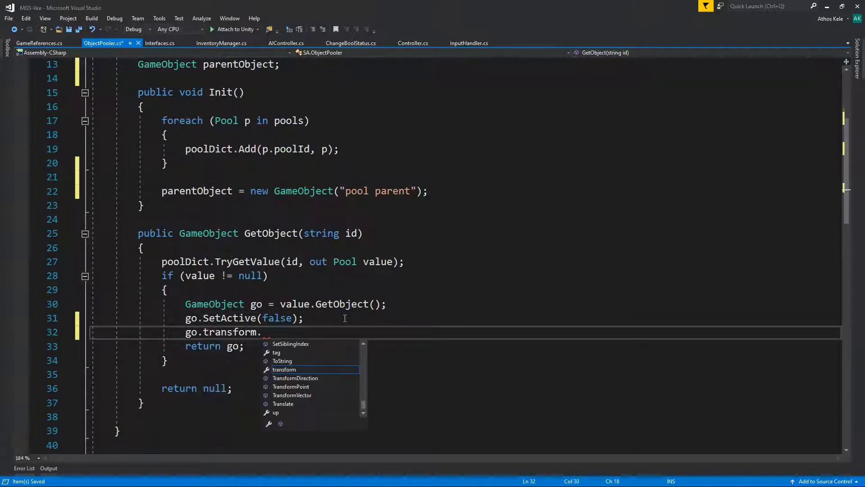
{"action": "type", "text": "parent = poo"}
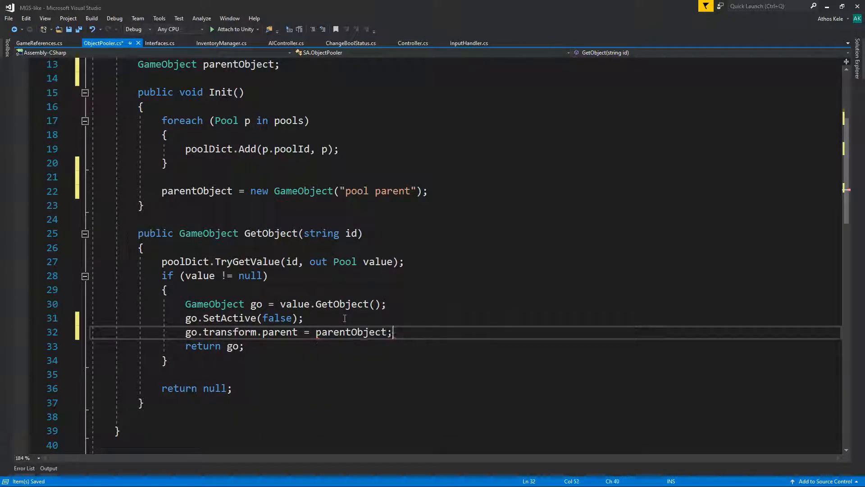
{"action": "left_click", "coordinate": [140, 219]}
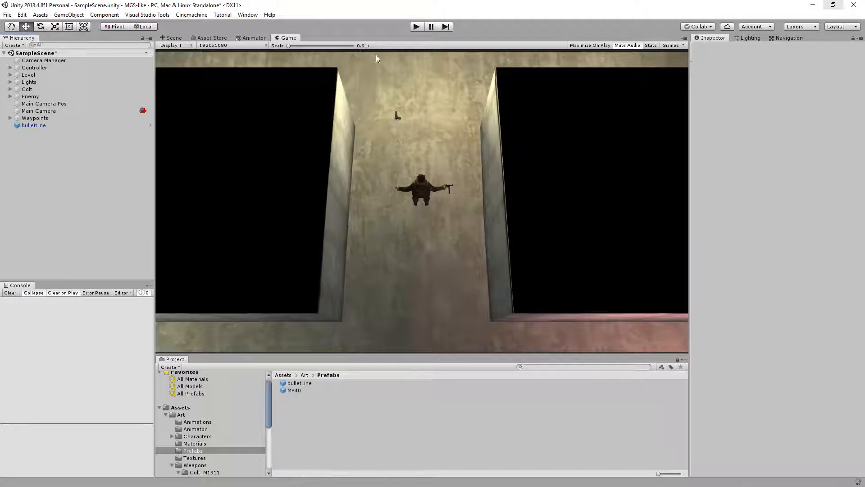
Play-test so a "pool parent" object appears in the Hierarchy, then stop and select bulletLine.
{"action": "left_click", "coordinate": [416, 26]}
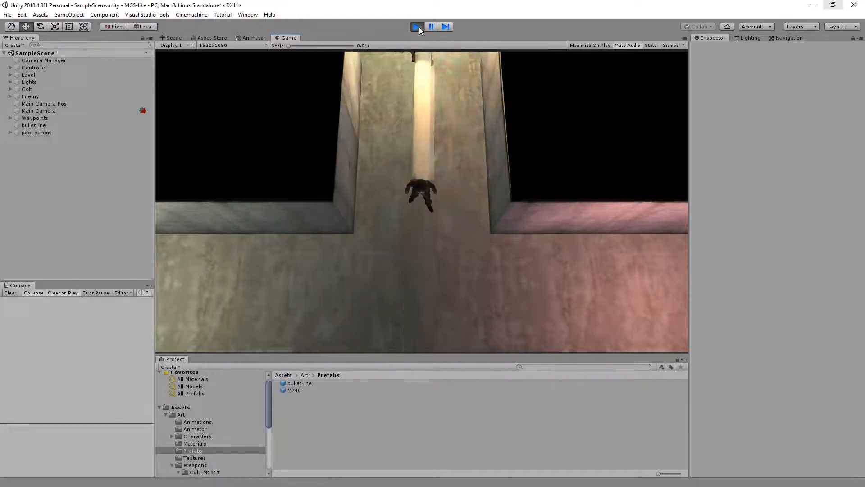
{"action": "left_click", "coordinate": [33, 125]}
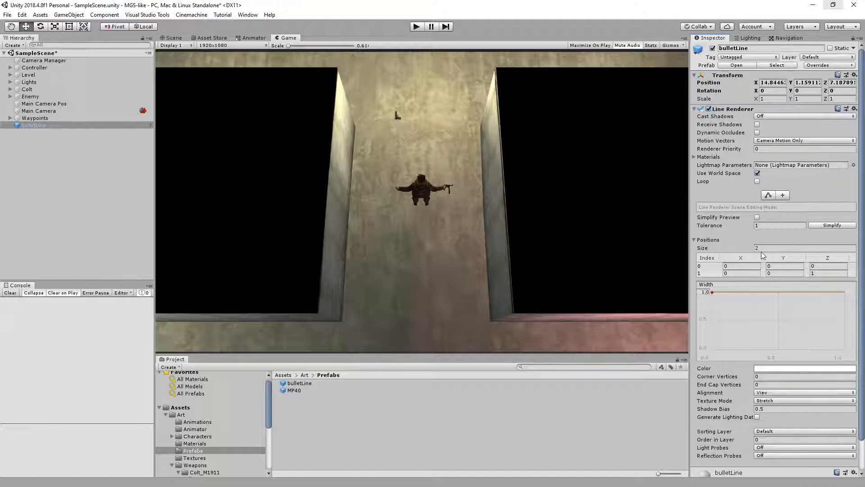
Create a new C# script named BulletLine in the Scripts/Utilities folder.
{"action": "scroll", "scroll_direction": "down", "scroll_amount": 3}
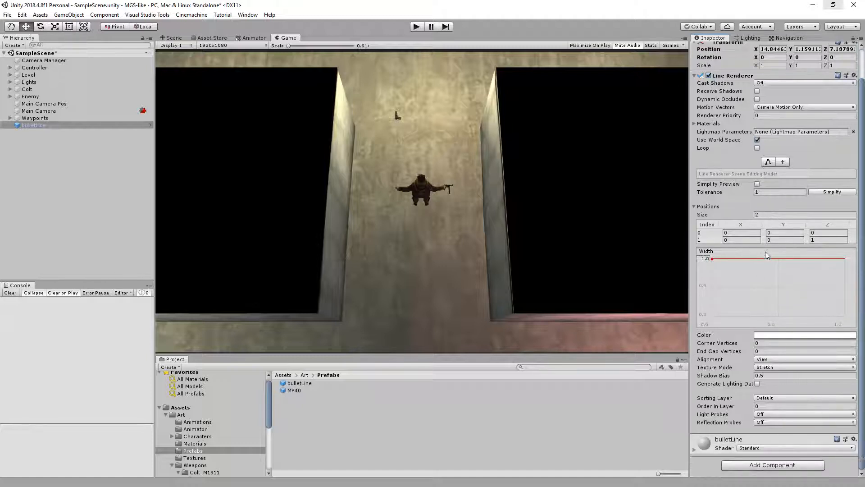
{"action": "mouse_move", "coordinate": [746, 396]}
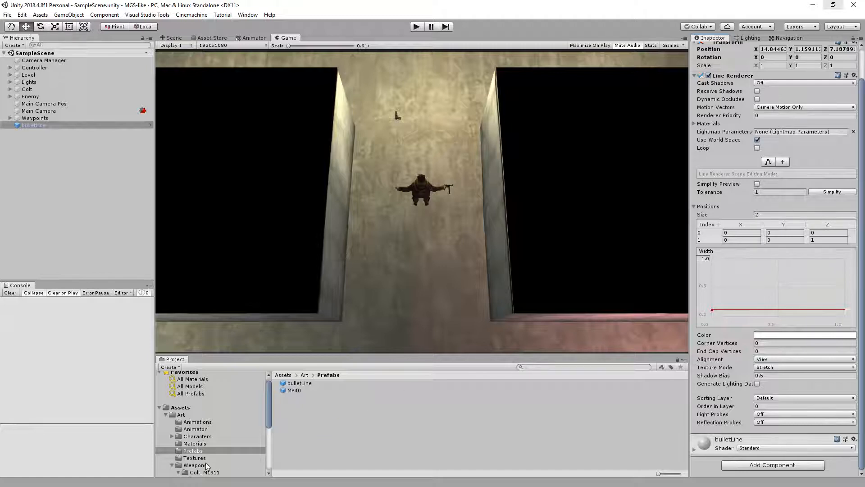
{"action": "left_click", "coordinate": [196, 465]}
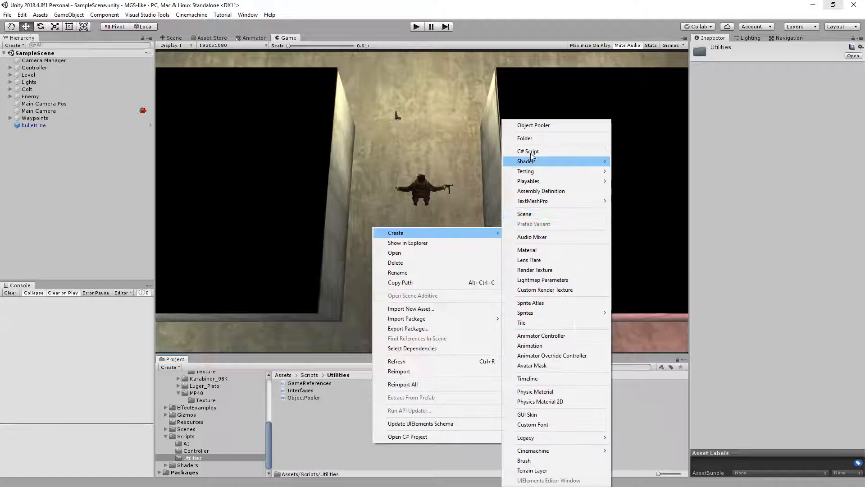
{"action": "left_click", "coordinate": [528, 152]}
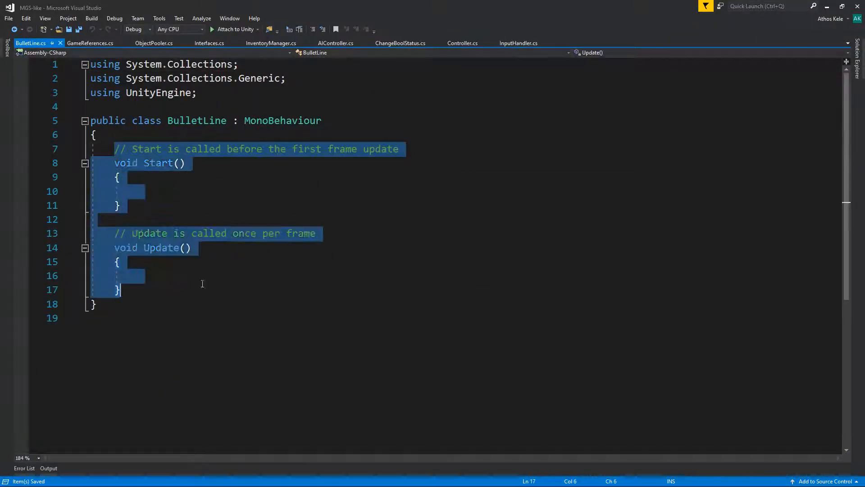
Scaffold the BulletLine class with a public LineRenderer field, OnEnable and Update methods.
{"action": "type", "text": "namespace"}
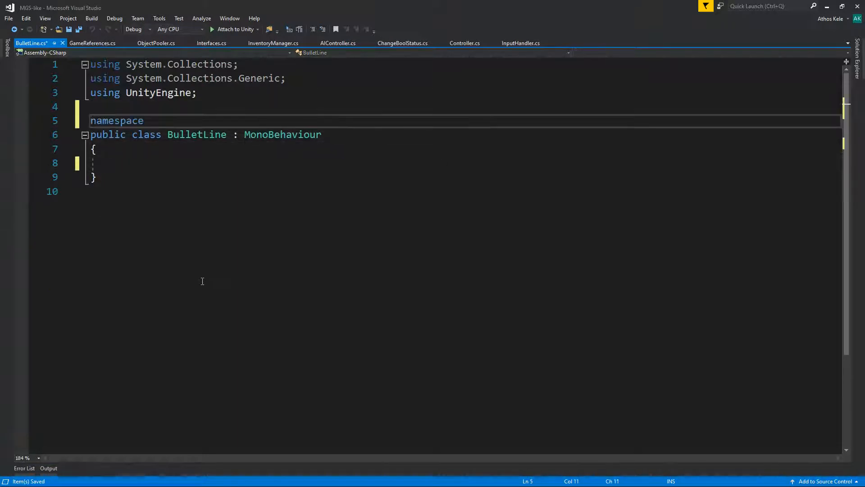
{"action": "type", "text": "SA"}
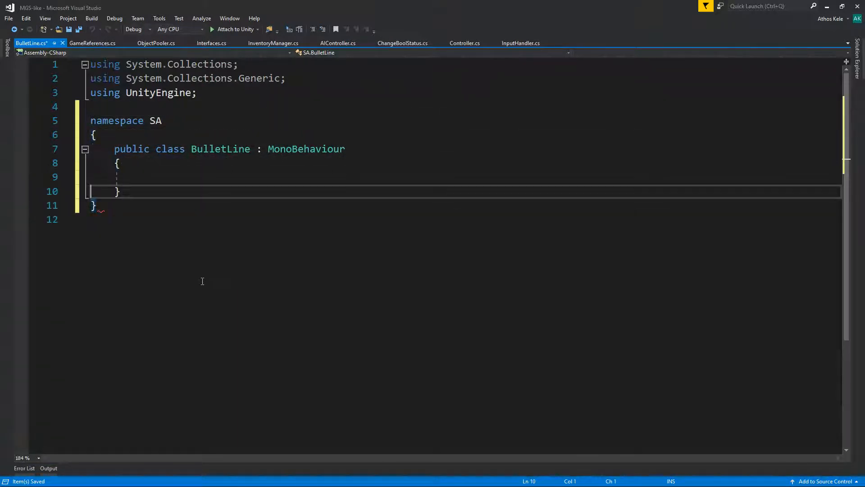
{"action": "type", "text": "Line"}
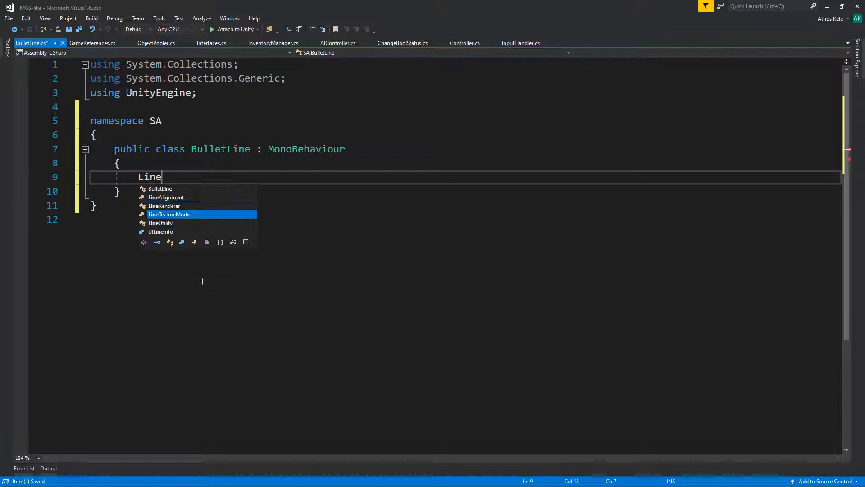
{"action": "type", "text": "public"}
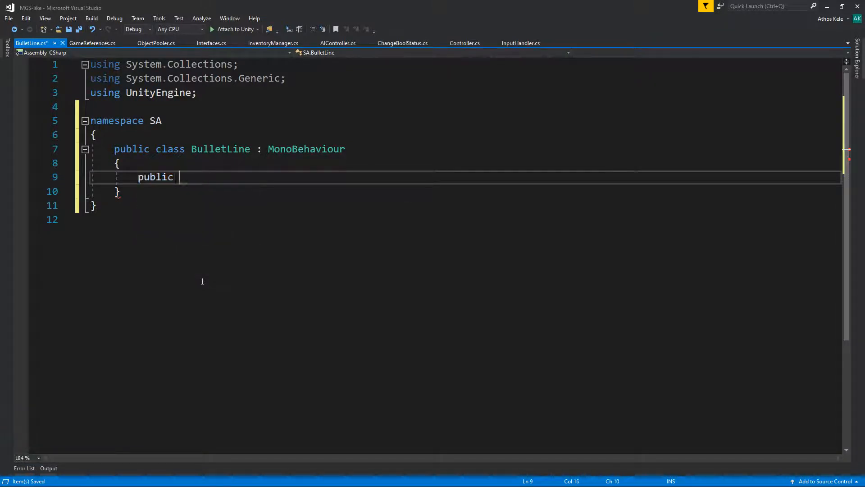
{"action": "type", "text": "LineRenderer lineRenderer;"}
{"action": "type", "text": "v"}
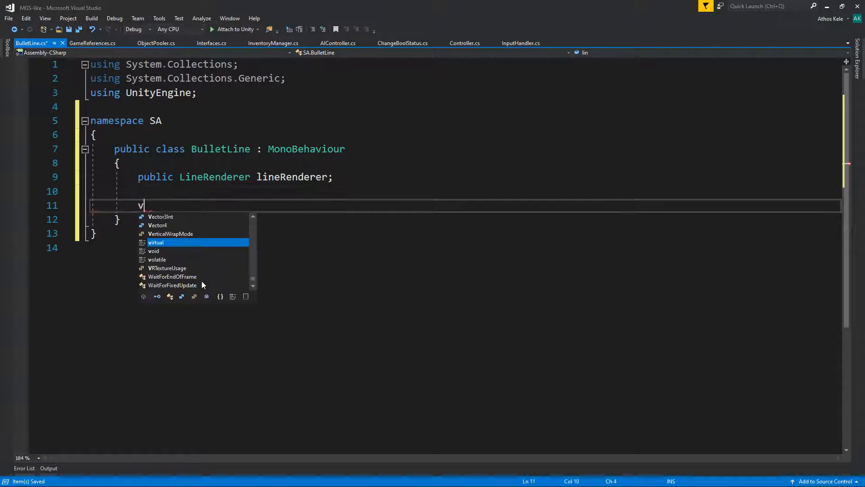
{"action": "type", "text": "private void OnEnable()"}
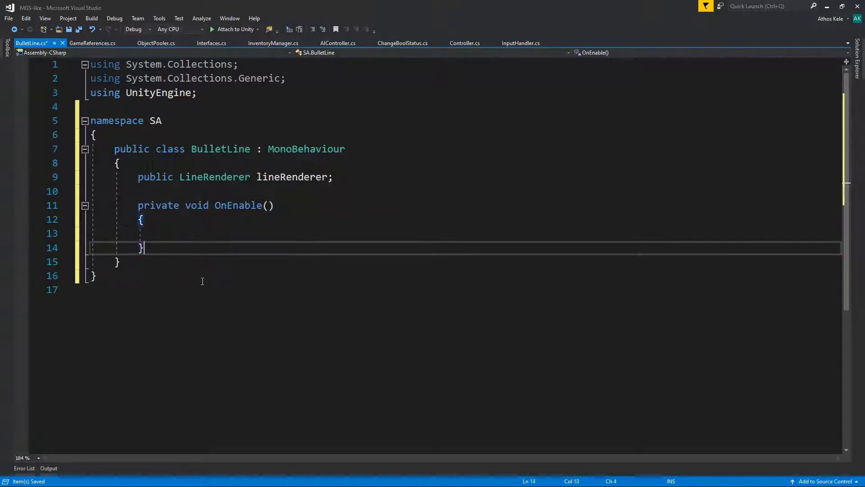
{"action": "type", "text": "void Update("}
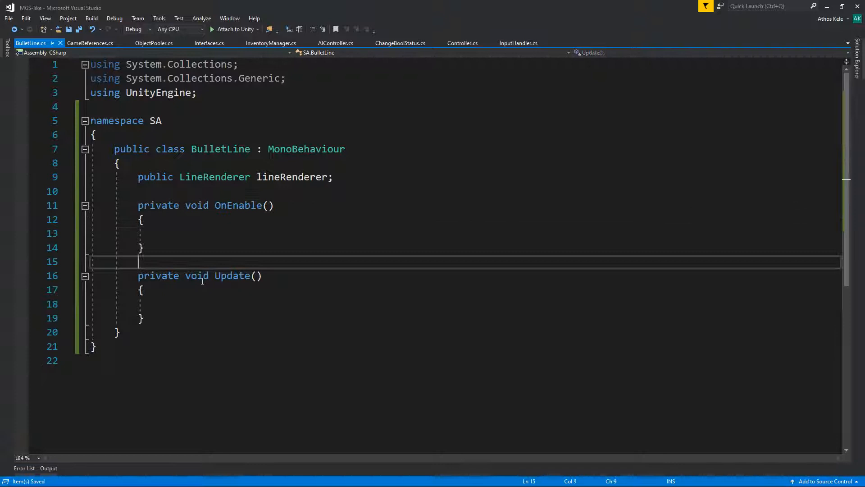
In Update, deactivate the gameObject once lineRenderer.widthMultiplier drops below 0, resetting width on enable.
{"action": "type", "text": "lineRenderer."}
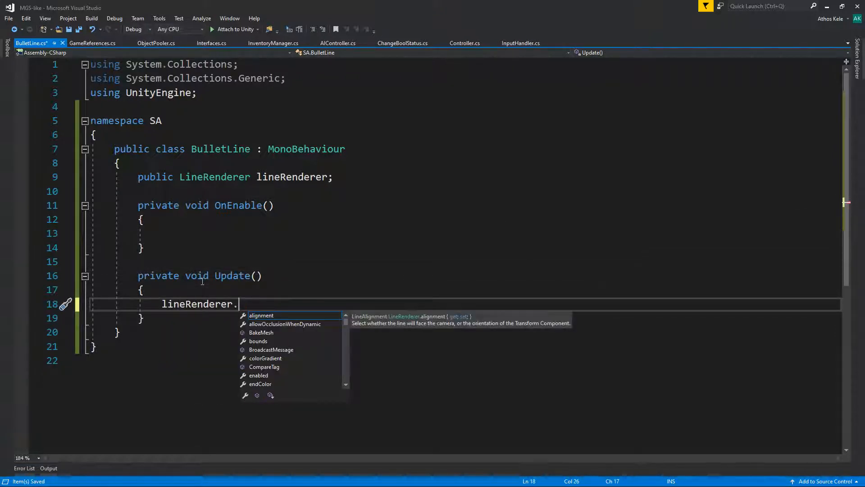
{"action": "type", "text": "si"}
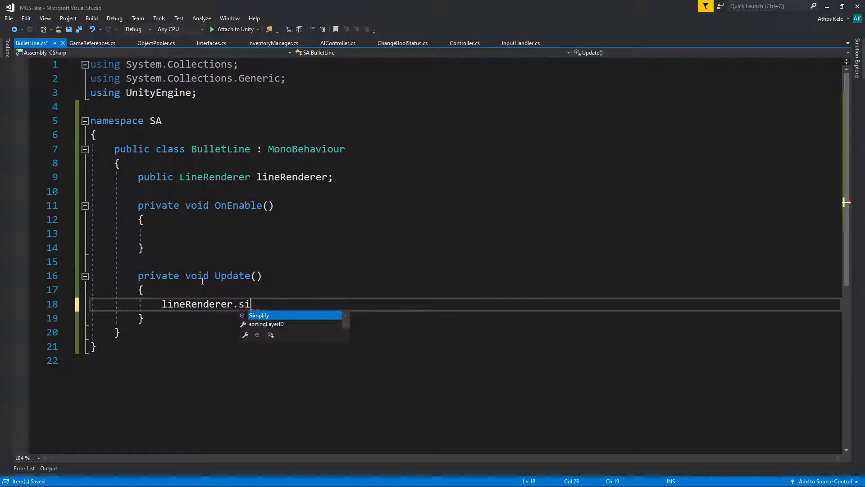
{"action": "key", "text": "Backspace"}
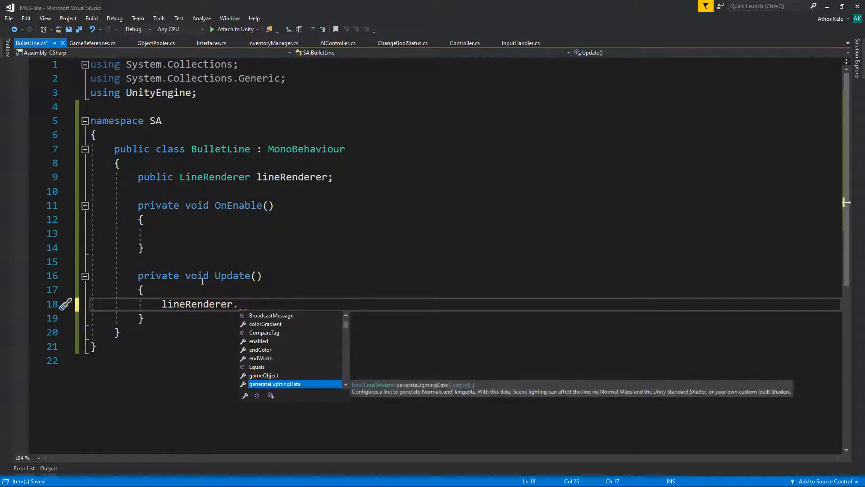
{"action": "type", "text": "wi"}
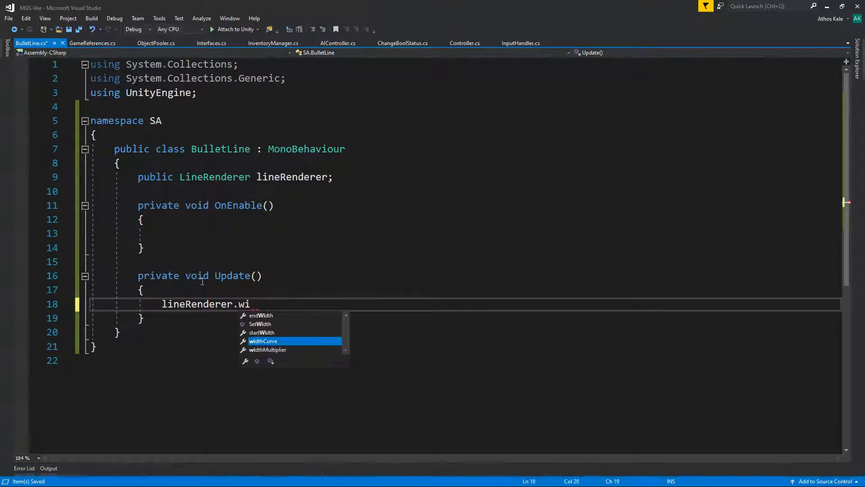
{"action": "mouse_move", "coordinate": [264, 341]}
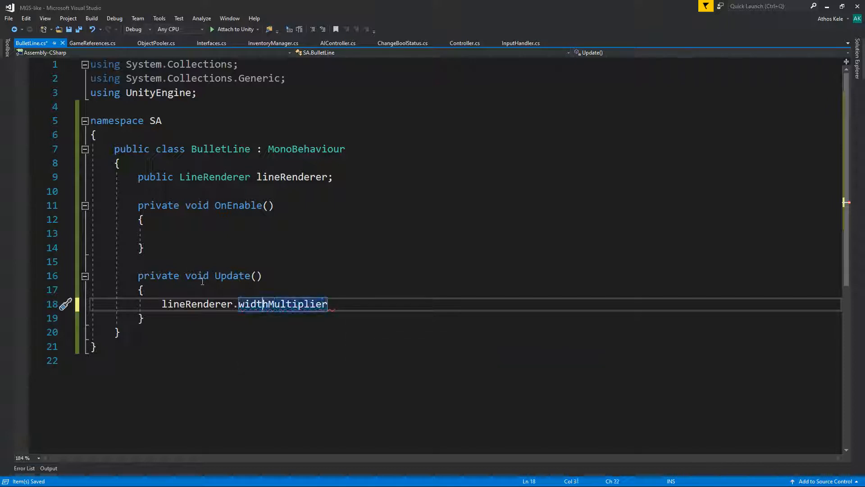
{"action": "type", "text": "if("}
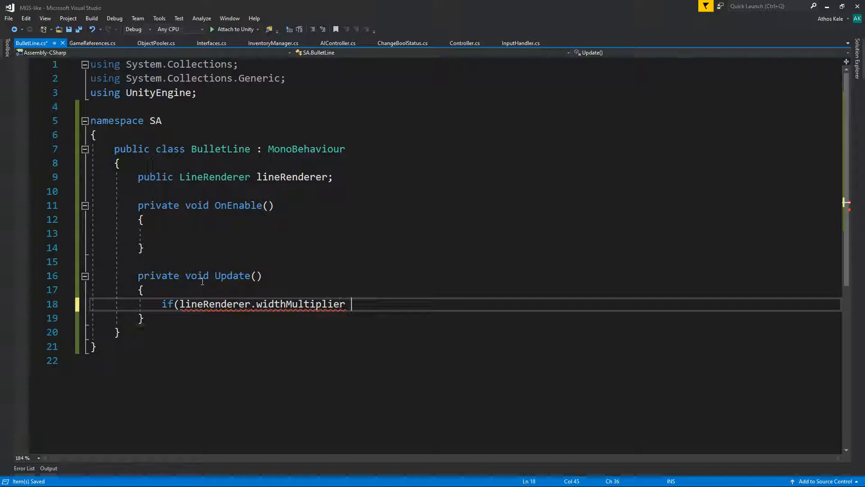
{"action": "type", "text": "< 0)"}
{"action": "type", "text": "{"}
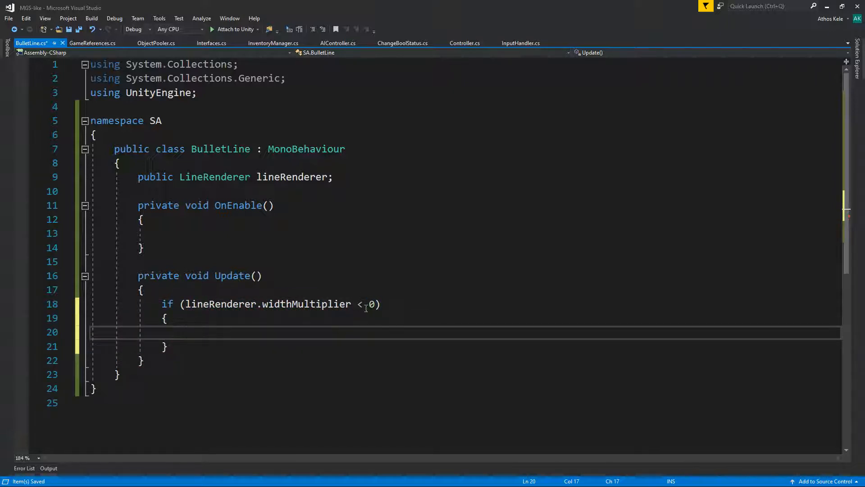
{"action": "type", "text": "="}
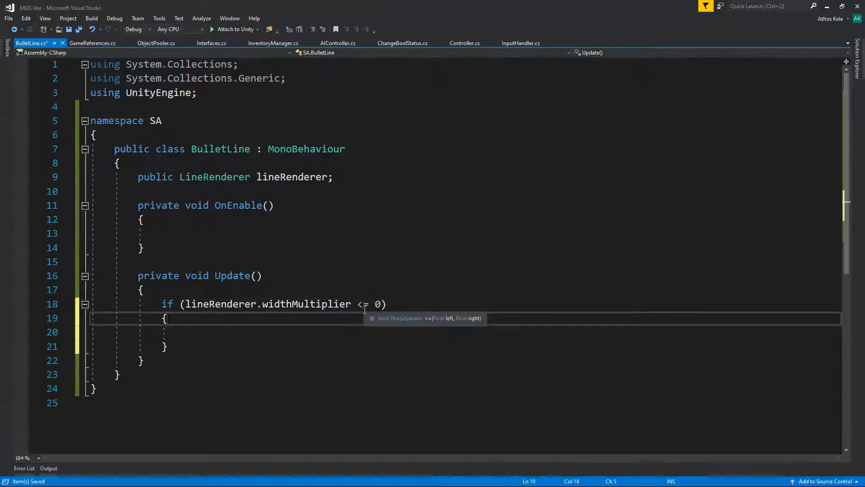
{"action": "type", "text": "gameObject.SetActive(false);"}
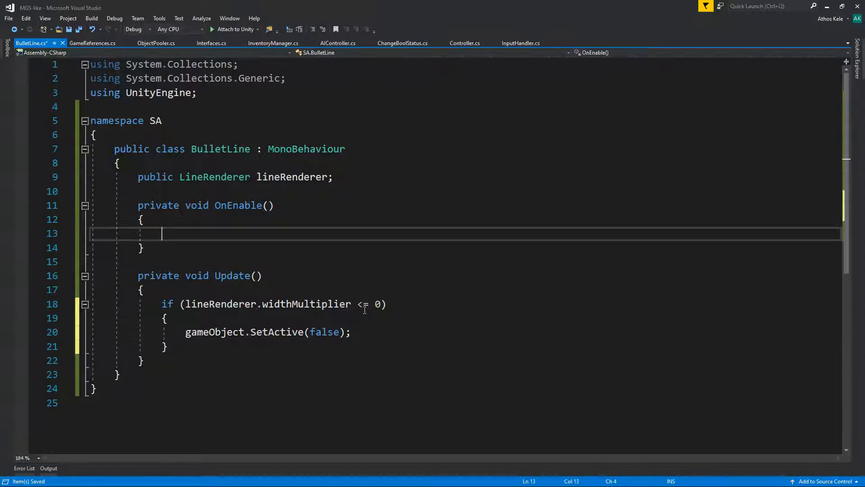
{"action": "type", "text": "lineRenderer.widthMultiplier = 1;"}
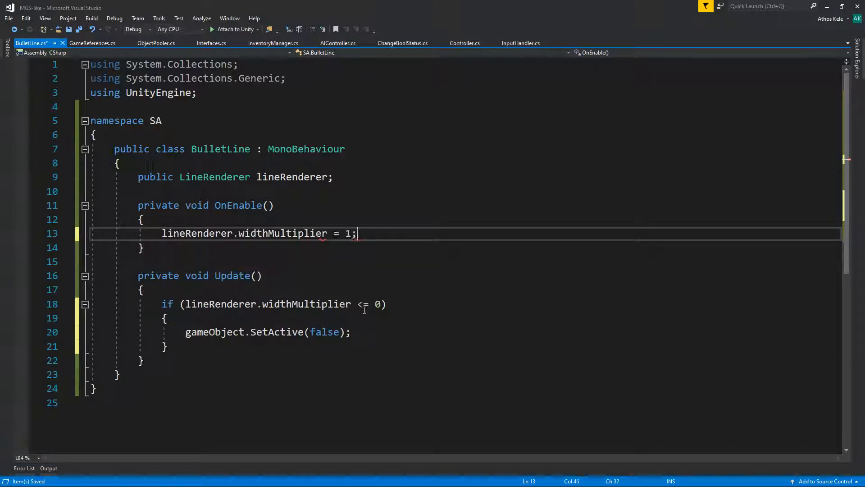
{"action": "left_click", "coordinate": [166, 347]}
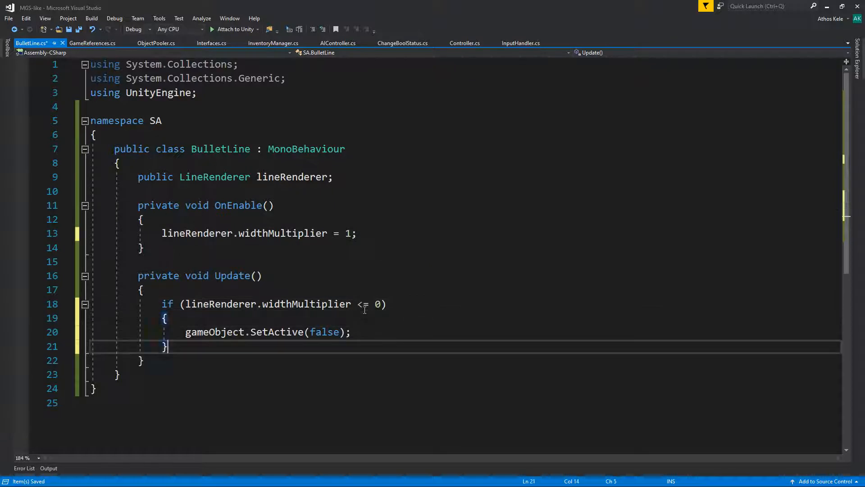
Add an else branch decrementing widthMultiplier by Time.deltaTime and declare public float speed = .2f.
{"action": "type", "text": "else"}
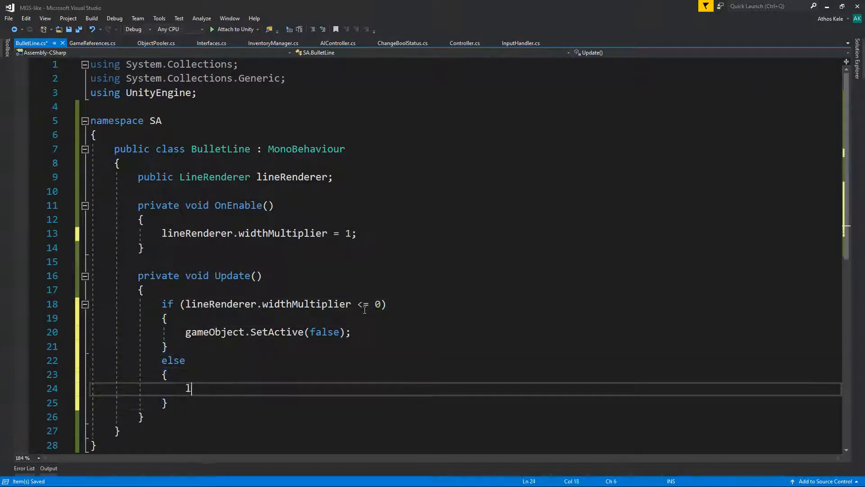
{"action": "type", "text": "ineRenderer.w"}
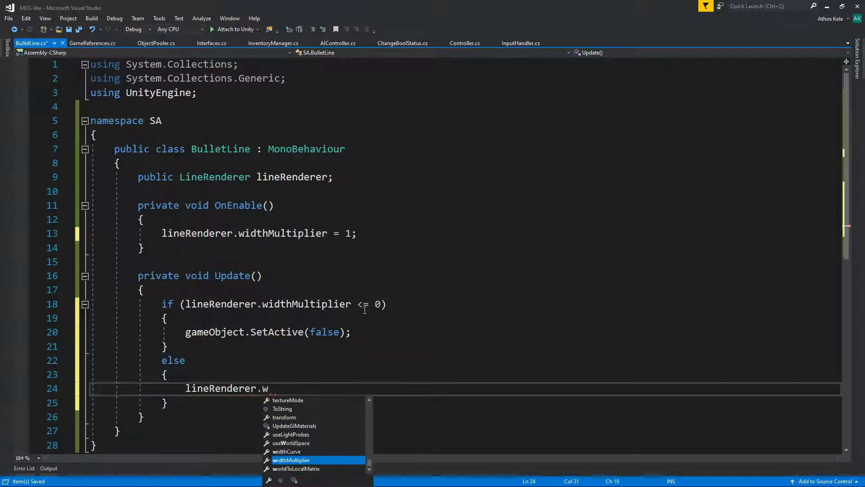
{"action": "type", "text": "idthMultiplier -= Time.d"}
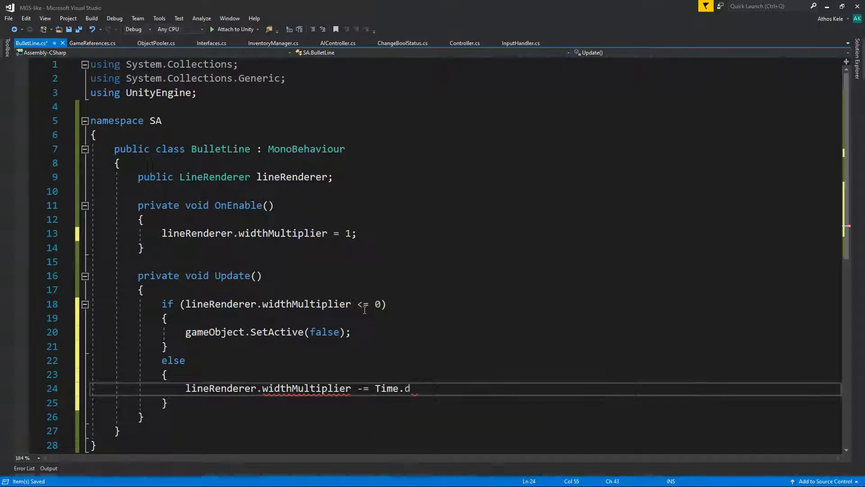
{"action": "type", "text": "eltaTime;"}
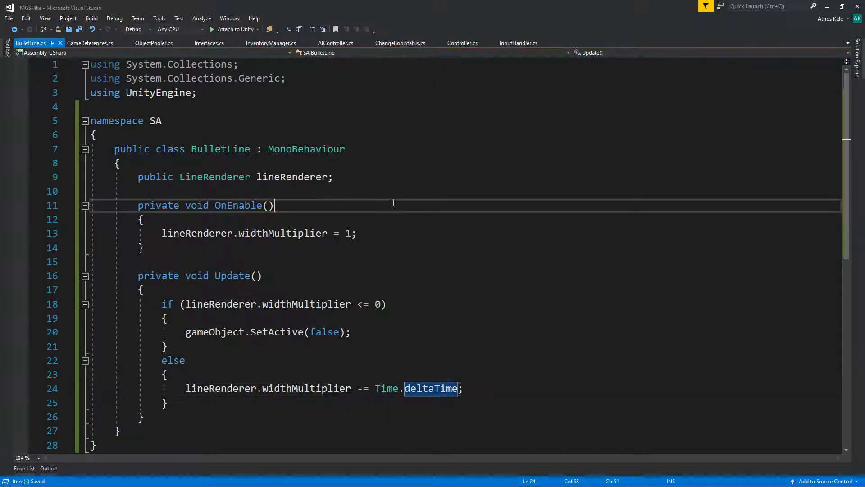
{"action": "type", "text": "p"}
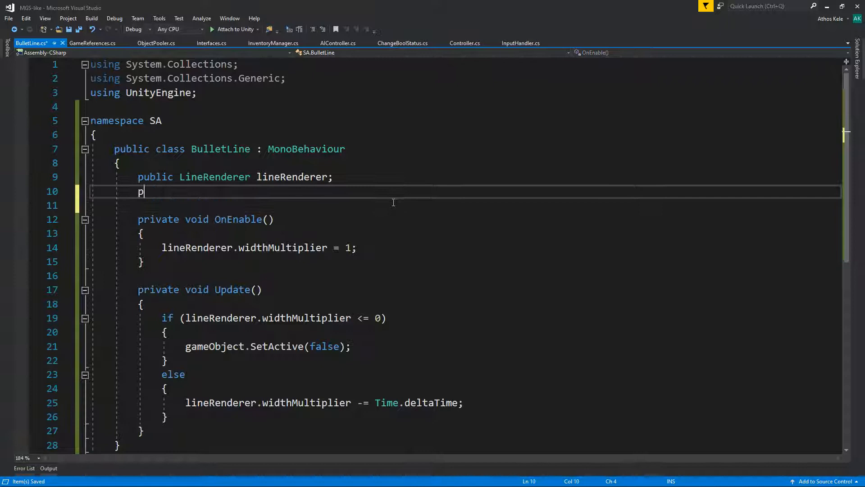
{"action": "type", "text": "ublic float speed ="}
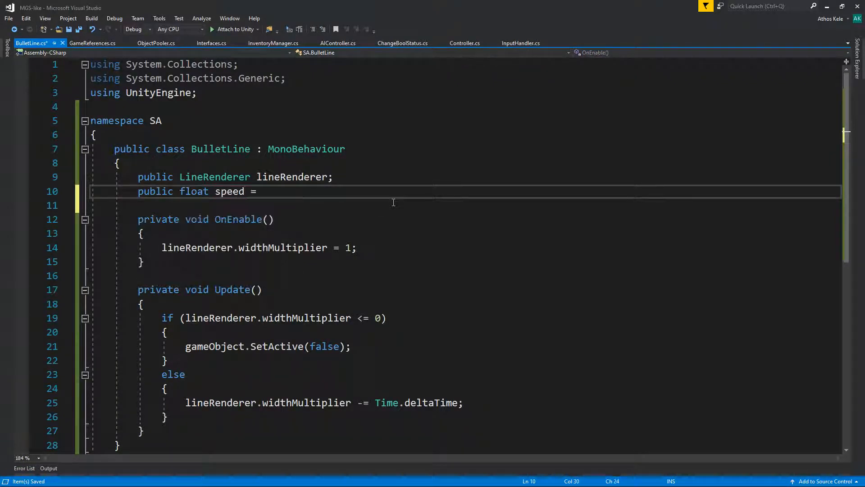
{"action": "type", "text": ".2f;"}
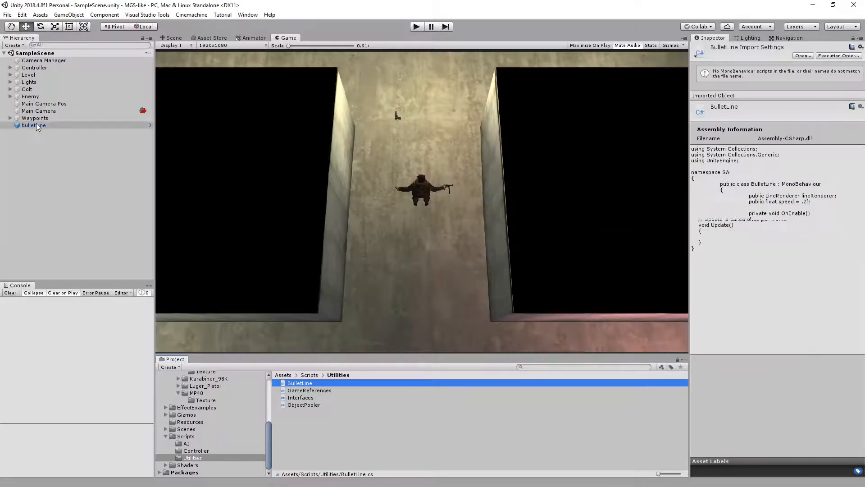
Add the BulletLine component to the bulletLine object and test in play mode.
{"action": "left_click", "coordinate": [33, 124]}
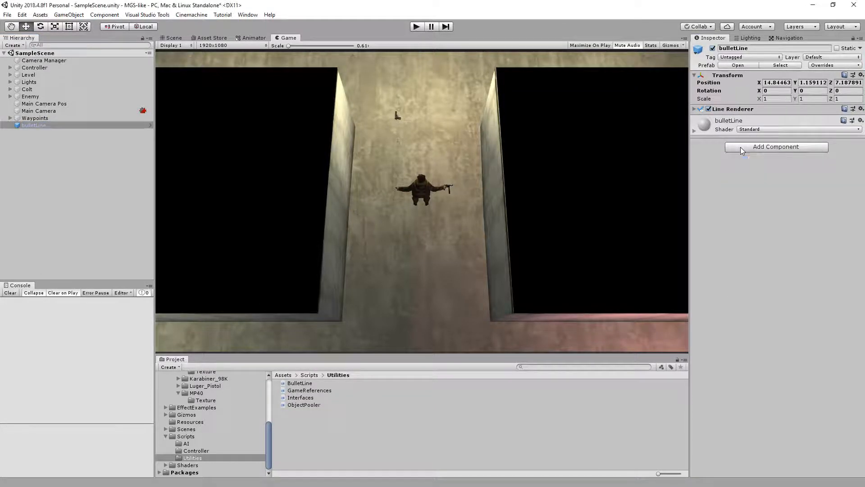
{"action": "left_click", "coordinate": [775, 146]}
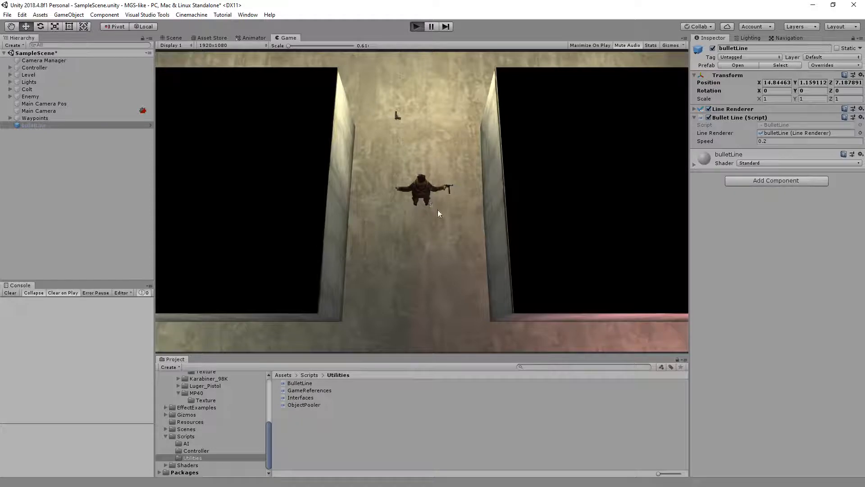
{"action": "left_click", "coordinate": [431, 26]}
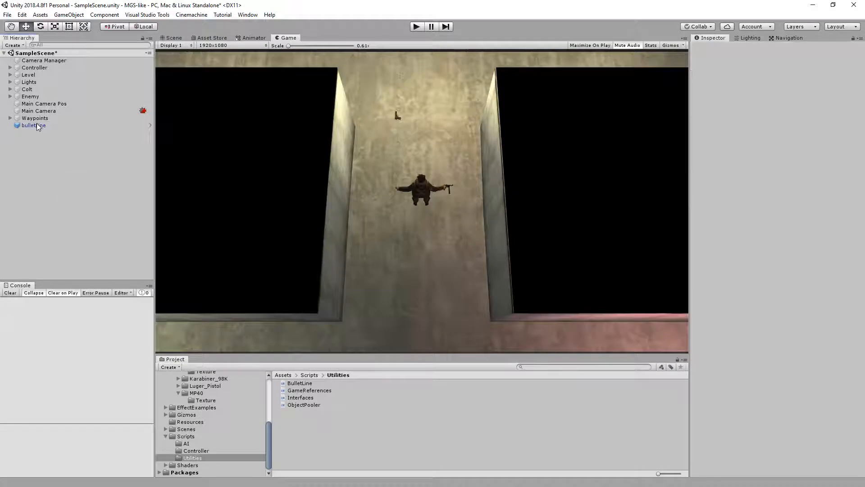
Assign bulletLine's Line Renderer to the script and apply all overrides to its prefab.
{"action": "left_click", "coordinate": [33, 124]}
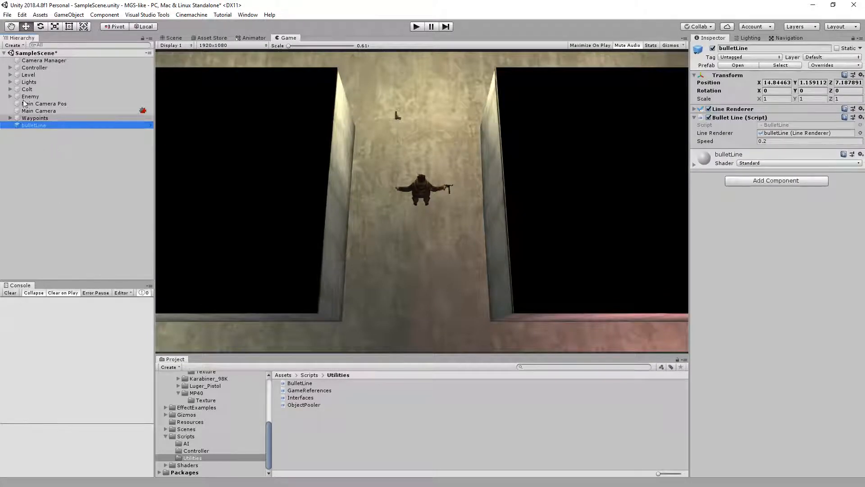
{"action": "left_click", "coordinate": [44, 61]}
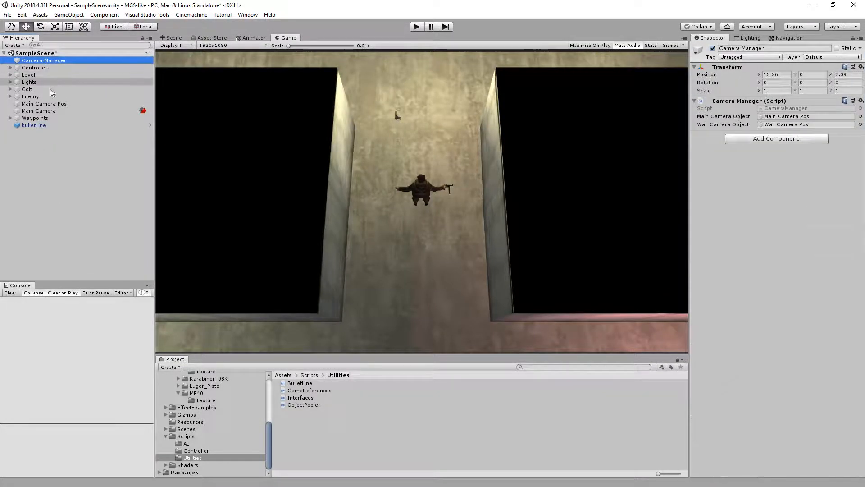
{"action": "left_click", "coordinate": [33, 125]}
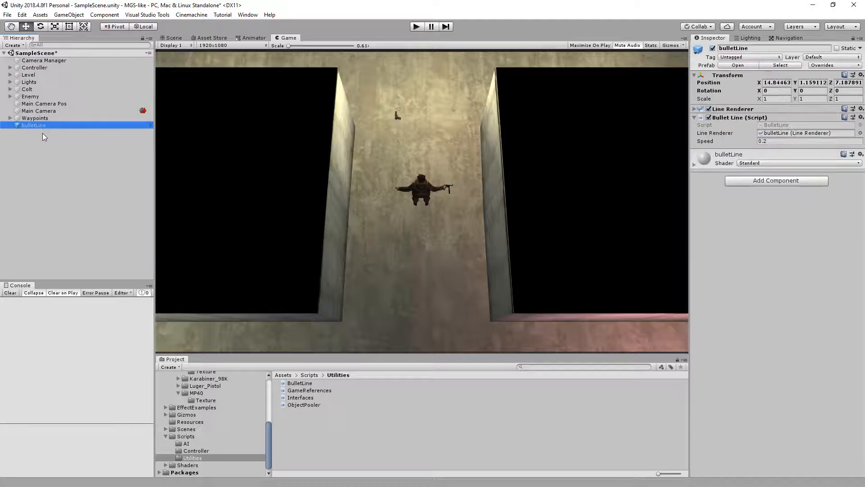
{"action": "left_click", "coordinate": [695, 109]}
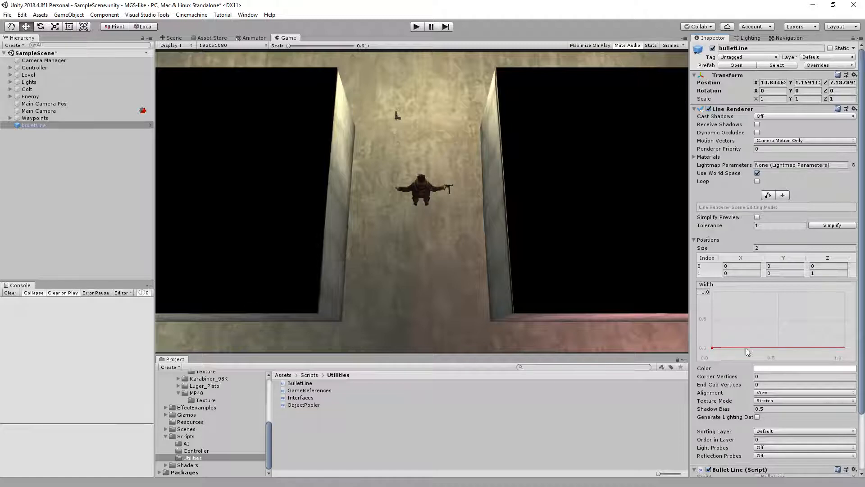
{"action": "left_click", "coordinate": [820, 65]}
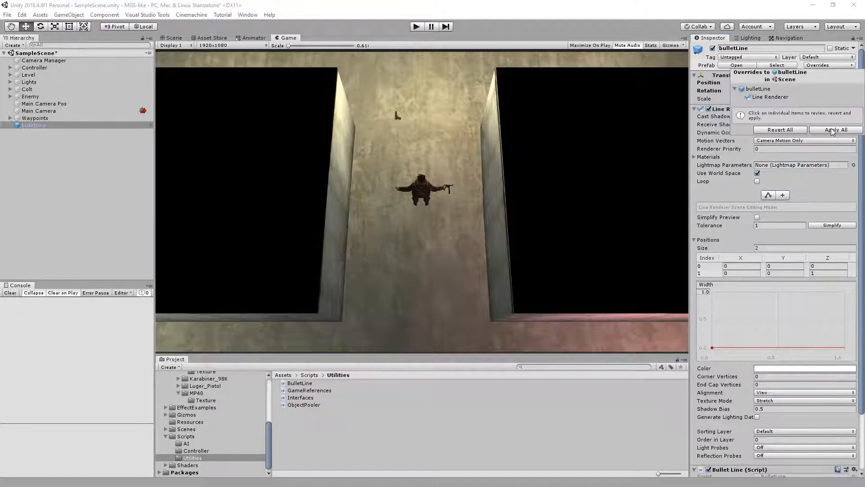
{"action": "left_click", "coordinate": [834, 129]}
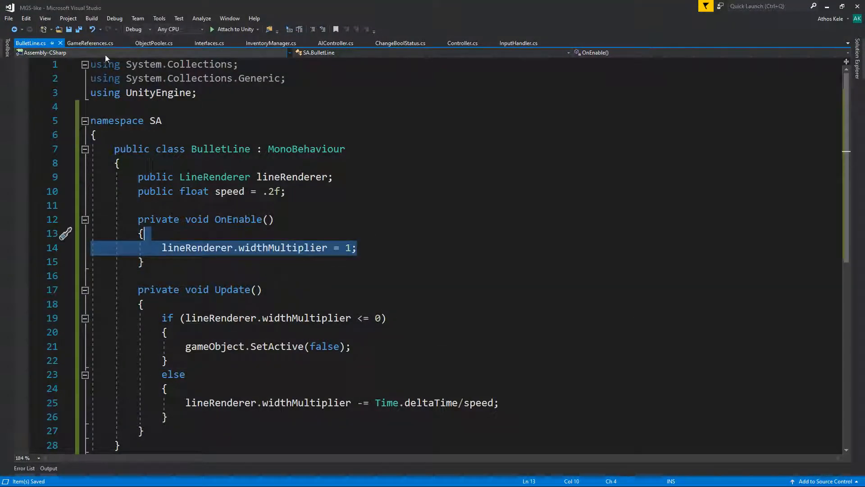
{"action": "mouse_move", "coordinate": [94, 52]}
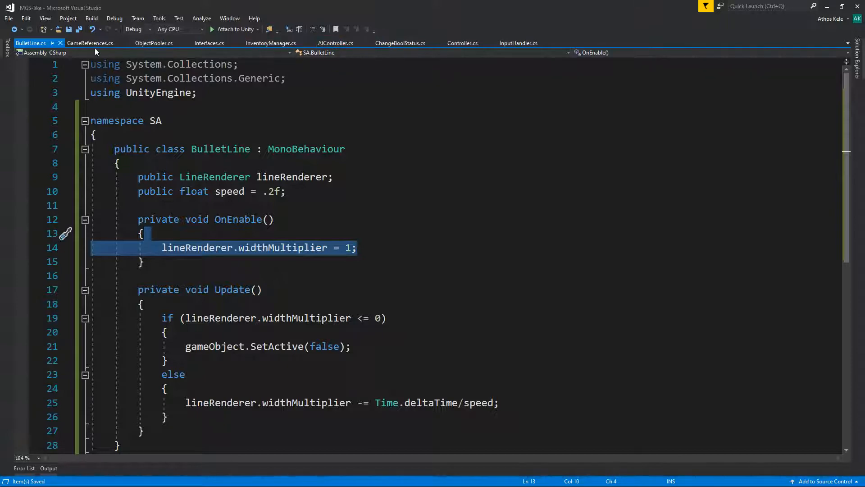
In GameReferences.cs RaycastShoot, add origin += mTransform.forward; after the y offset.
{"action": "left_click", "coordinate": [90, 43]}
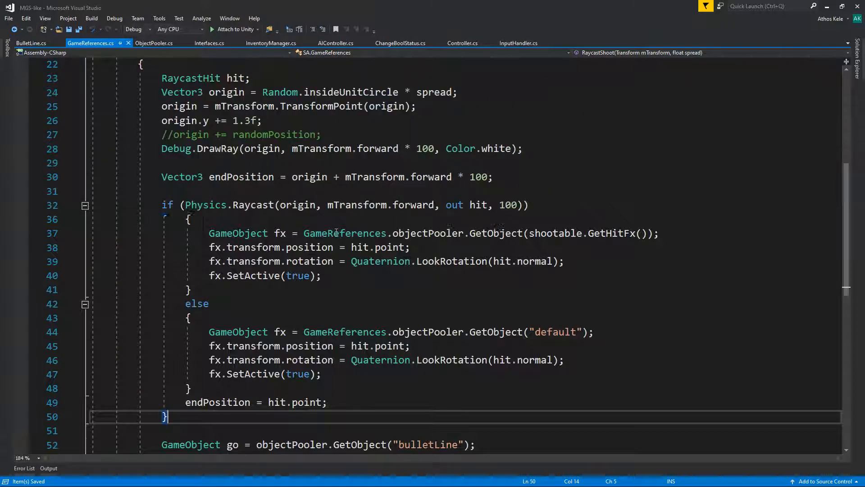
{"action": "scroll", "scroll_direction": "up", "scroll_amount": 3}
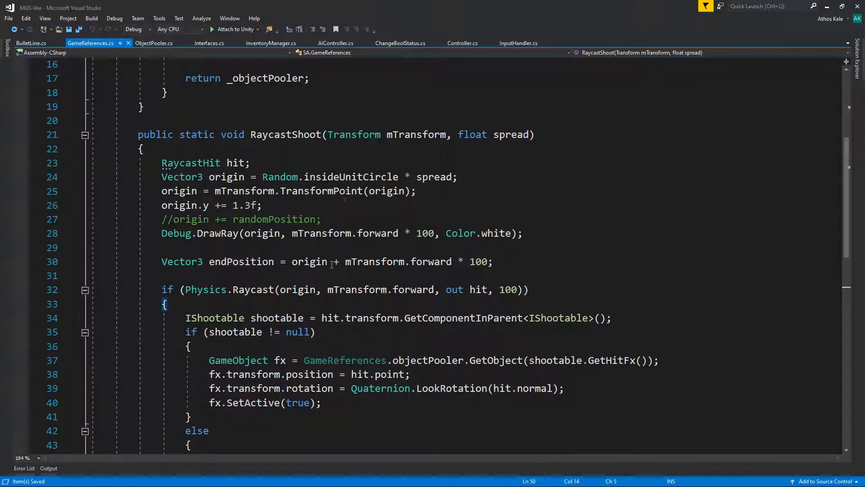
{"action": "left_click", "coordinate": [262, 205]}
{"action": "type", "text": "origin"}
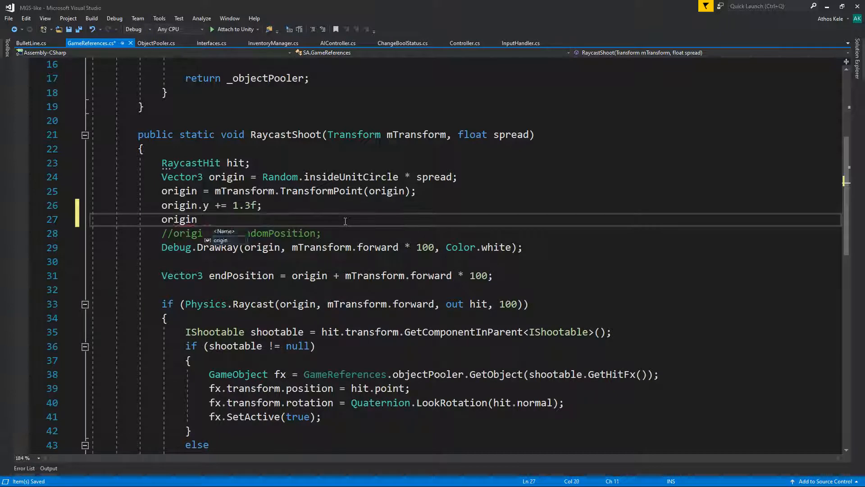
{"action": "type", "text": "+= mTransform.forward;"}
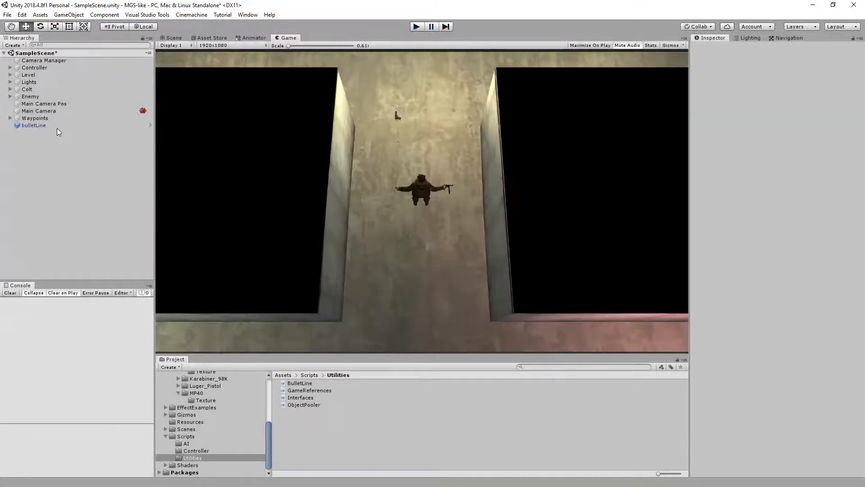
Give the Line Renderer colour gradient alpha 0 at the start and a 255 key at about 22%.
{"action": "left_click", "coordinate": [33, 125]}
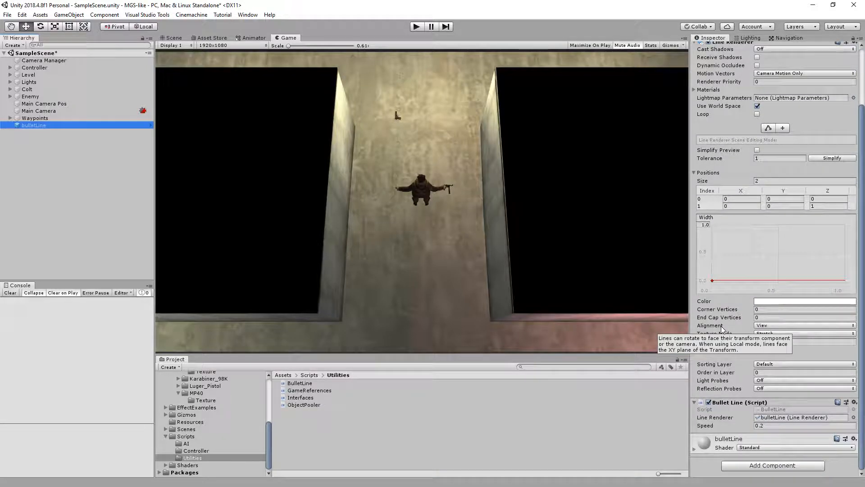
{"action": "scroll", "scroll_direction": "up", "scroll_amount": 3}
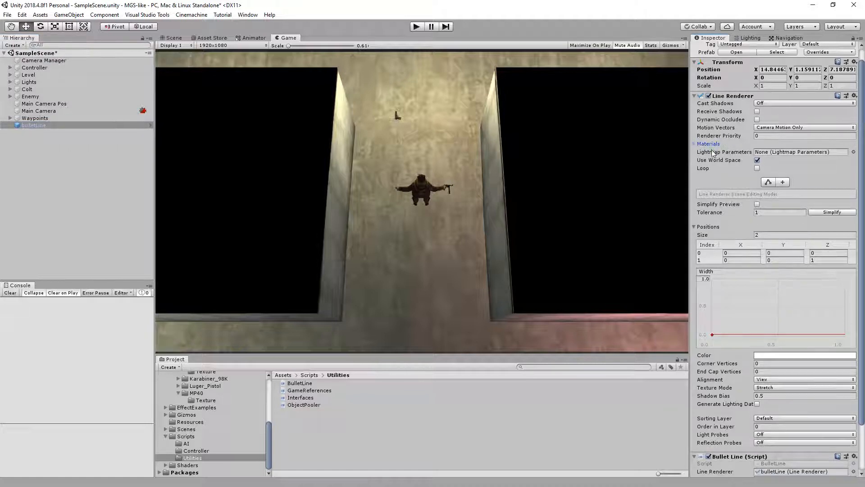
{"action": "scroll", "scroll_direction": "down", "scroll_amount": 3}
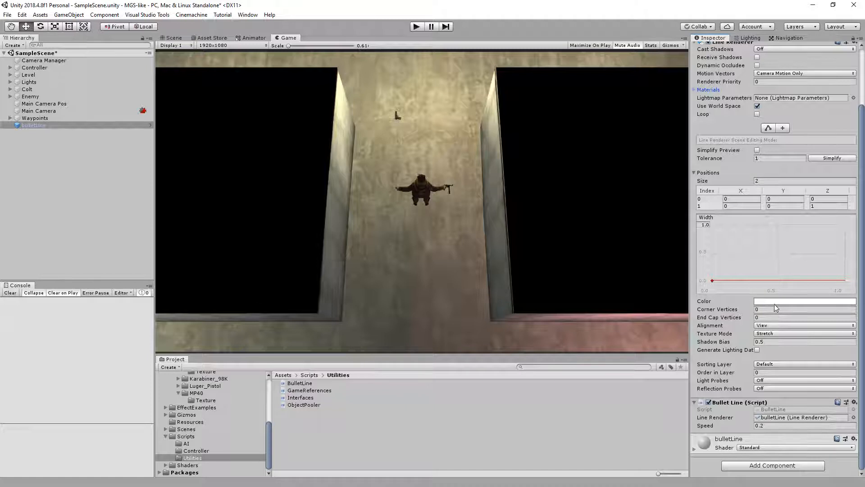
{"action": "left_click", "coordinate": [803, 301]}
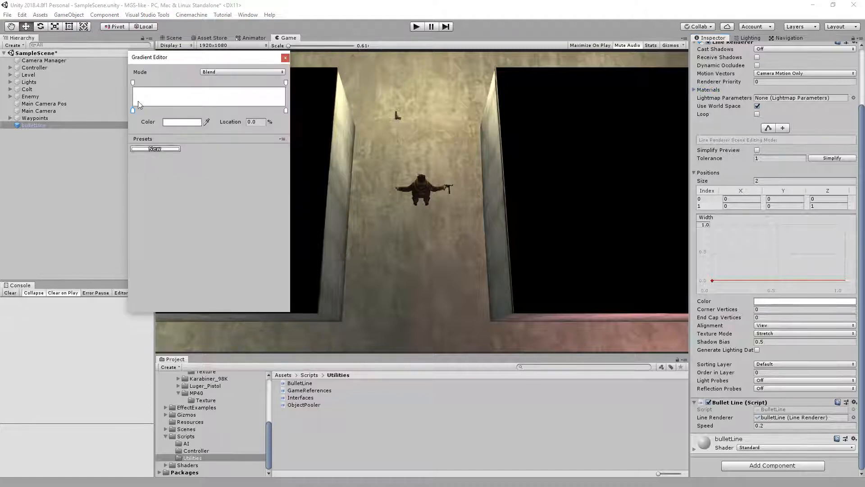
{"action": "left_click", "coordinate": [132, 110]}
{"action": "type", "text": "0"}
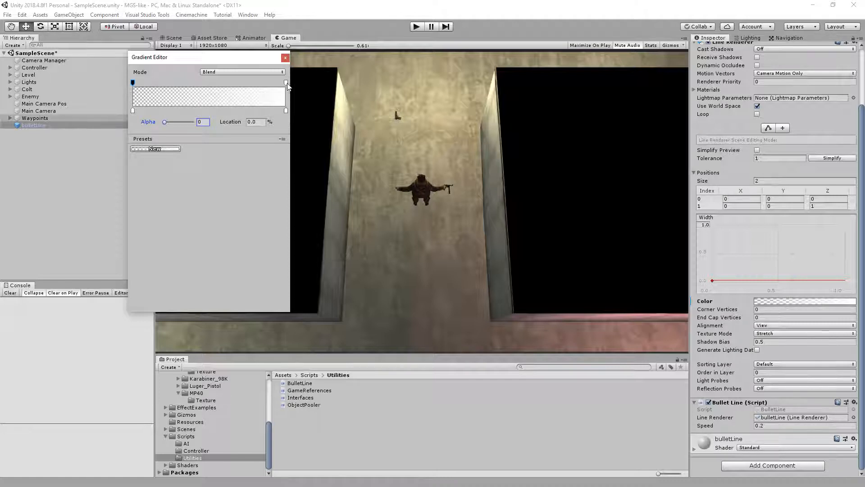
{"action": "left_click_drag", "start_coordinate": [133, 82], "coordinate": [166, 82]}
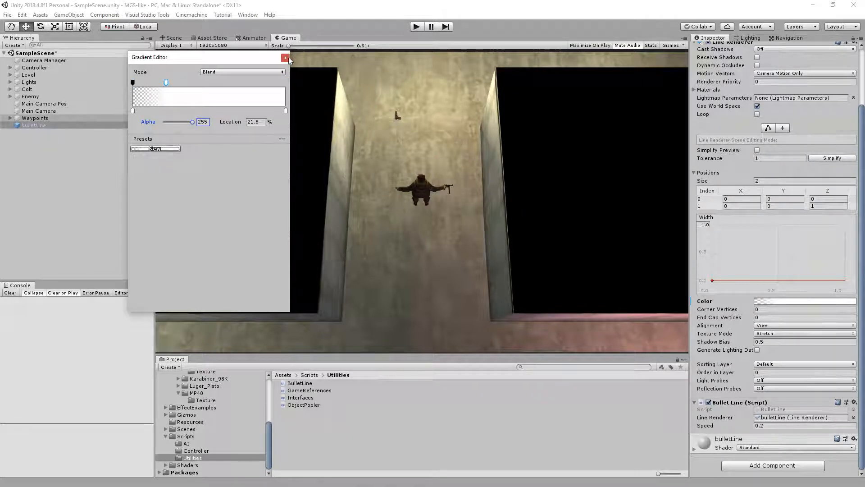
{"action": "left_click", "coordinate": [286, 57]}
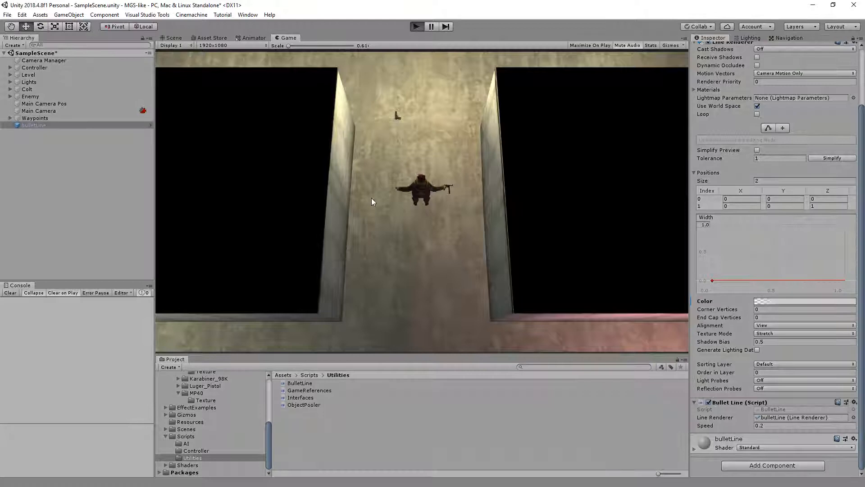
{"action": "mouse_move", "coordinate": [380, 229]}
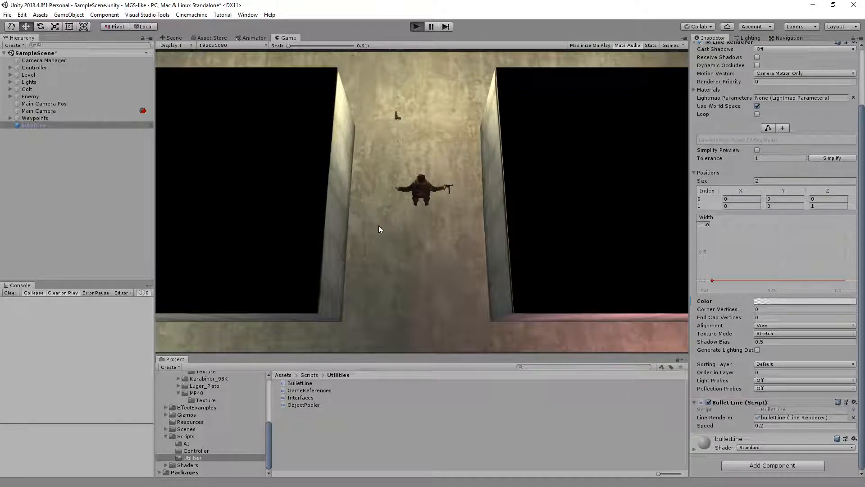
Run and stop the game to test the fading bullet line.
{"action": "left_click", "coordinate": [416, 26]}
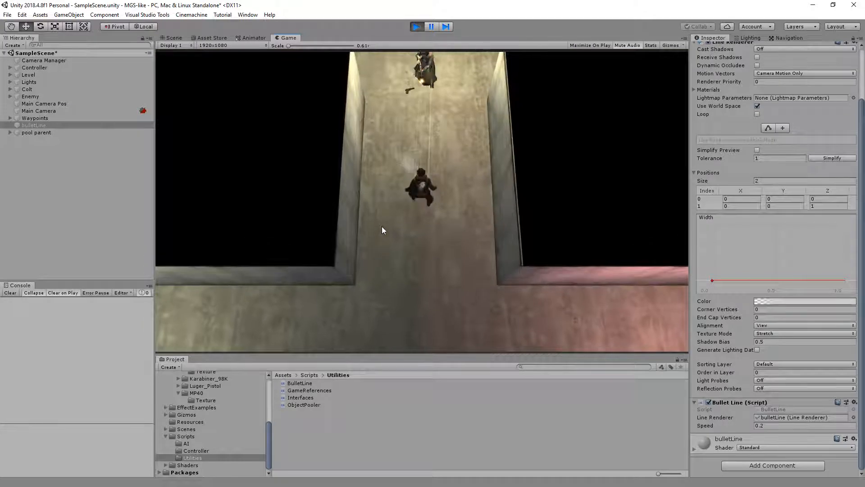
{"action": "left_click", "coordinate": [416, 27]}
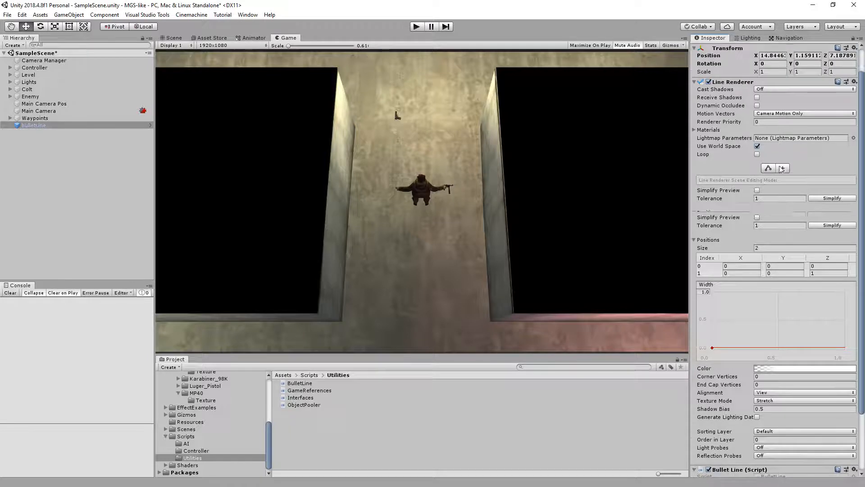
Expand the Line Renderer materials list and test-run the game with no material set.
{"action": "left_click", "coordinate": [708, 130]}
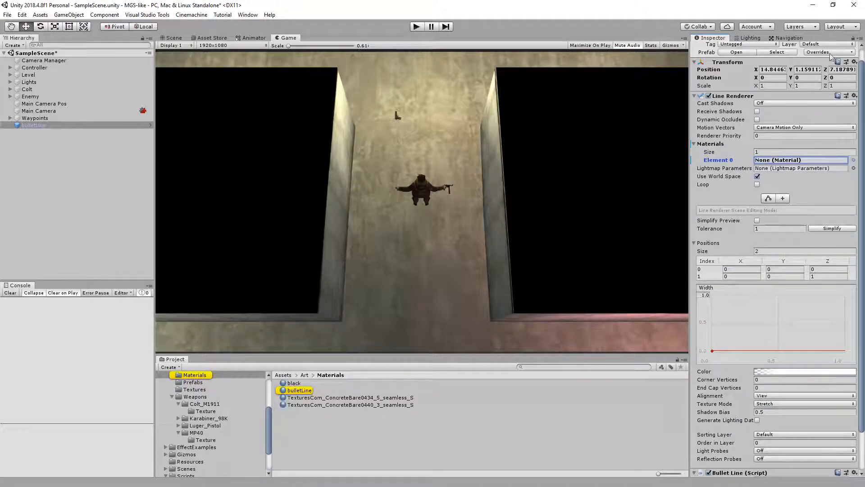
{"action": "left_click", "coordinate": [417, 26]}
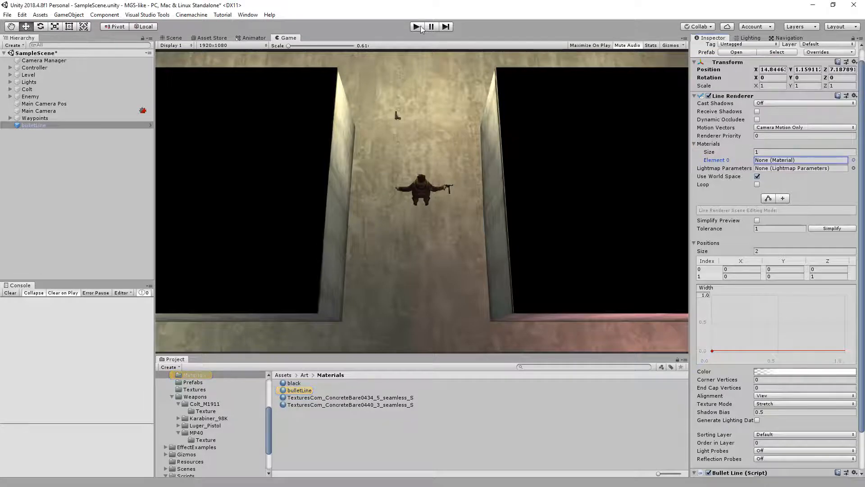
{"action": "left_click", "coordinate": [416, 26]}
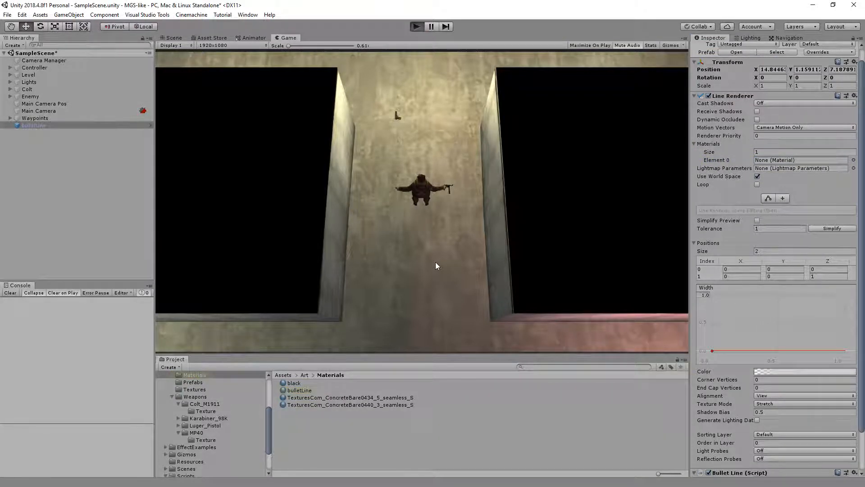
{"action": "left_click", "coordinate": [417, 26]}
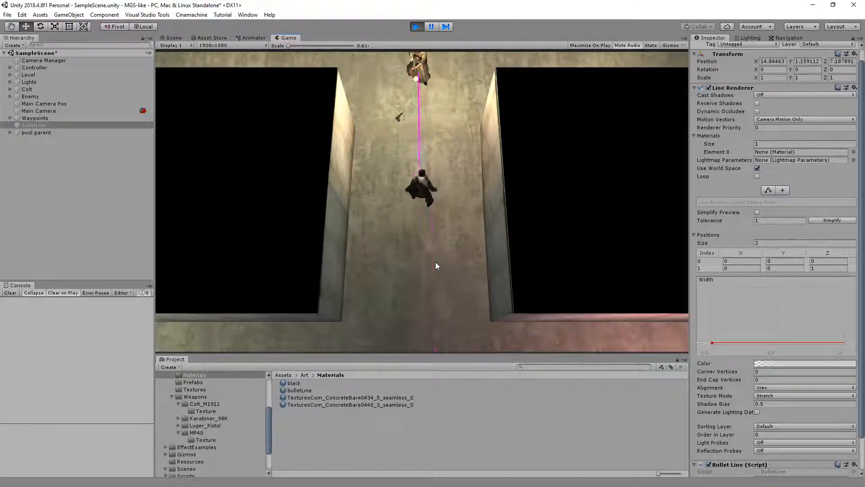
{"action": "left_click", "coordinate": [430, 26]}
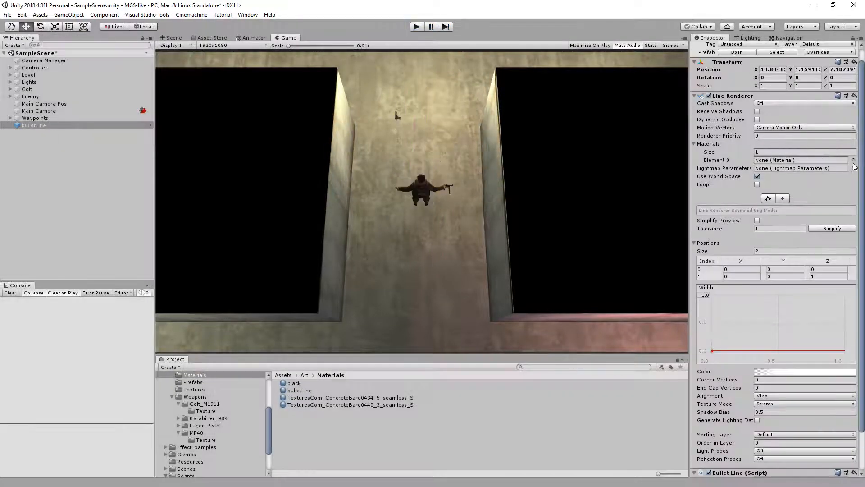
Assign the bulletLine material to Materials Element 0 and test-run the game again.
{"action": "left_click", "coordinate": [838, 161]}
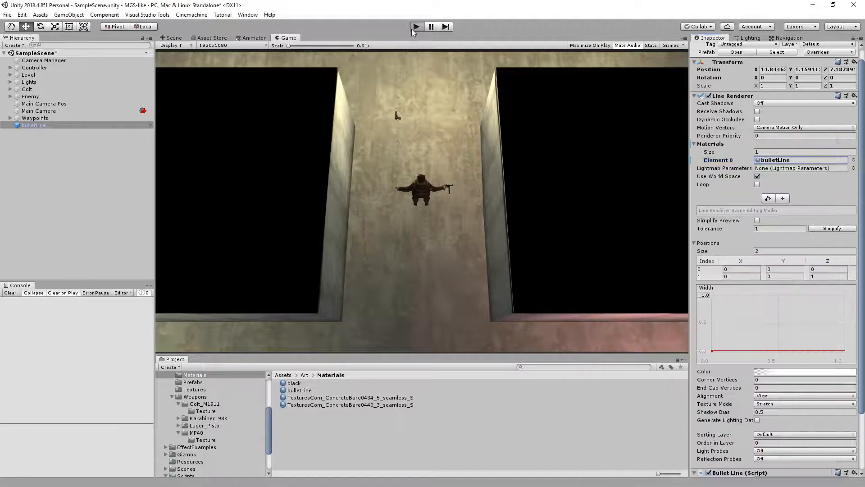
{"action": "left_click", "coordinate": [416, 26]}
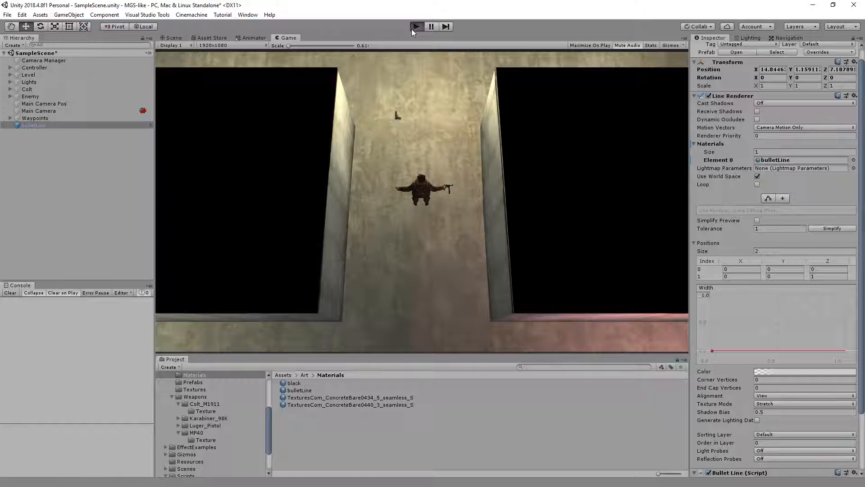
{"action": "left_click", "coordinate": [416, 26]}
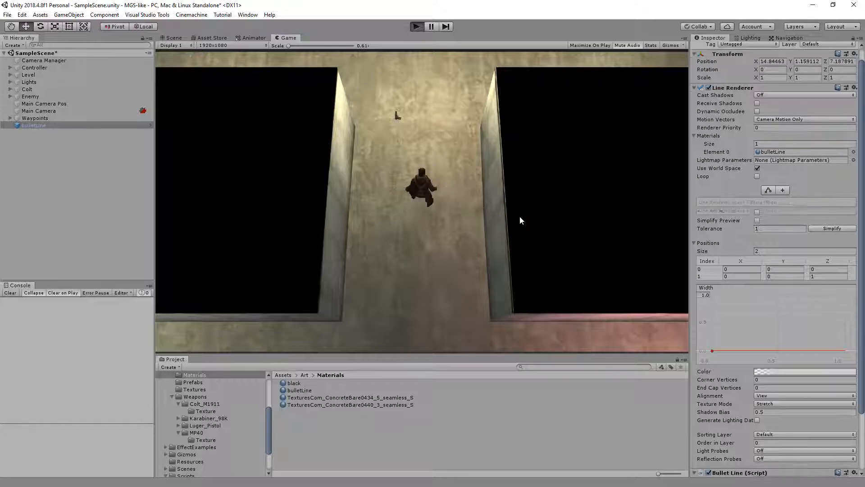
{"action": "left_click", "coordinate": [417, 26]}
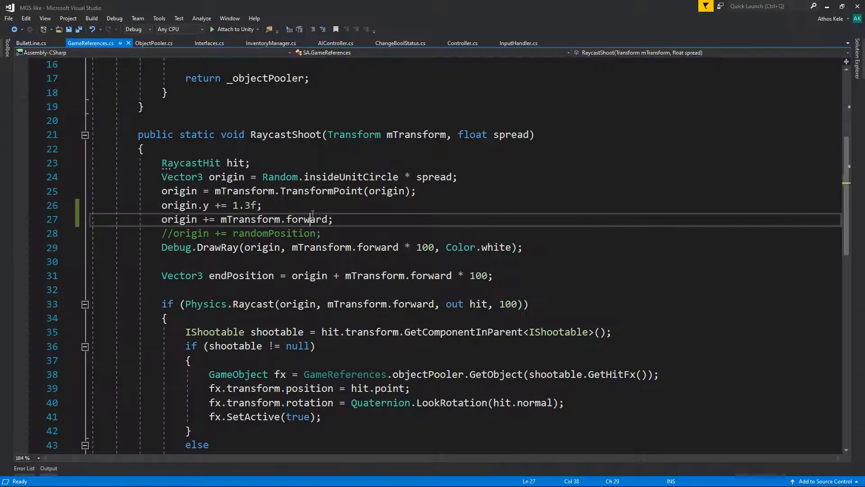
Make Controller implement IShootable and generate its OnHit and GetHitFx stubs.
{"action": "left_click", "coordinate": [462, 43]}
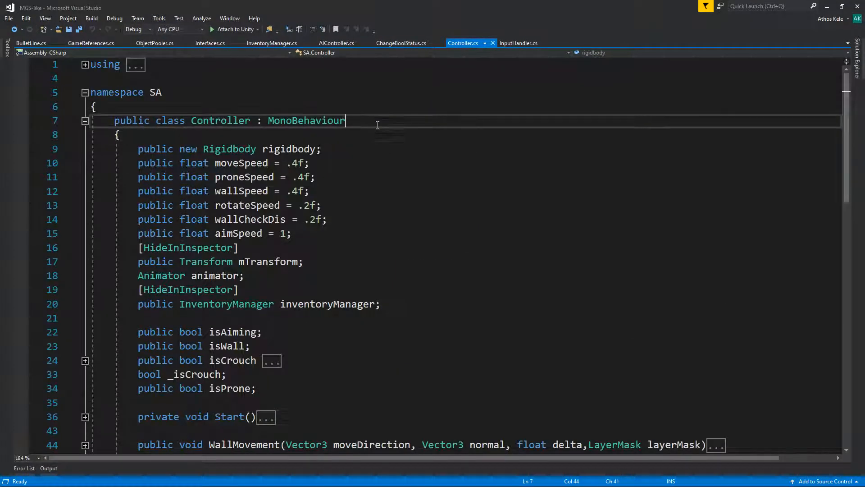
{"action": "type", "text": ", Ish"}
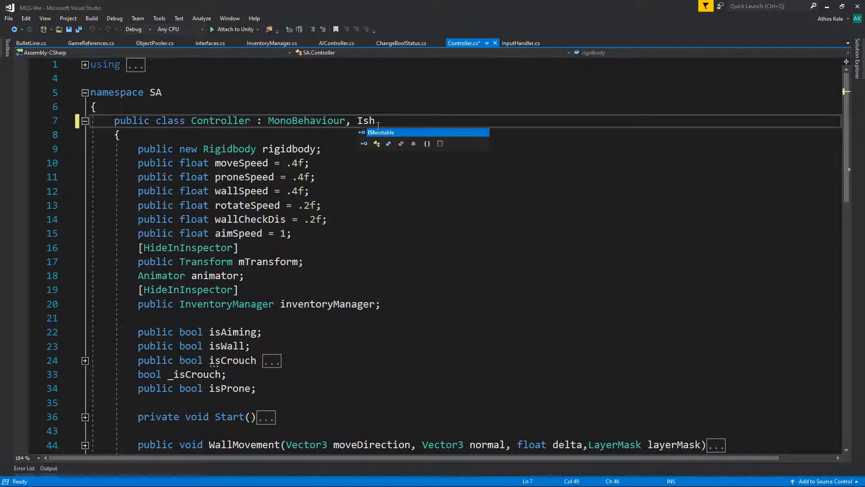
{"action": "right_click", "coordinate": [374, 120]}
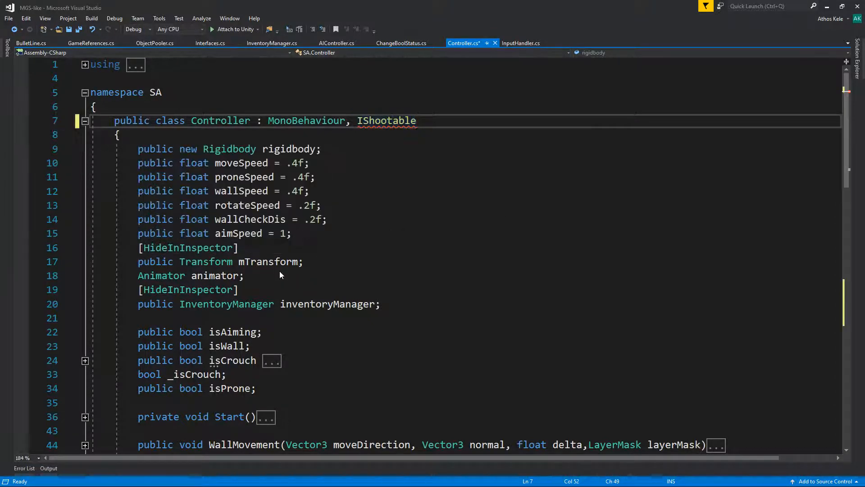
{"action": "scroll", "scroll_direction": "down", "scroll_amount": 3}
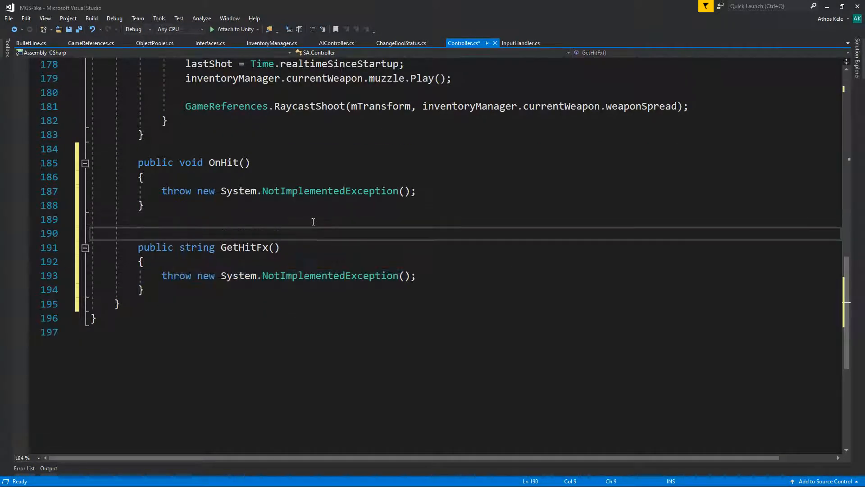
Add a public string hitFx = "blood" returned by GetHitFx, then start a test run.
{"action": "type", "text": "public string hiT"}
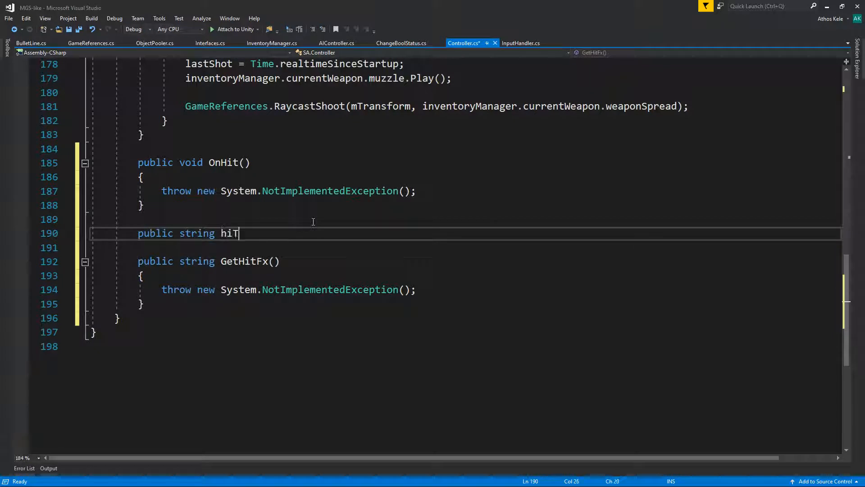
{"action": "type", "text": "tFx;"}
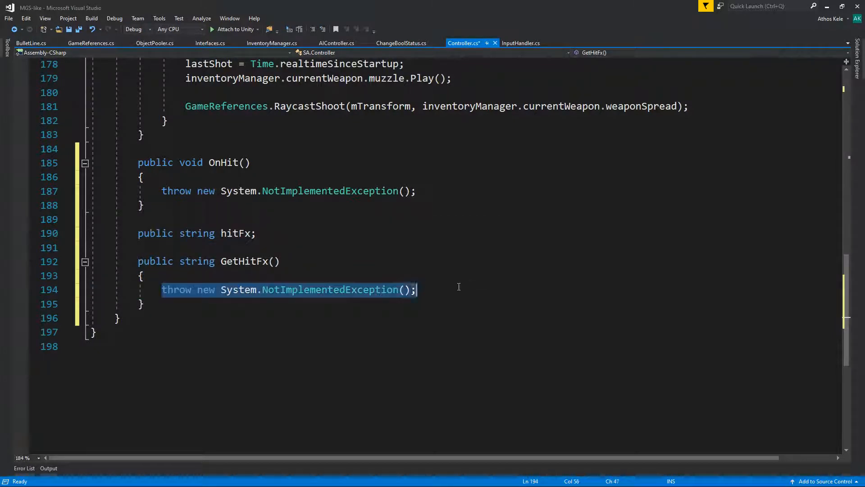
{"action": "type", "text": "return hitFx;"}
{"action": "left_click", "coordinate": [488, 233]}
{"action": "type", "text": " = "}
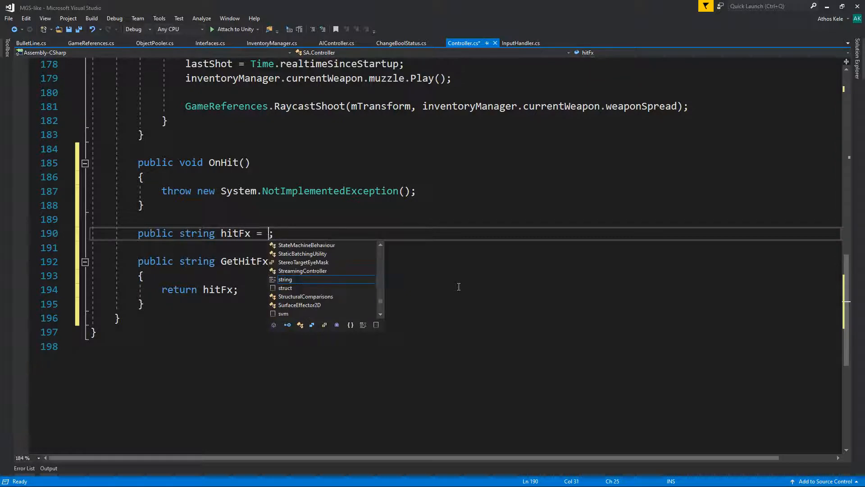
{"action": "type", "text": "\"blood\""}
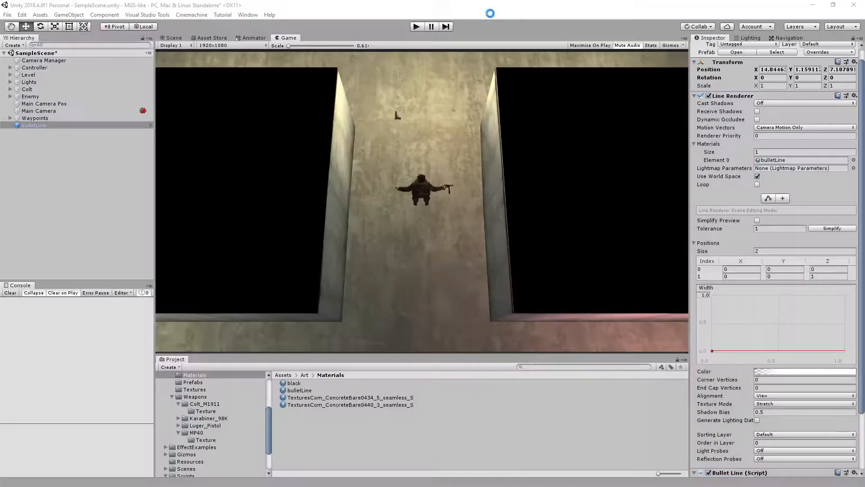
{"action": "left_click", "coordinate": [417, 26]}
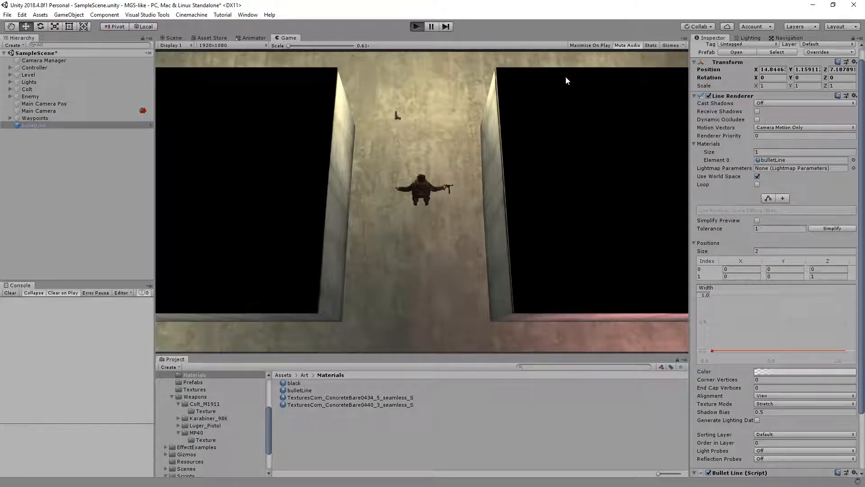
{"action": "left_click", "coordinate": [416, 26]}
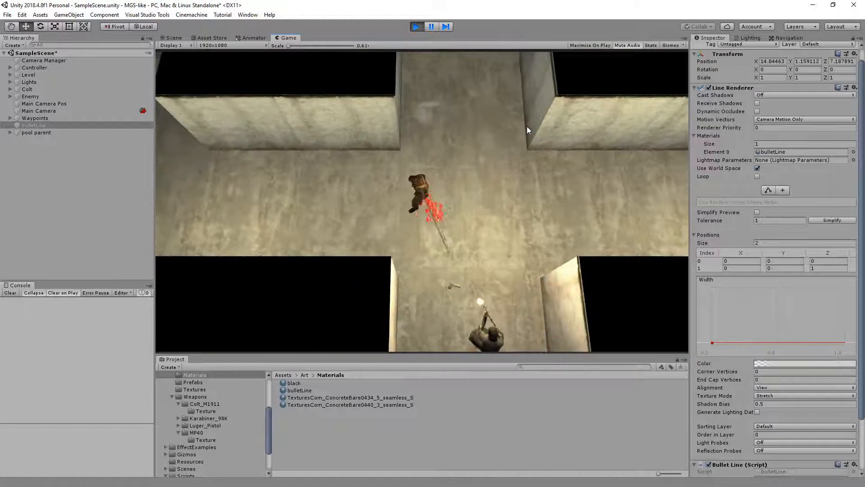
{"action": "left_click", "coordinate": [173, 38]}
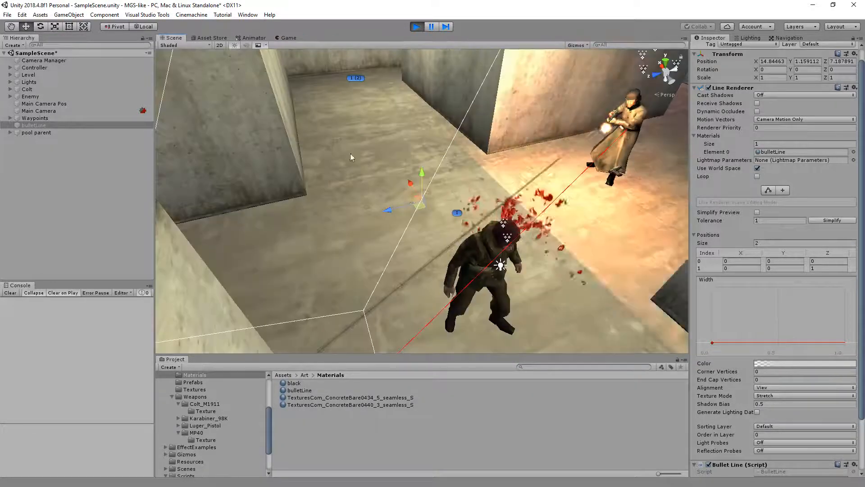
{"action": "left_click", "coordinate": [287, 38]}
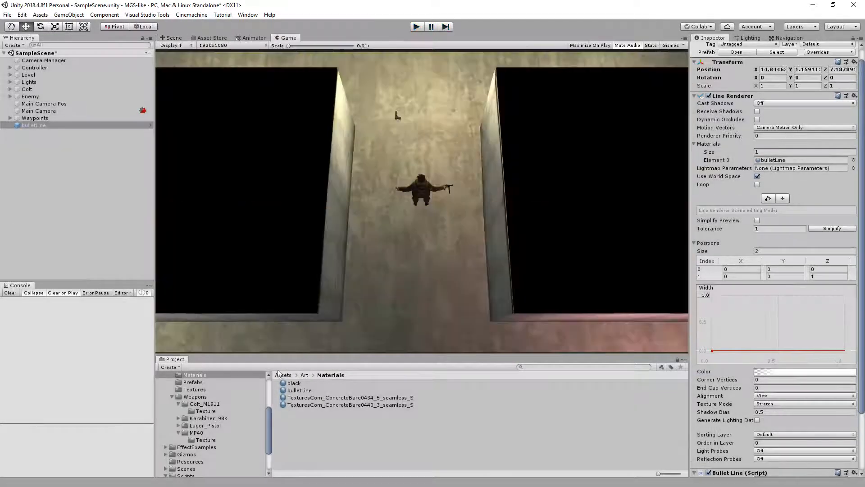
Browse to EffectExamples > Blood > Prefabs and open the BloodSprayEffect prefab for editing.
{"action": "left_click", "coordinate": [193, 436]}
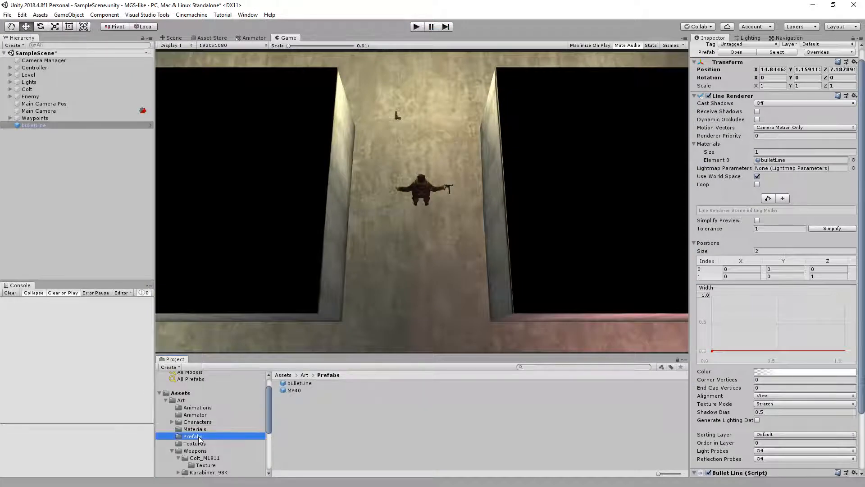
{"action": "left_click", "coordinate": [295, 391]}
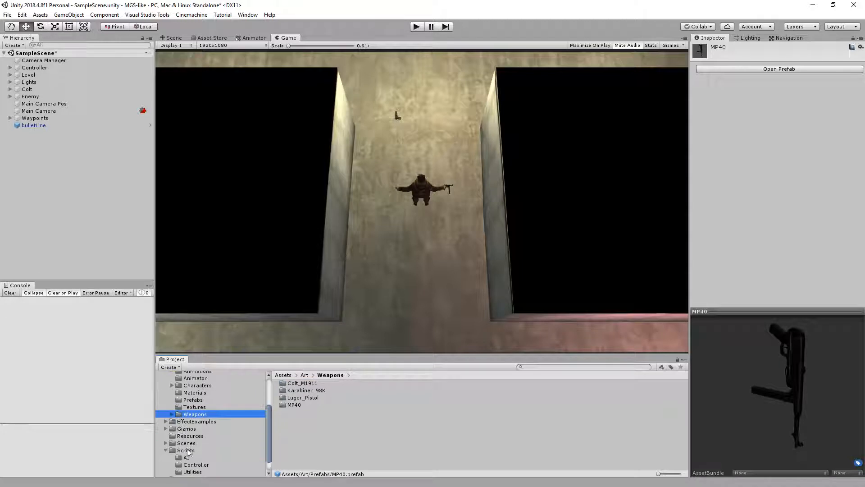
{"action": "left_click", "coordinate": [190, 435]}
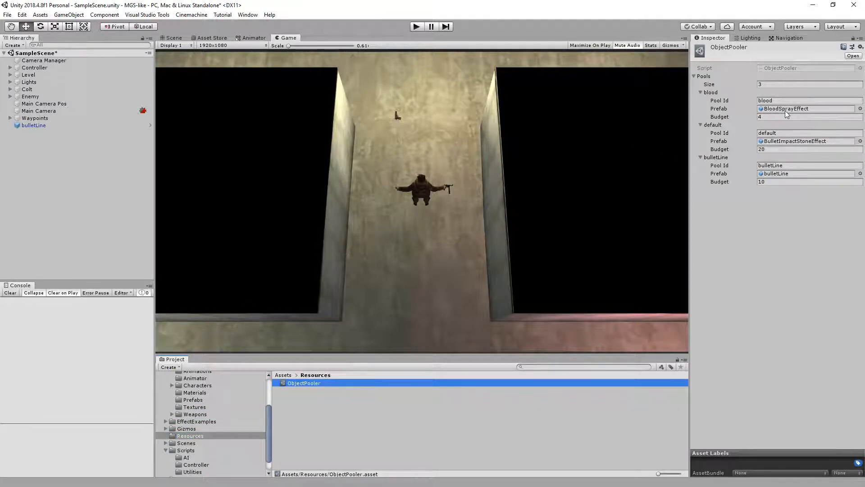
{"action": "left_click", "coordinate": [311, 391]}
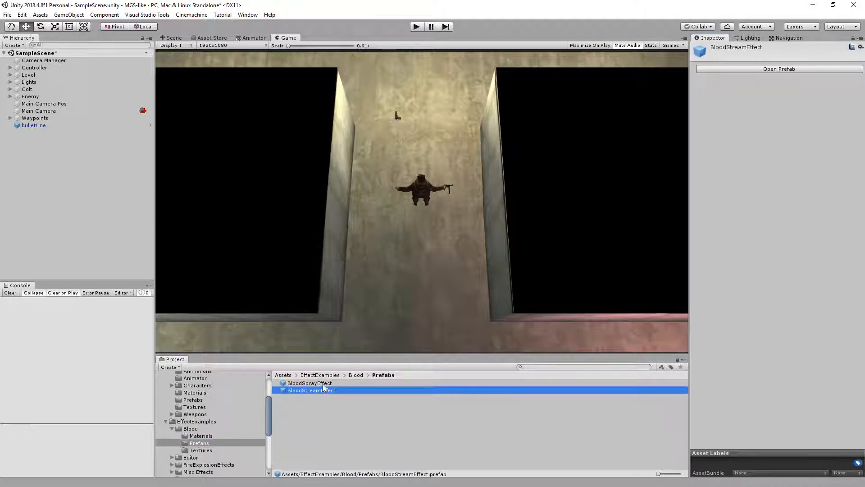
{"action": "double_click", "coordinate": [309, 383]}
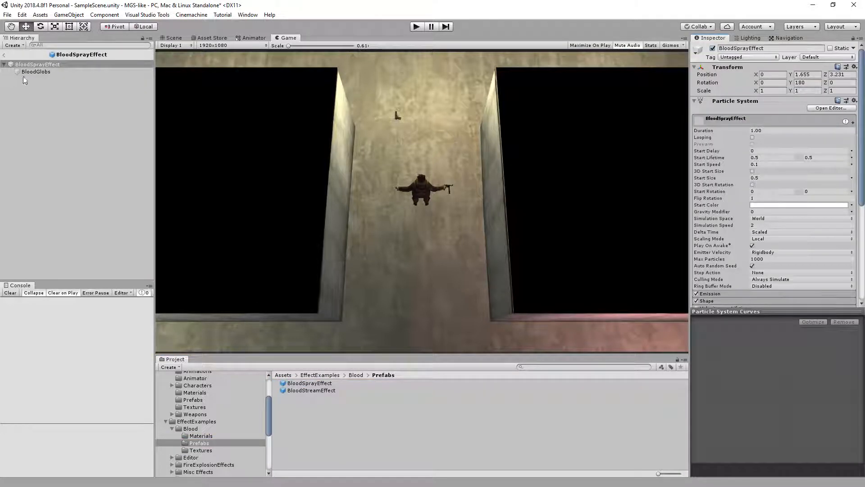
Inspect the root and BloodGlobs particle systems and expand the BloodSplatParticle material settings.
{"action": "left_click", "coordinate": [35, 72]}
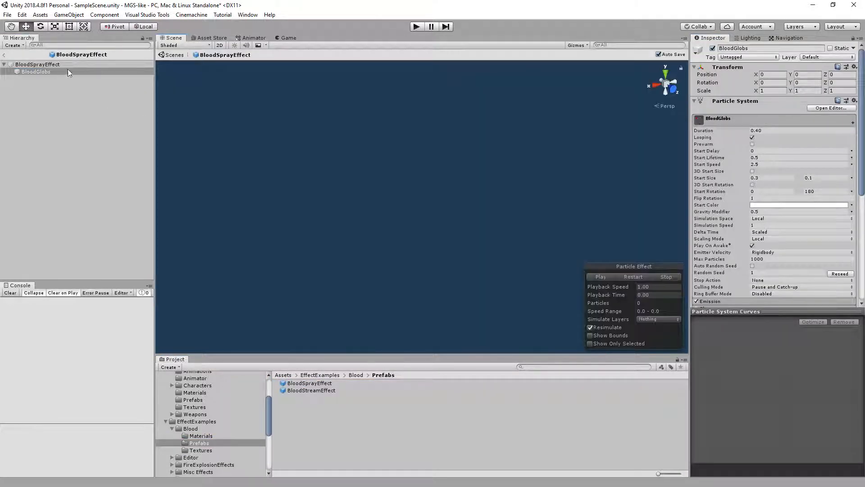
{"action": "left_click", "coordinate": [37, 64]}
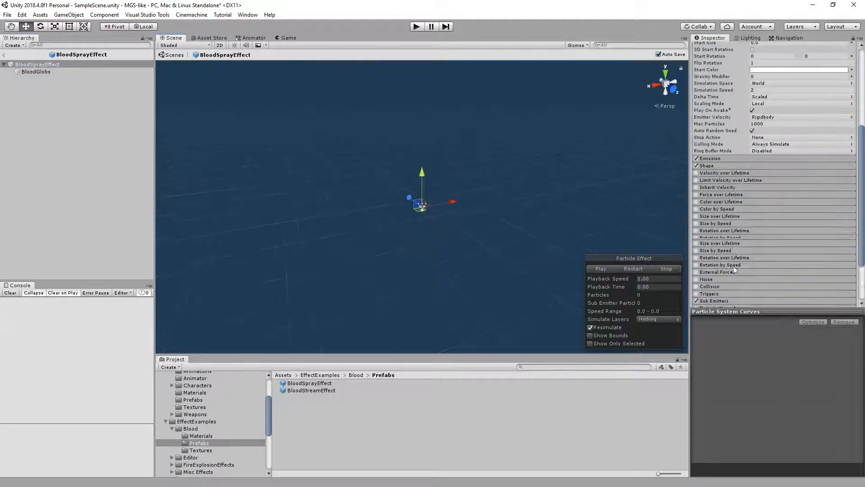
{"action": "scroll", "scroll_direction": "up", "scroll_amount": 3}
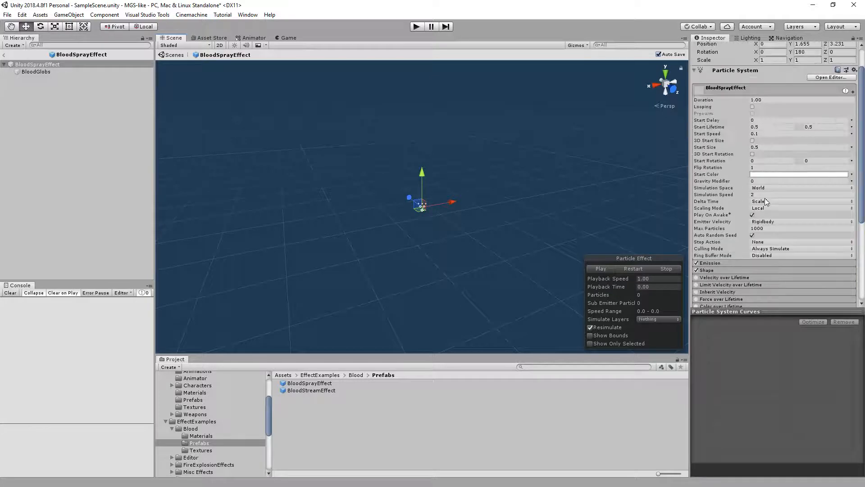
{"action": "scroll", "scroll_direction": "down", "scroll_amount": 3}
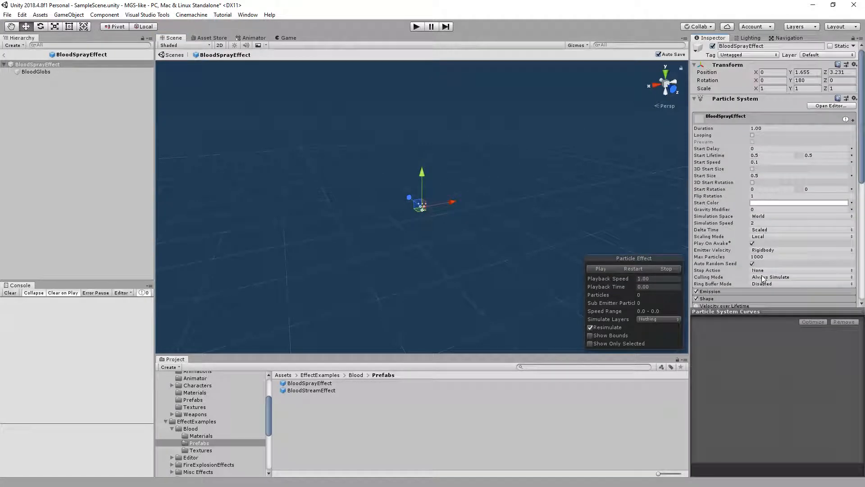
{"action": "scroll", "scroll_direction": "down", "scroll_amount": 3}
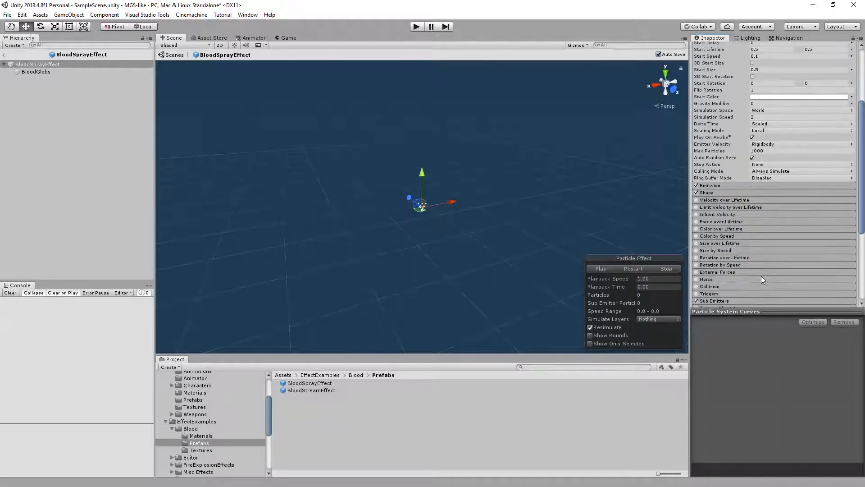
{"action": "left_click", "coordinate": [601, 269]}
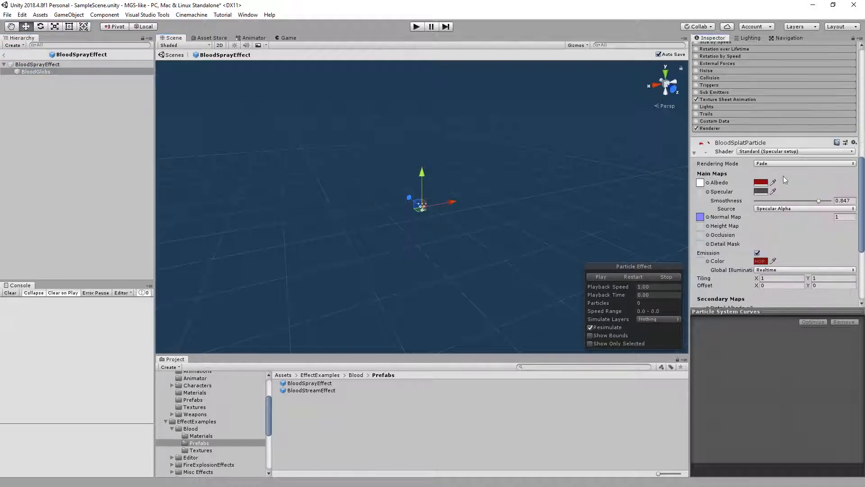
{"action": "left_click", "coordinate": [37, 64]}
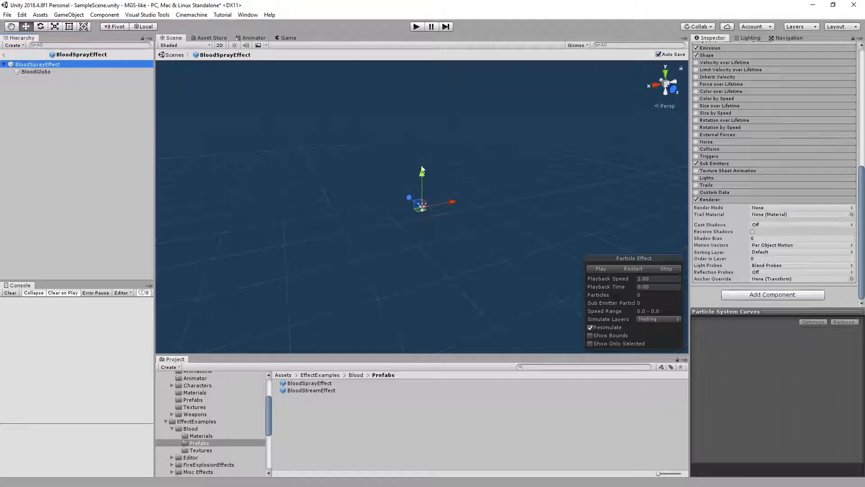
{"action": "left_click", "coordinate": [35, 72]}
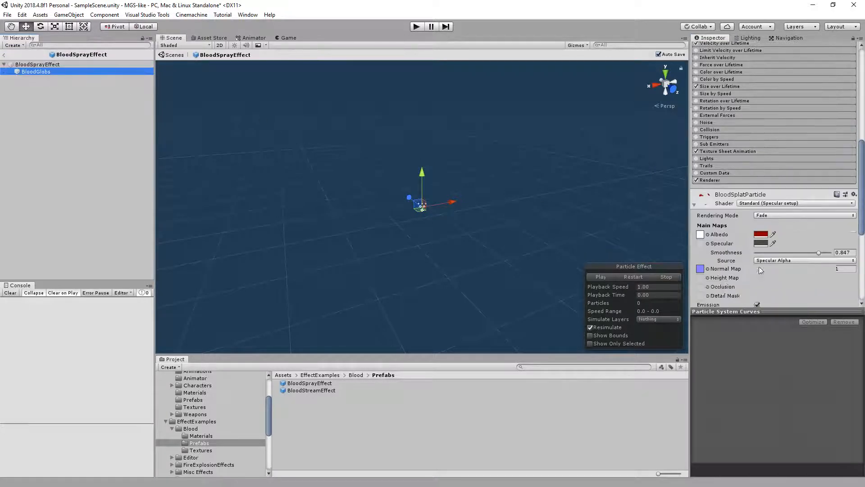
Set the BloodSplatParticle shader to psx/trasparent/vertexlit, preview the spray and return to the scene.
{"action": "left_click", "coordinate": [795, 119]}
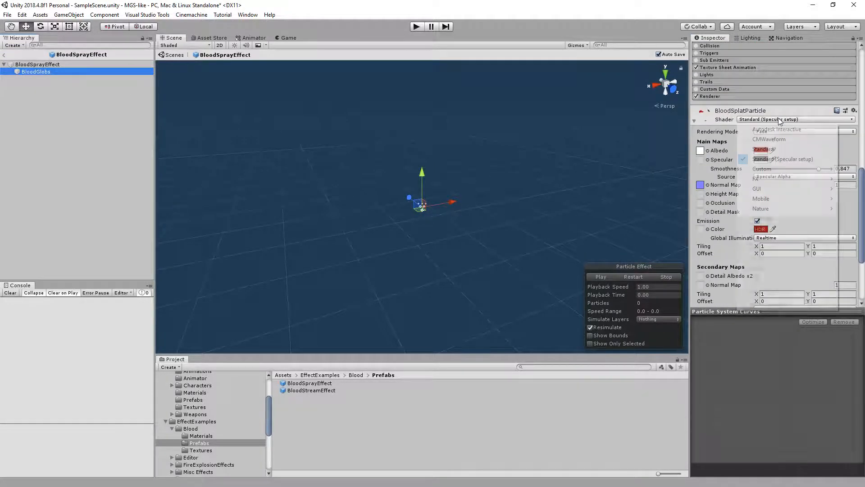
{"action": "mouse_move", "coordinate": [757, 228]}
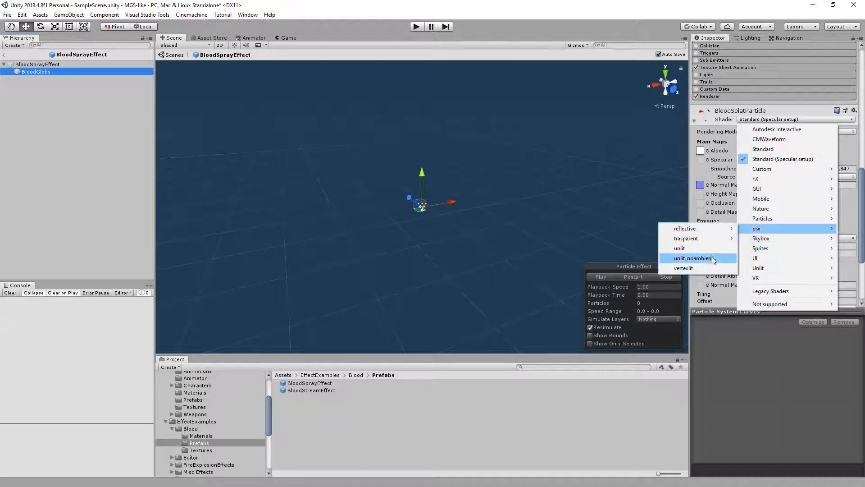
{"action": "left_click", "coordinate": [684, 267]}
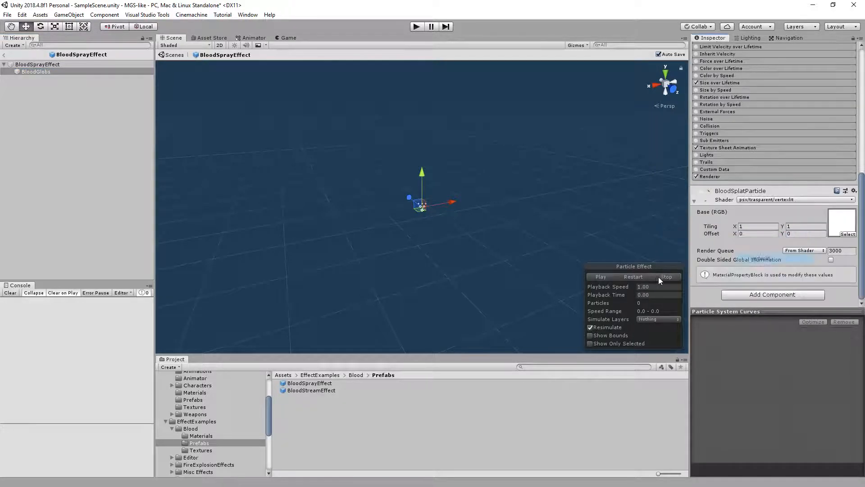
{"action": "left_click", "coordinate": [601, 276]}
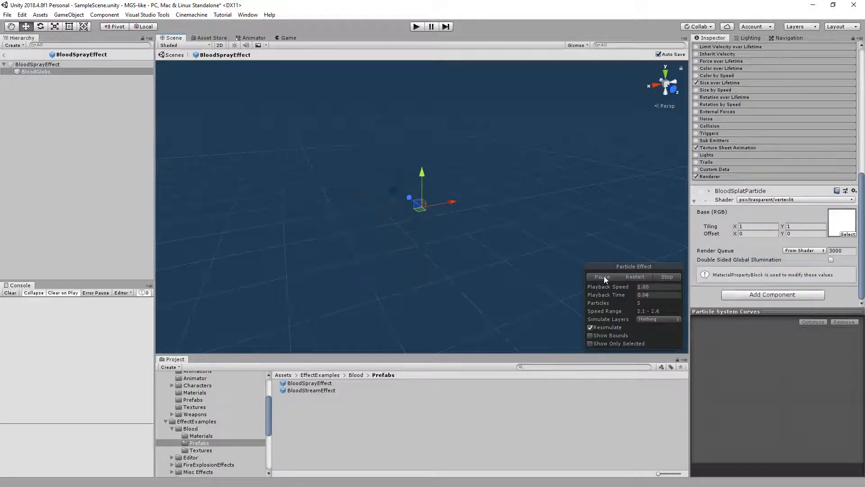
{"action": "left_click", "coordinate": [601, 277]}
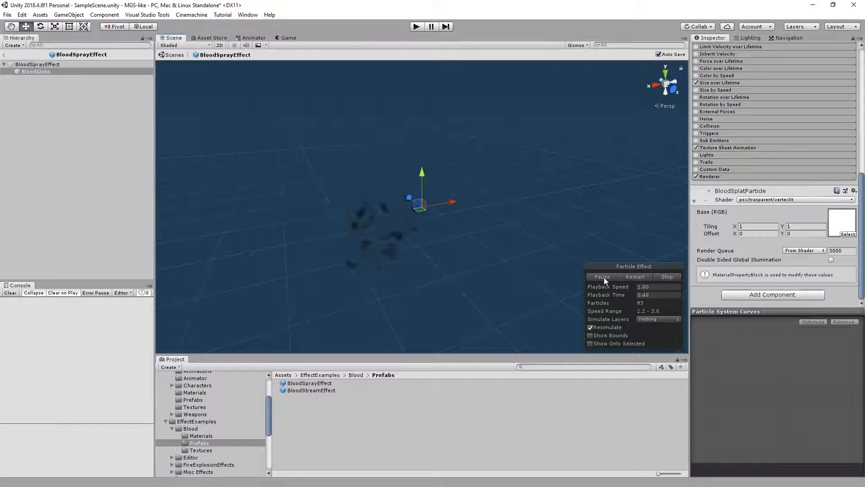
{"action": "left_click", "coordinate": [634, 276]}
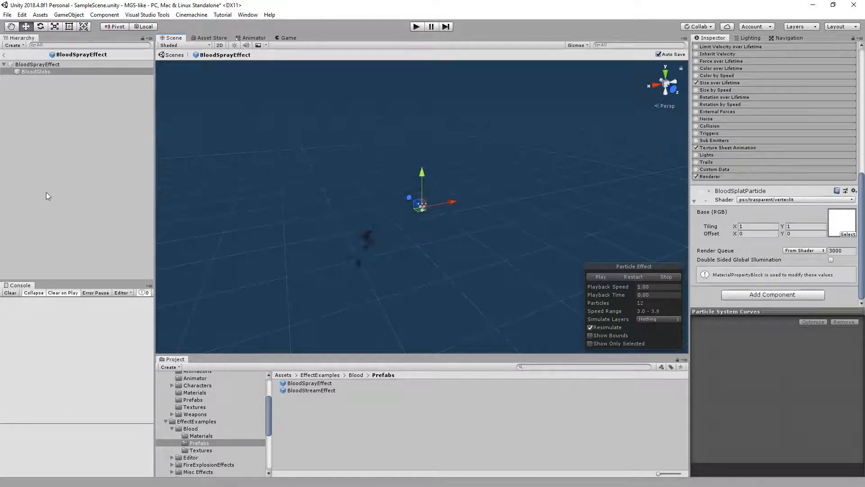
{"action": "left_click", "coordinate": [416, 26]}
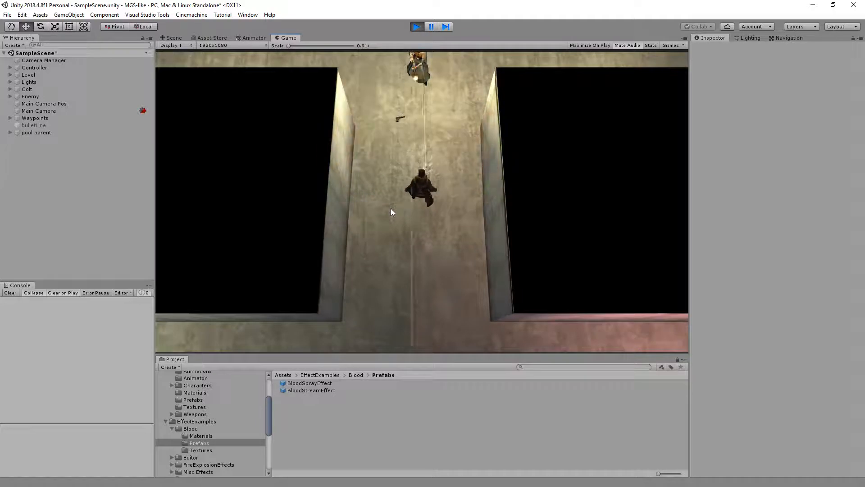
Reopen the BloodSprayEffect prefab, select BloodGlobs and ping its base texture BloodSprayAlbedo in WeaponEffects/Textures.
{"action": "left_click", "coordinate": [173, 38]}
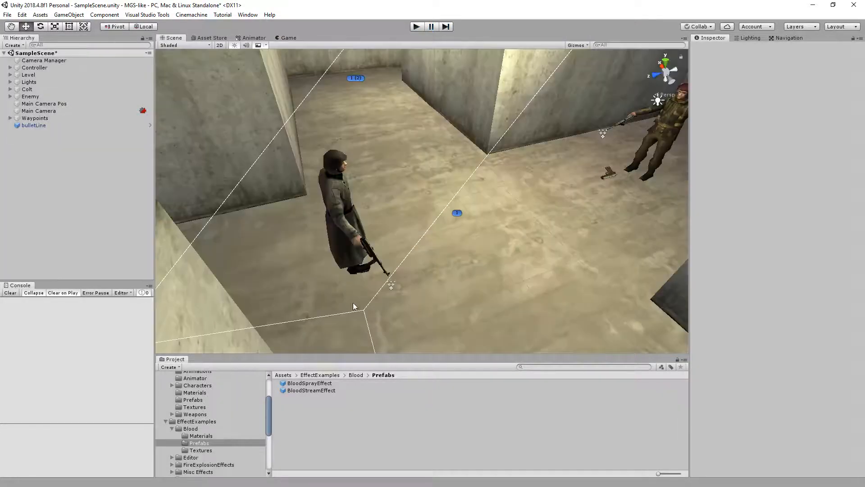
{"action": "left_click", "coordinate": [309, 383]}
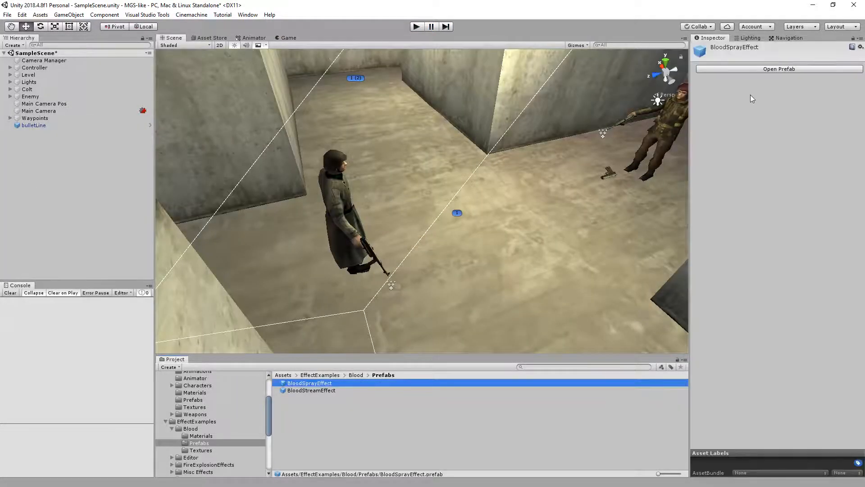
{"action": "left_click", "coordinate": [779, 68]}
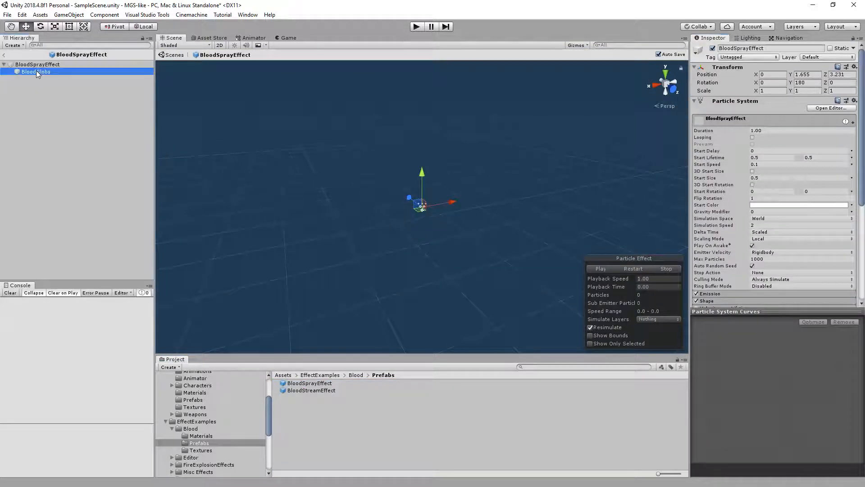
{"action": "left_click", "coordinate": [799, 205]}
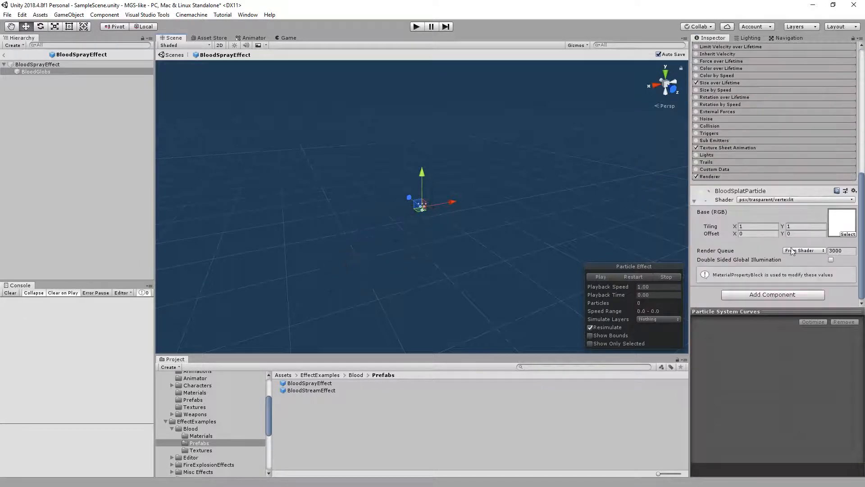
{"action": "left_click", "coordinate": [847, 234]}
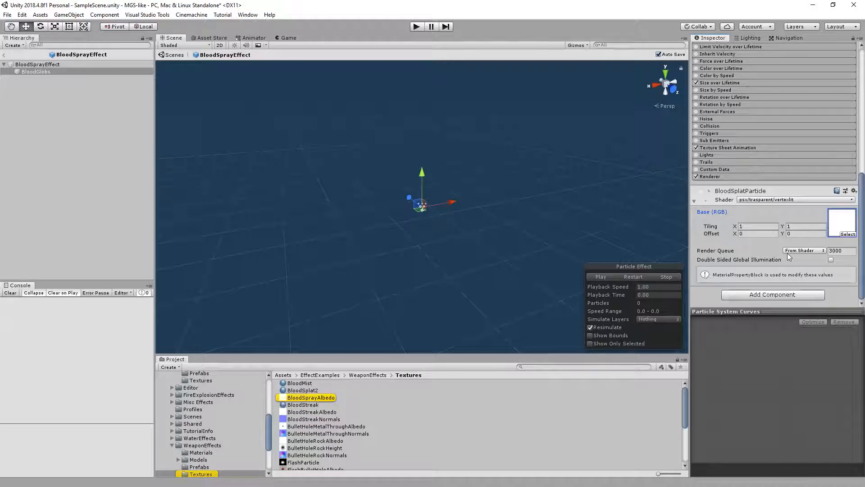
Shoot the enemy in a test run to check the blood effect, then ping the base texture.
{"action": "left_click", "coordinate": [417, 26]}
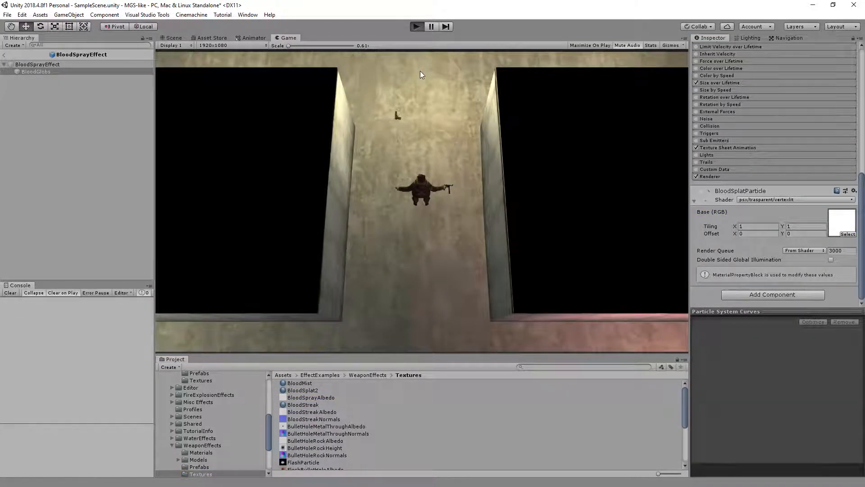
{"action": "left_click", "coordinate": [417, 26]}
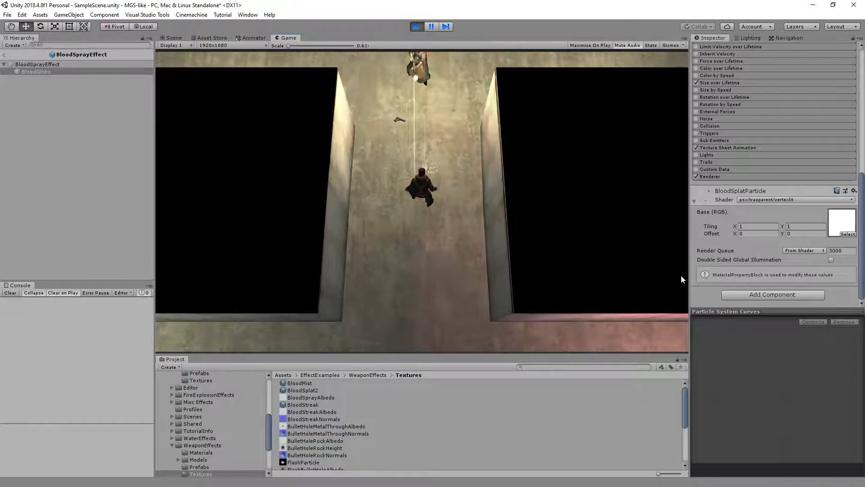
{"action": "left_click", "coordinate": [311, 397]}
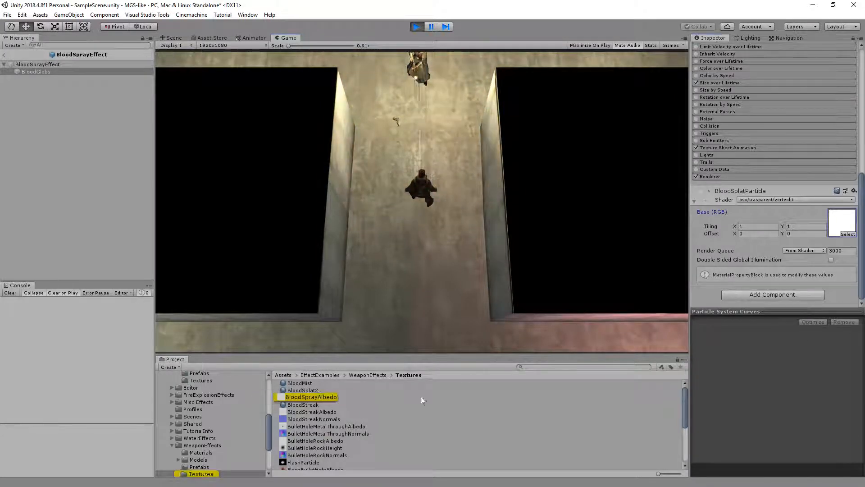
Inspect BloodSprayAlbedo's 512x512 DXT5 import settings with alpha preview, then end the test run.
{"action": "left_click", "coordinate": [311, 397]}
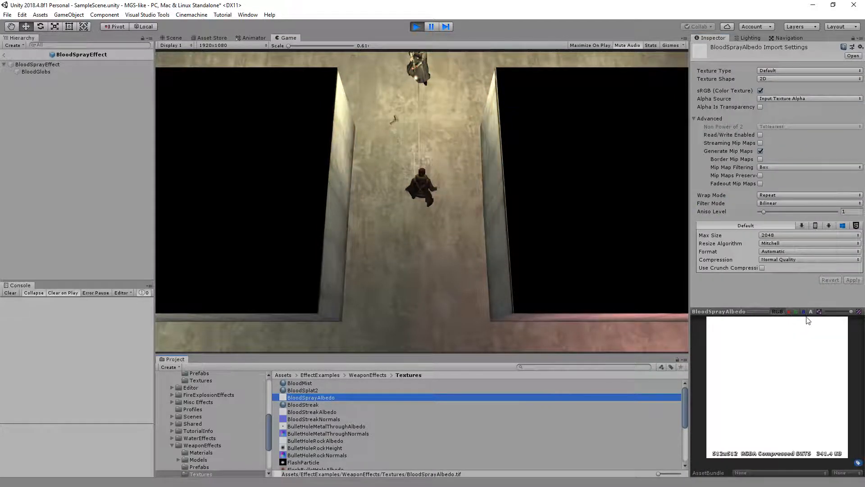
{"action": "left_click", "coordinate": [810, 311]}
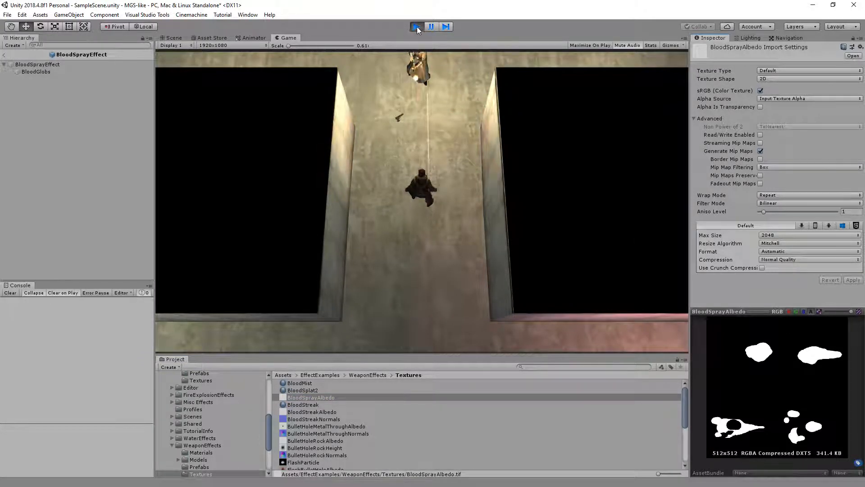
{"action": "left_click", "coordinate": [416, 27]}
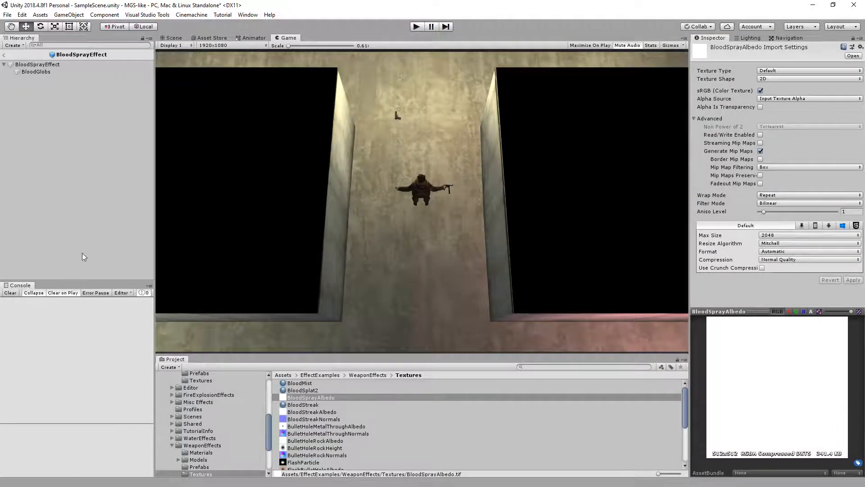
Select the BloodGlobs particle object under BloodSprayEffect and review its material settings.
{"action": "left_click", "coordinate": [37, 65]}
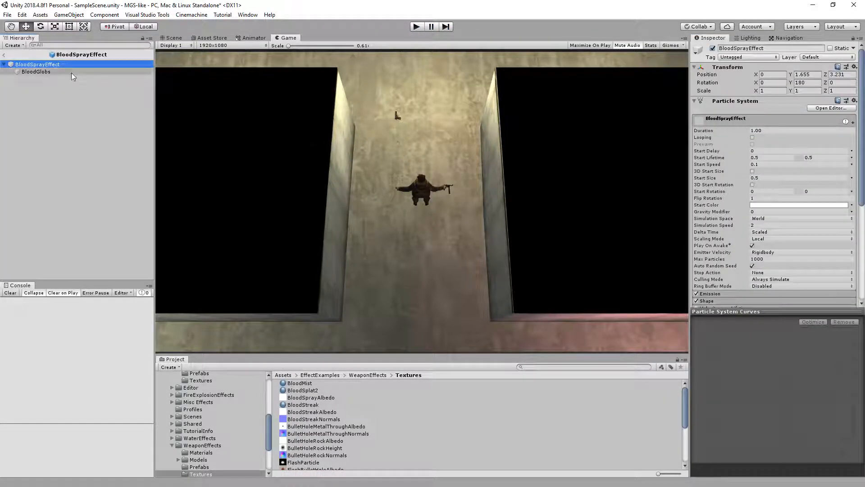
{"action": "left_click", "coordinate": [36, 72]}
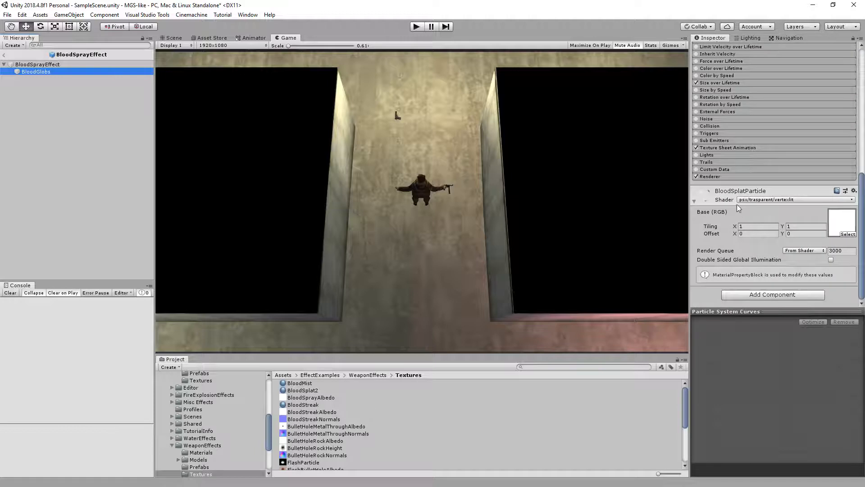
{"action": "scroll", "scroll_direction": "up", "scroll_amount": 3}
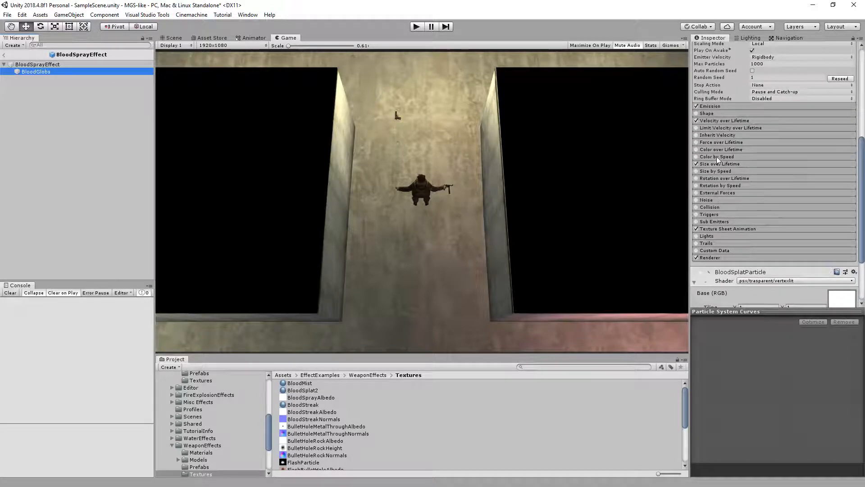
{"action": "scroll", "scroll_direction": "down", "scroll_amount": 3}
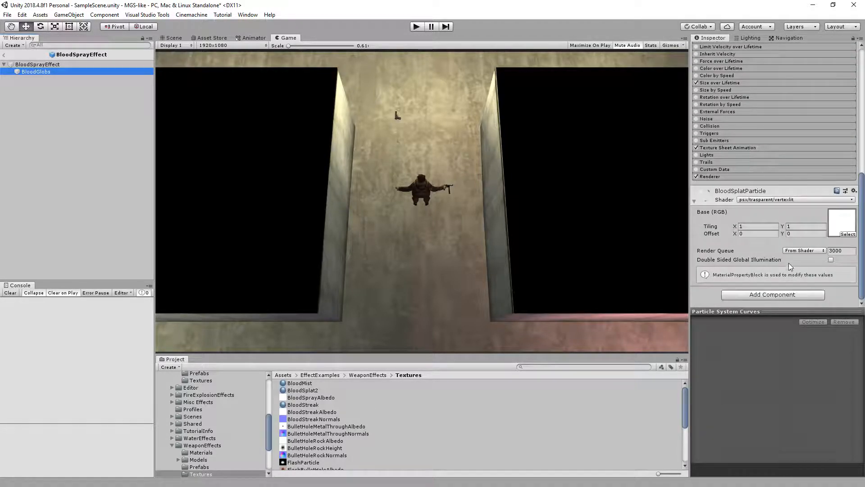
Try the psx vertexlit shader on BloodSplatParticle, then revert it to Standard (Specular setup).
{"action": "left_click", "coordinate": [792, 199]}
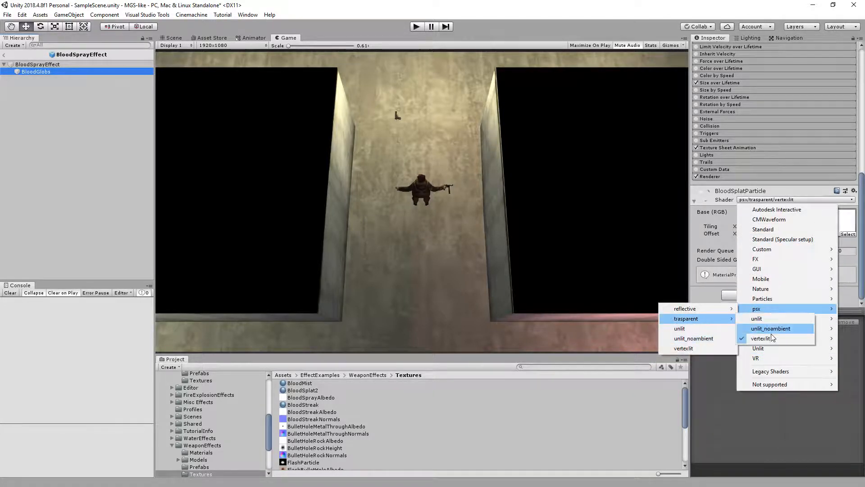
{"action": "left_click", "coordinate": [761, 338]}
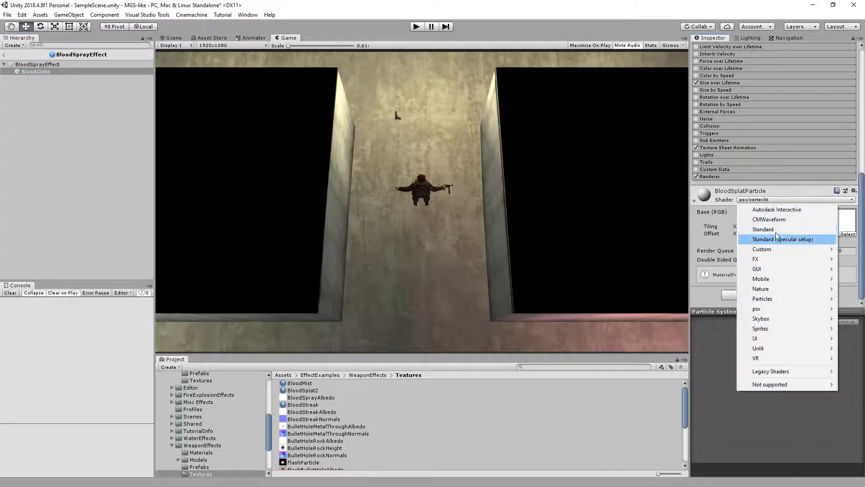
{"action": "left_click", "coordinate": [763, 229]}
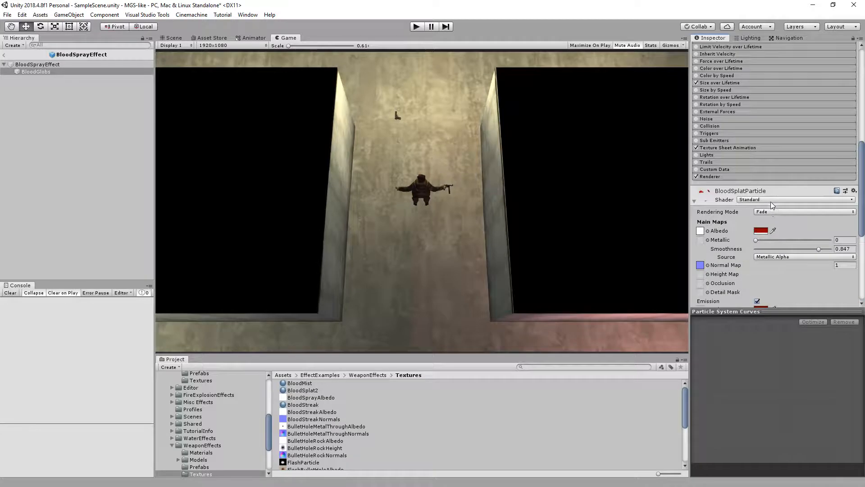
{"action": "left_click", "coordinate": [795, 199]}
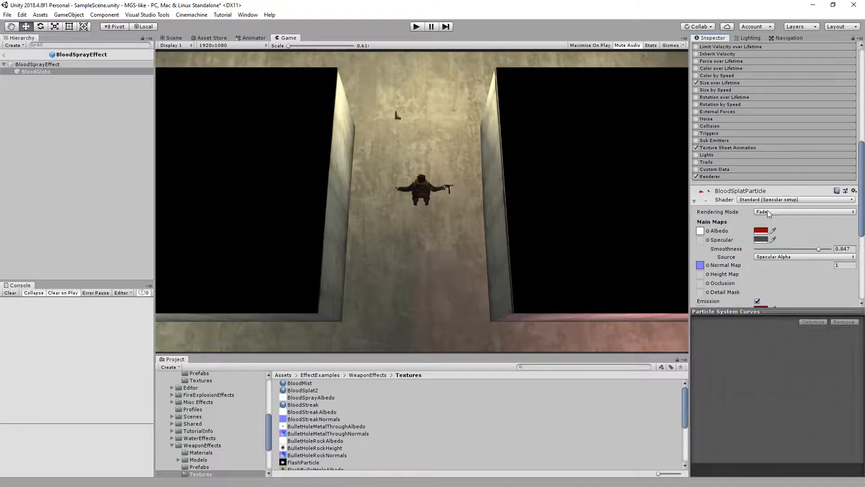